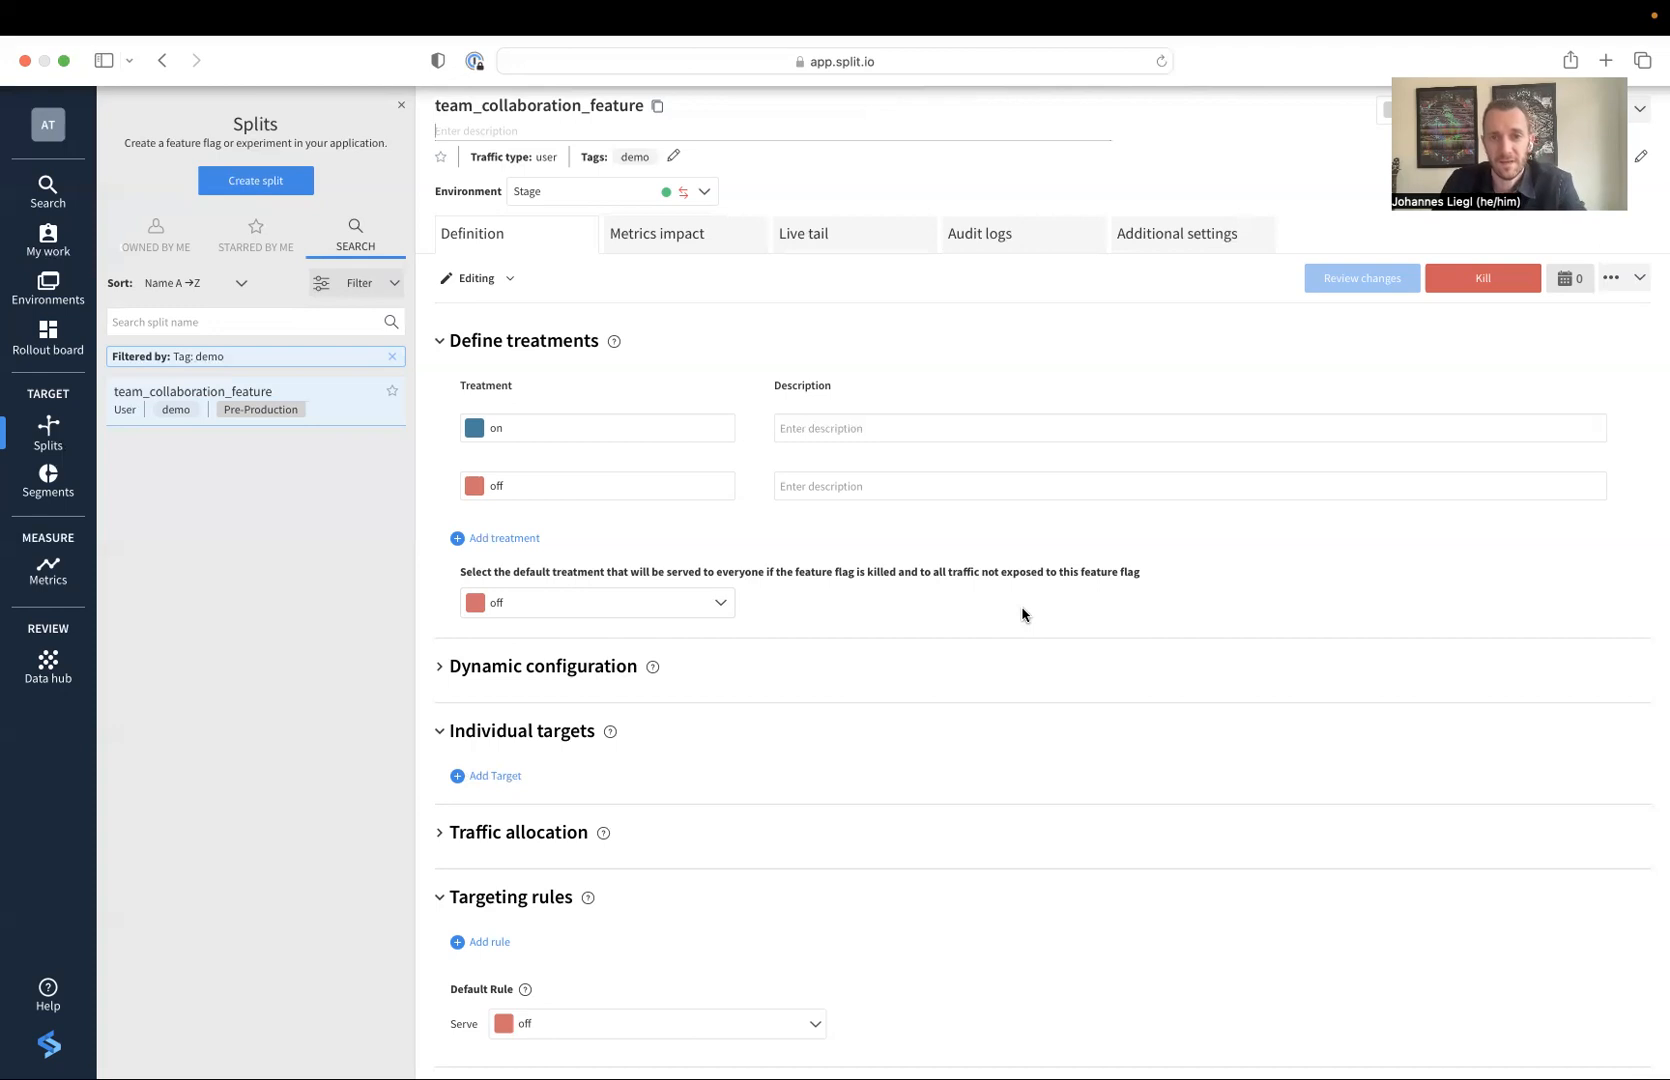
{"action": "mouse_move", "coordinate": [694, 622]}
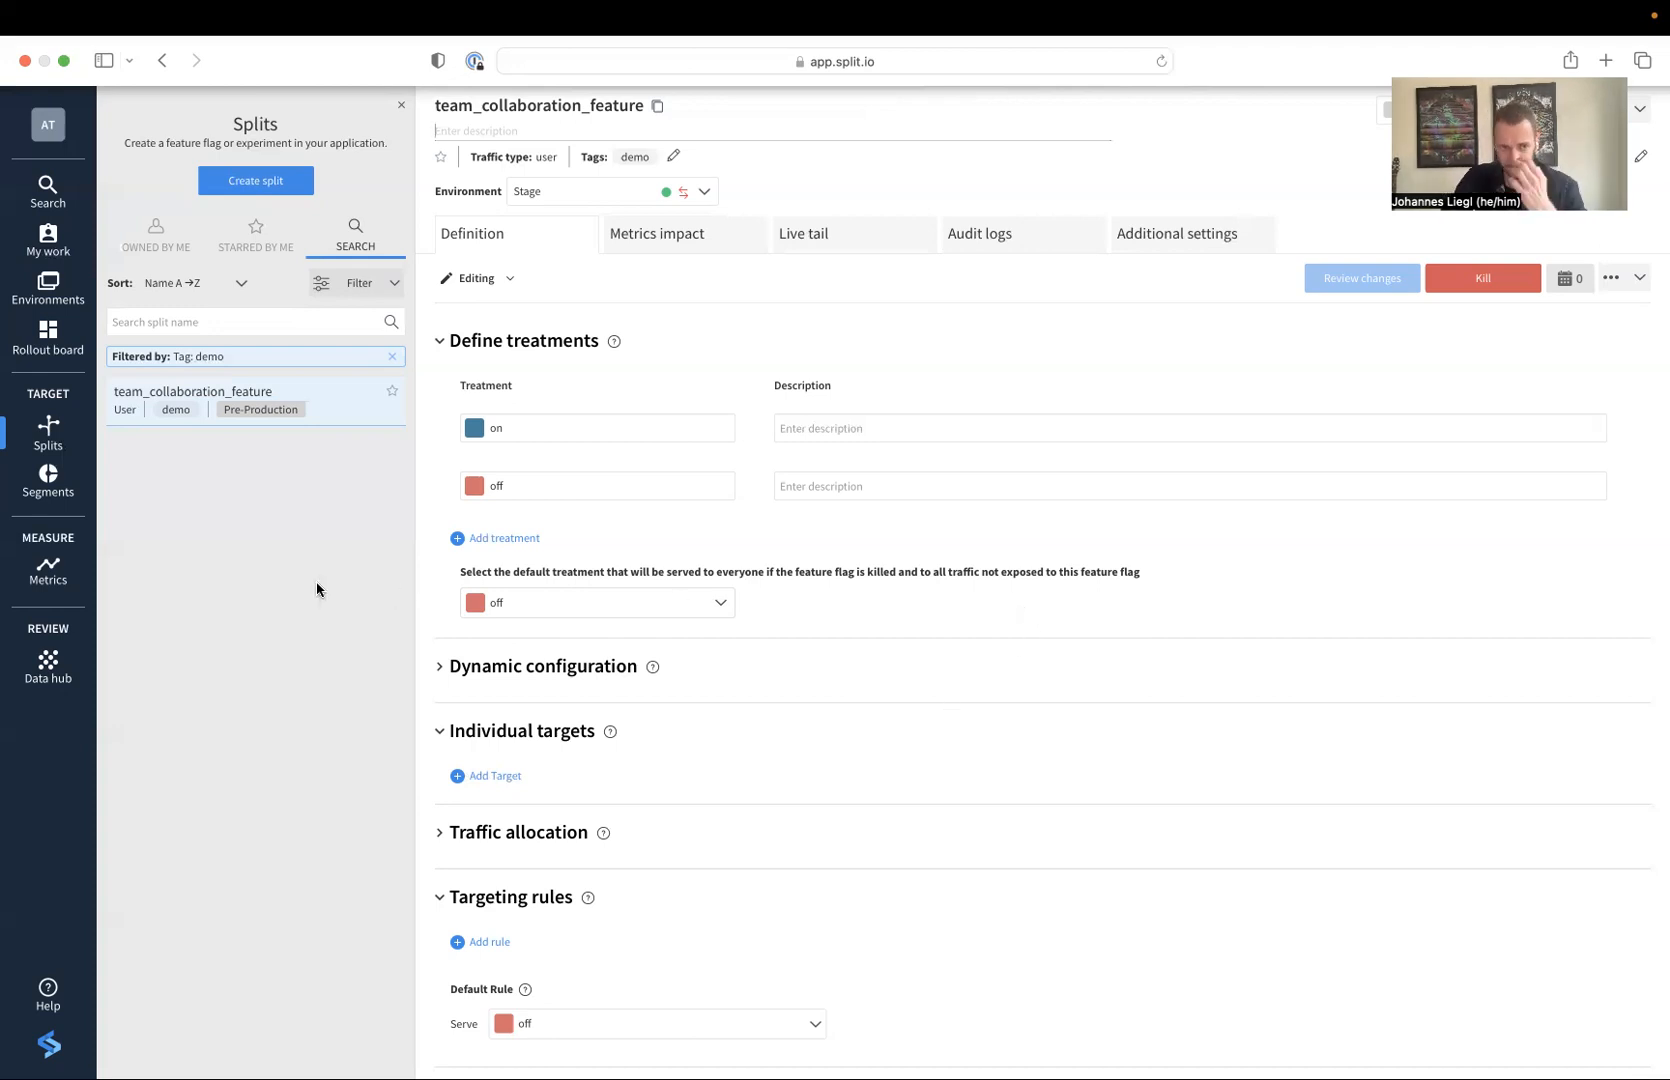
{"action": "mouse_move", "coordinate": [320, 588]}
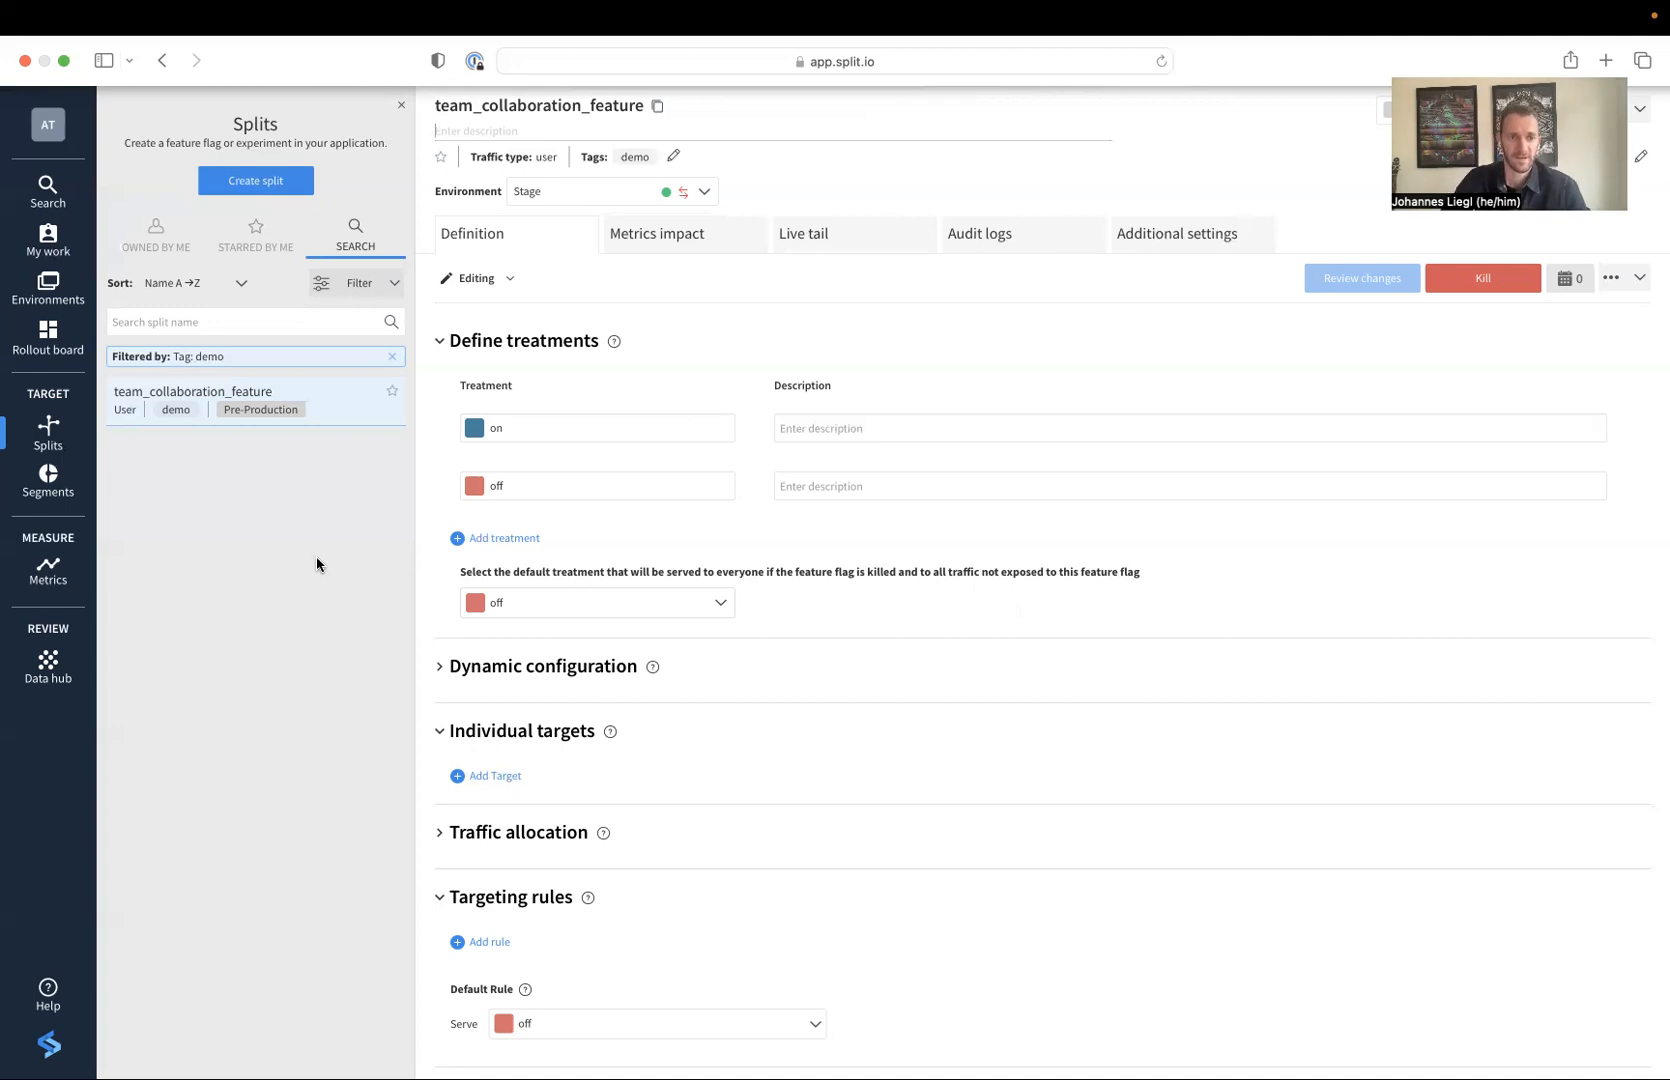
{"action": "mouse_move", "coordinate": [334, 414]}
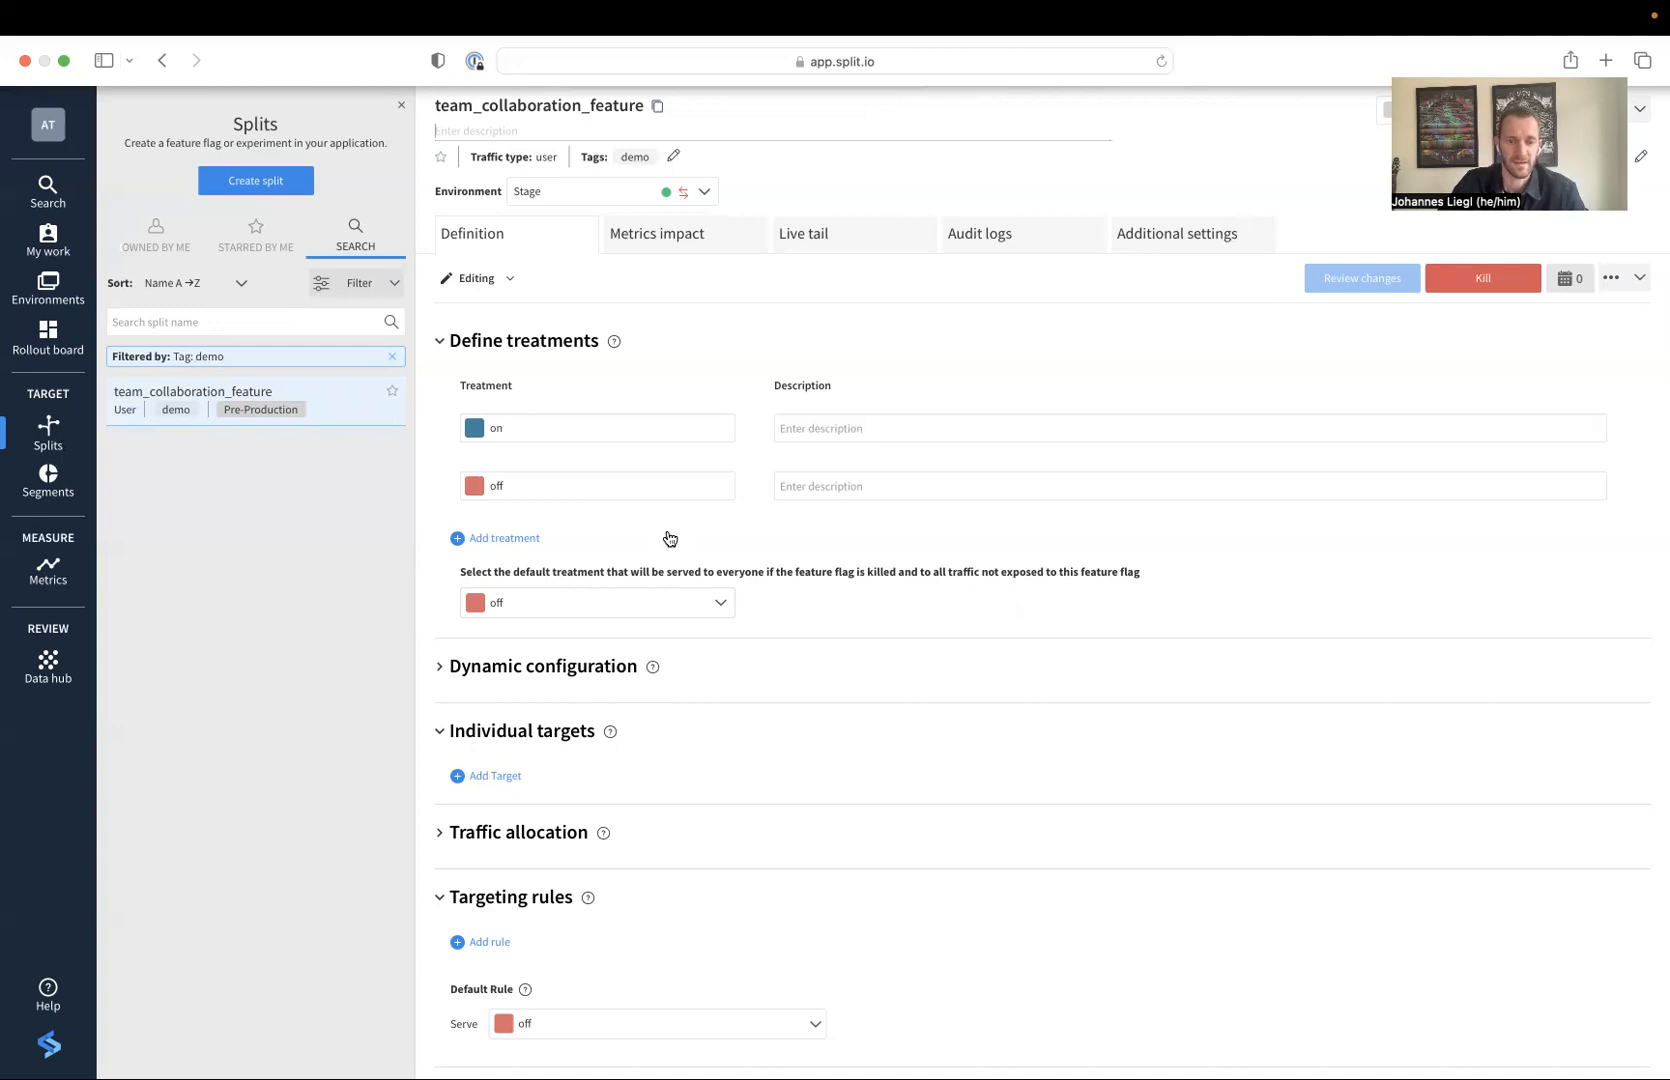
Add a targeting rule: user state is in list California, serving on
{"action": "scroll", "scroll_direction": "down", "scroll_amount": 3}
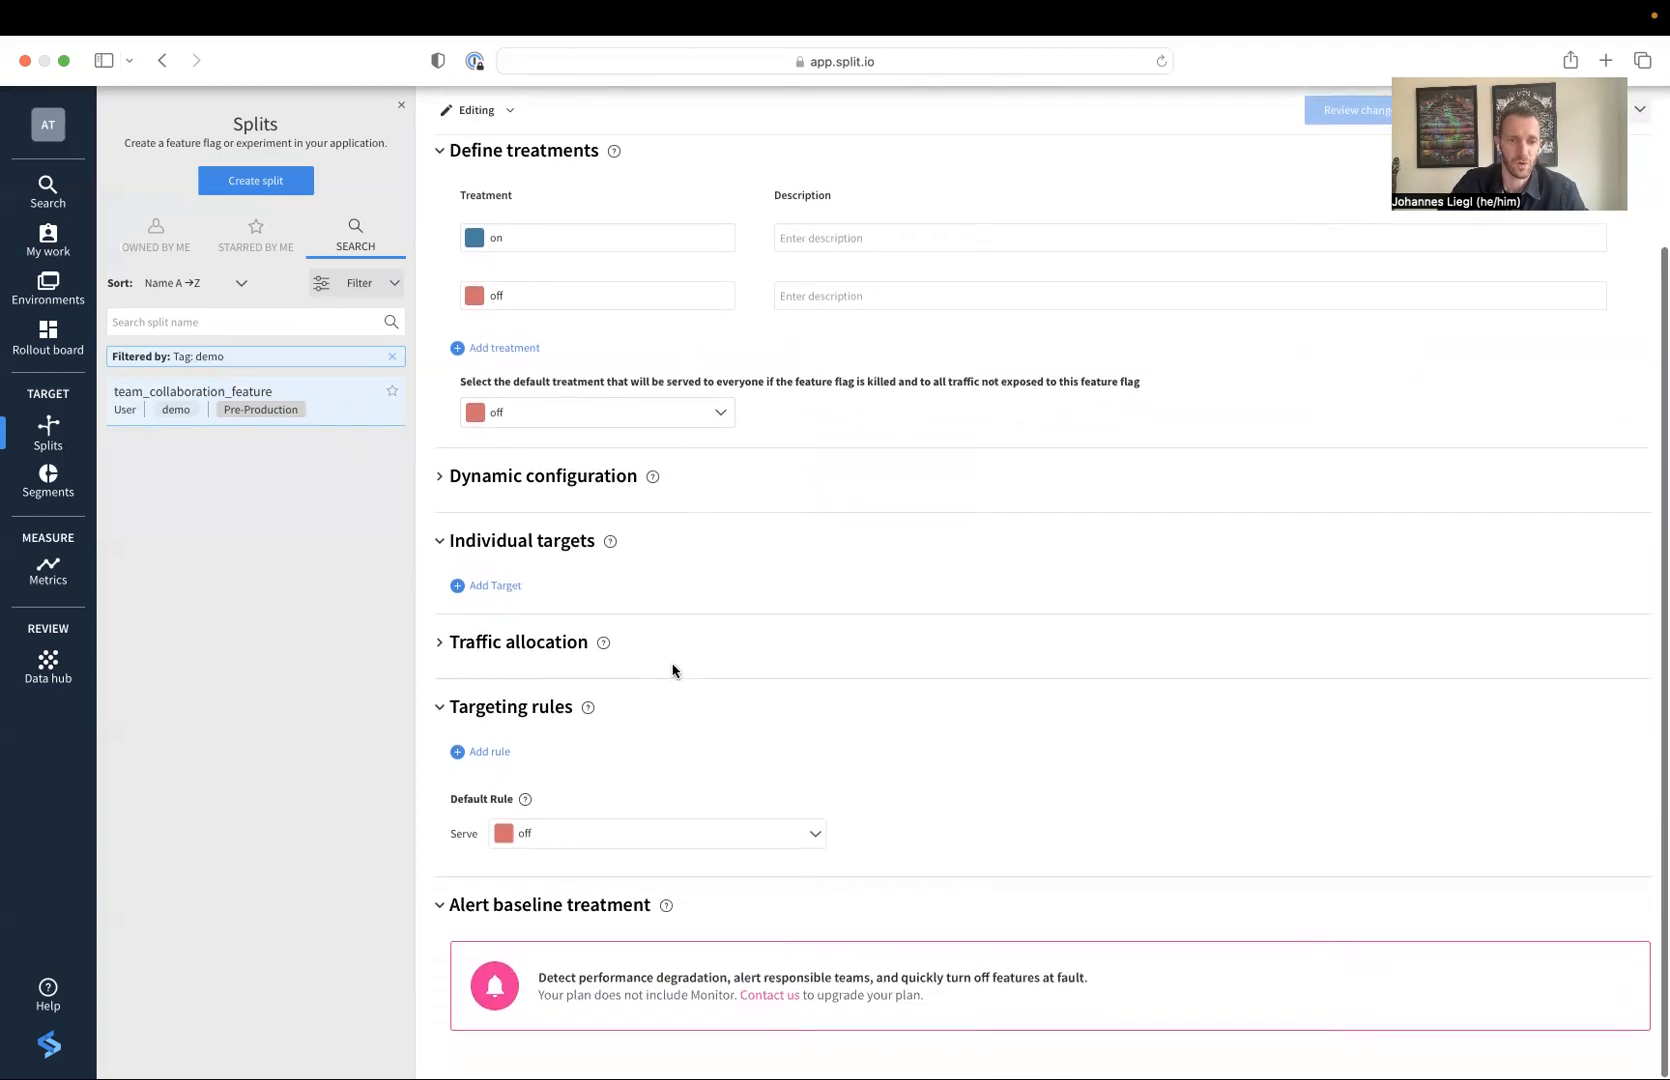
{"action": "mouse_move", "coordinate": [406, 786]}
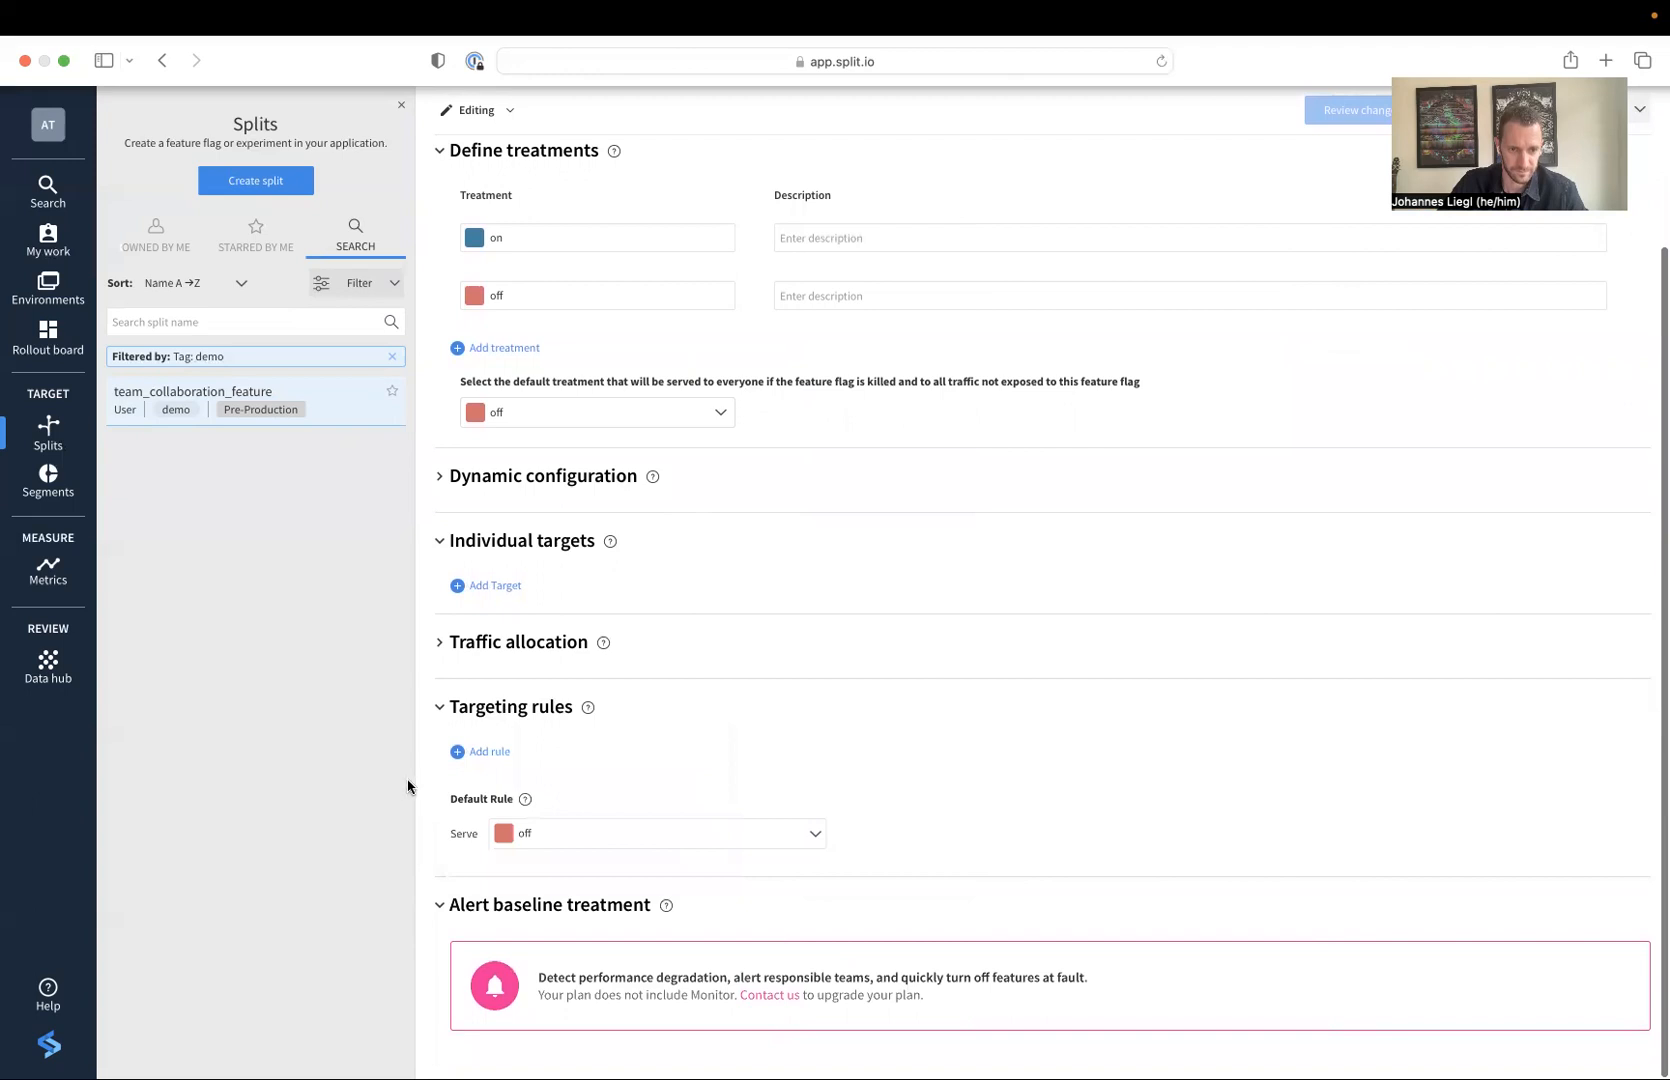
{"action": "left_click", "coordinate": [488, 750]}
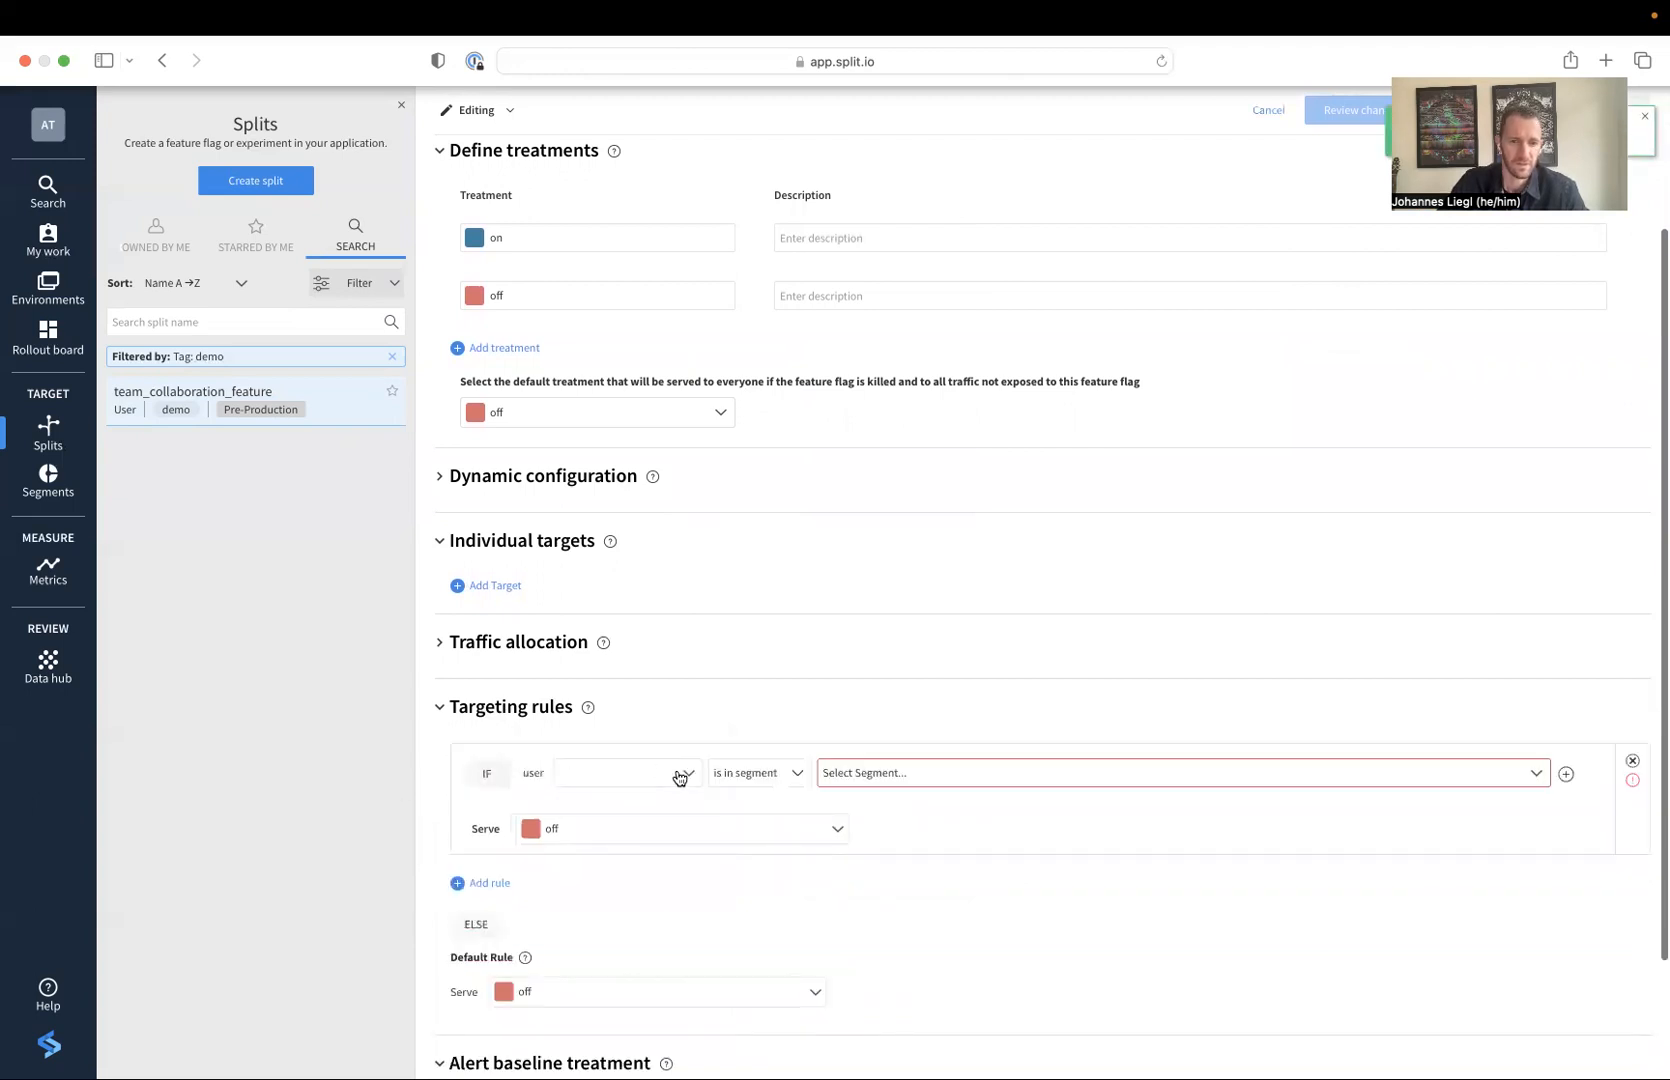
{"action": "left_click", "coordinate": [626, 772]}
{"action": "type", "text": "state"}
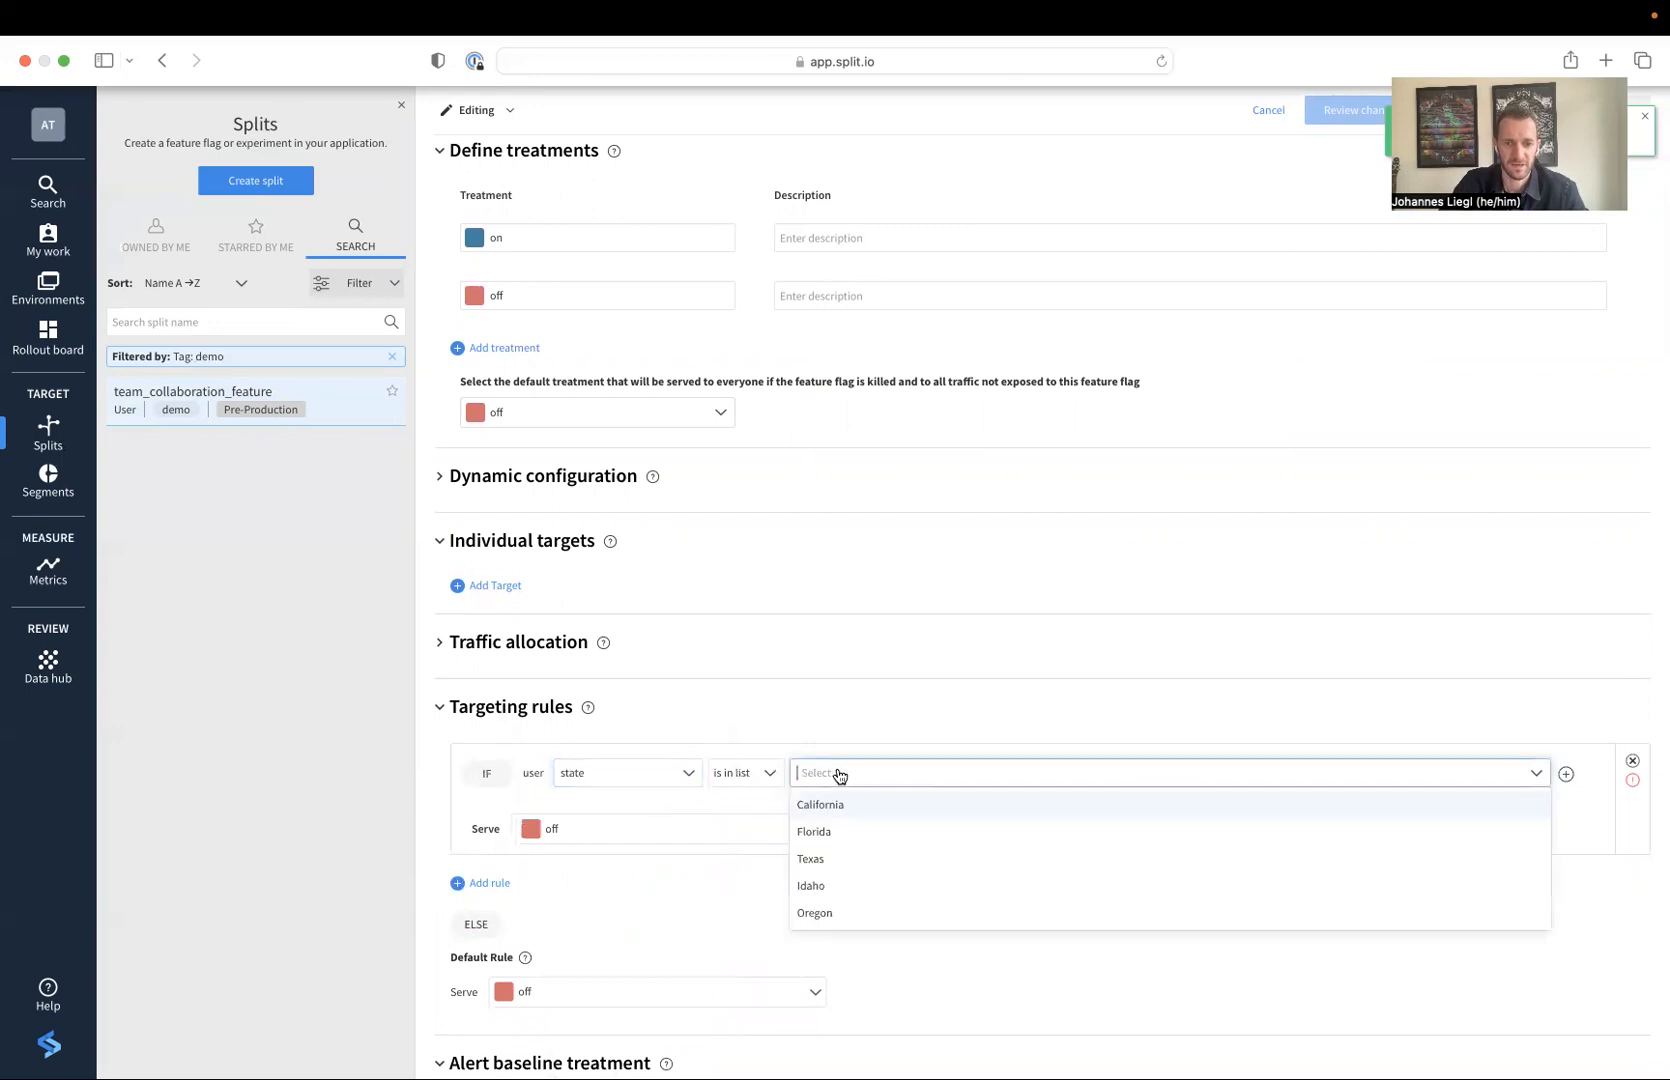
{"action": "left_click", "coordinate": [820, 806]}
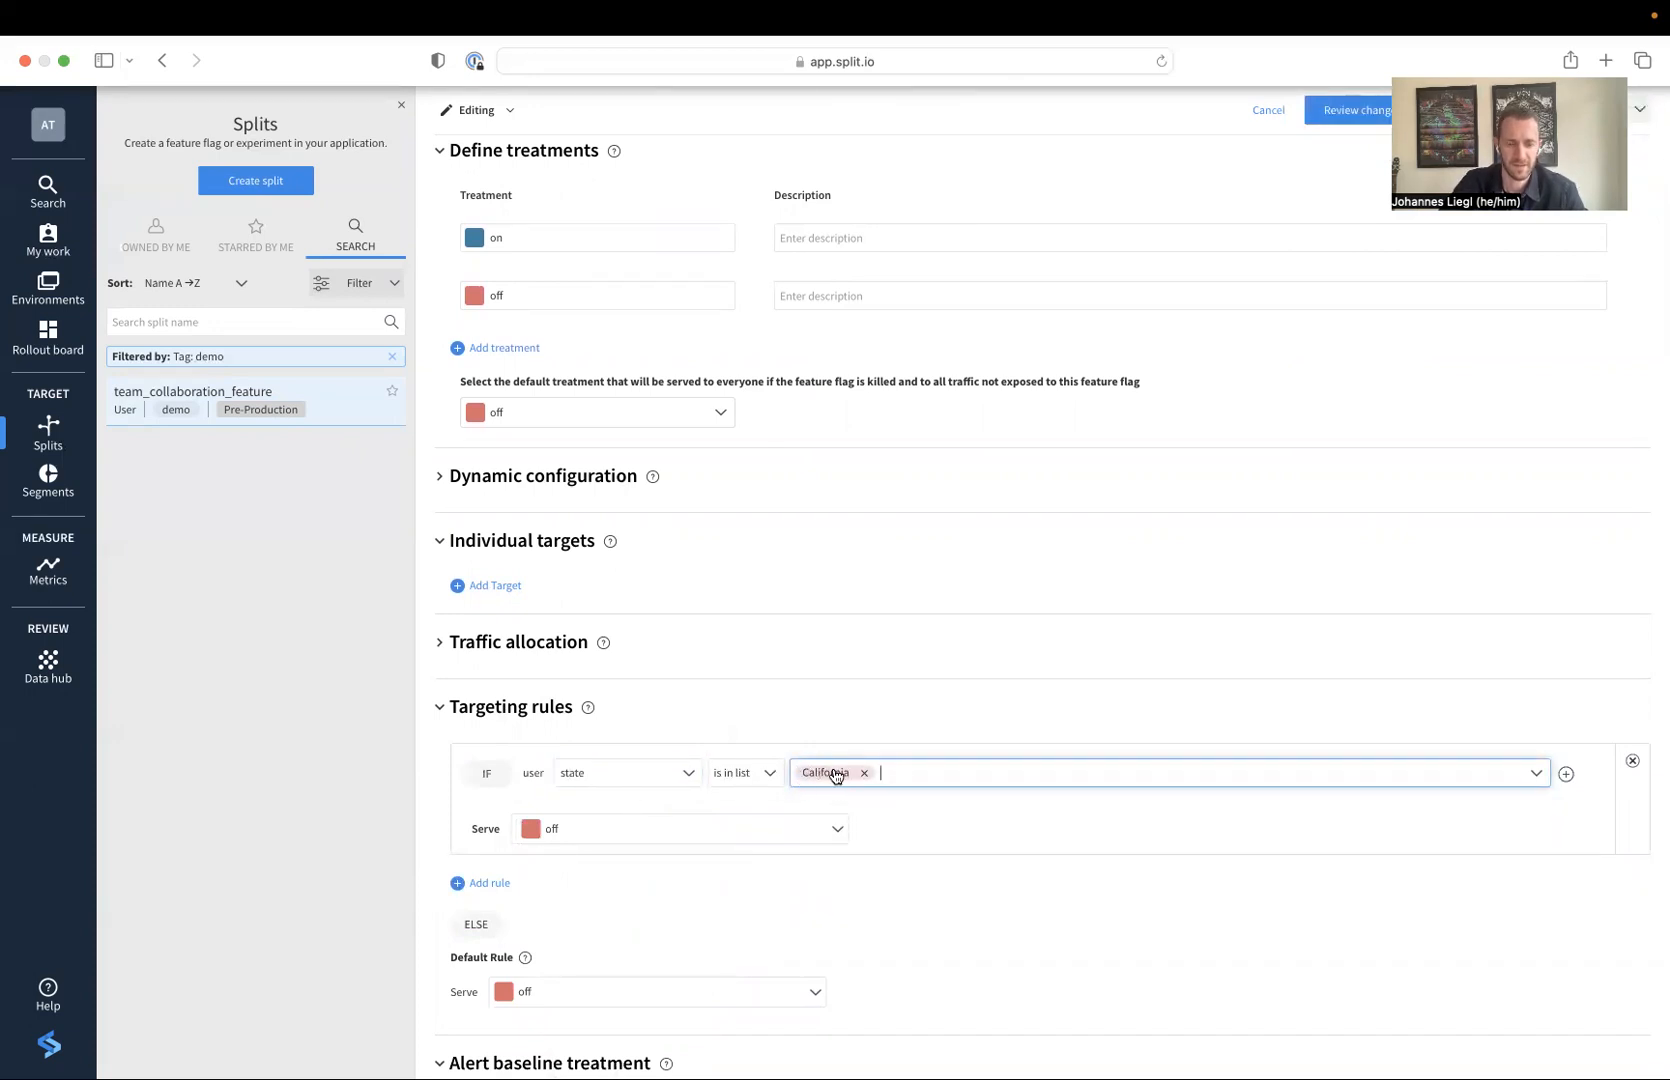
{"action": "left_click", "coordinate": [678, 828]}
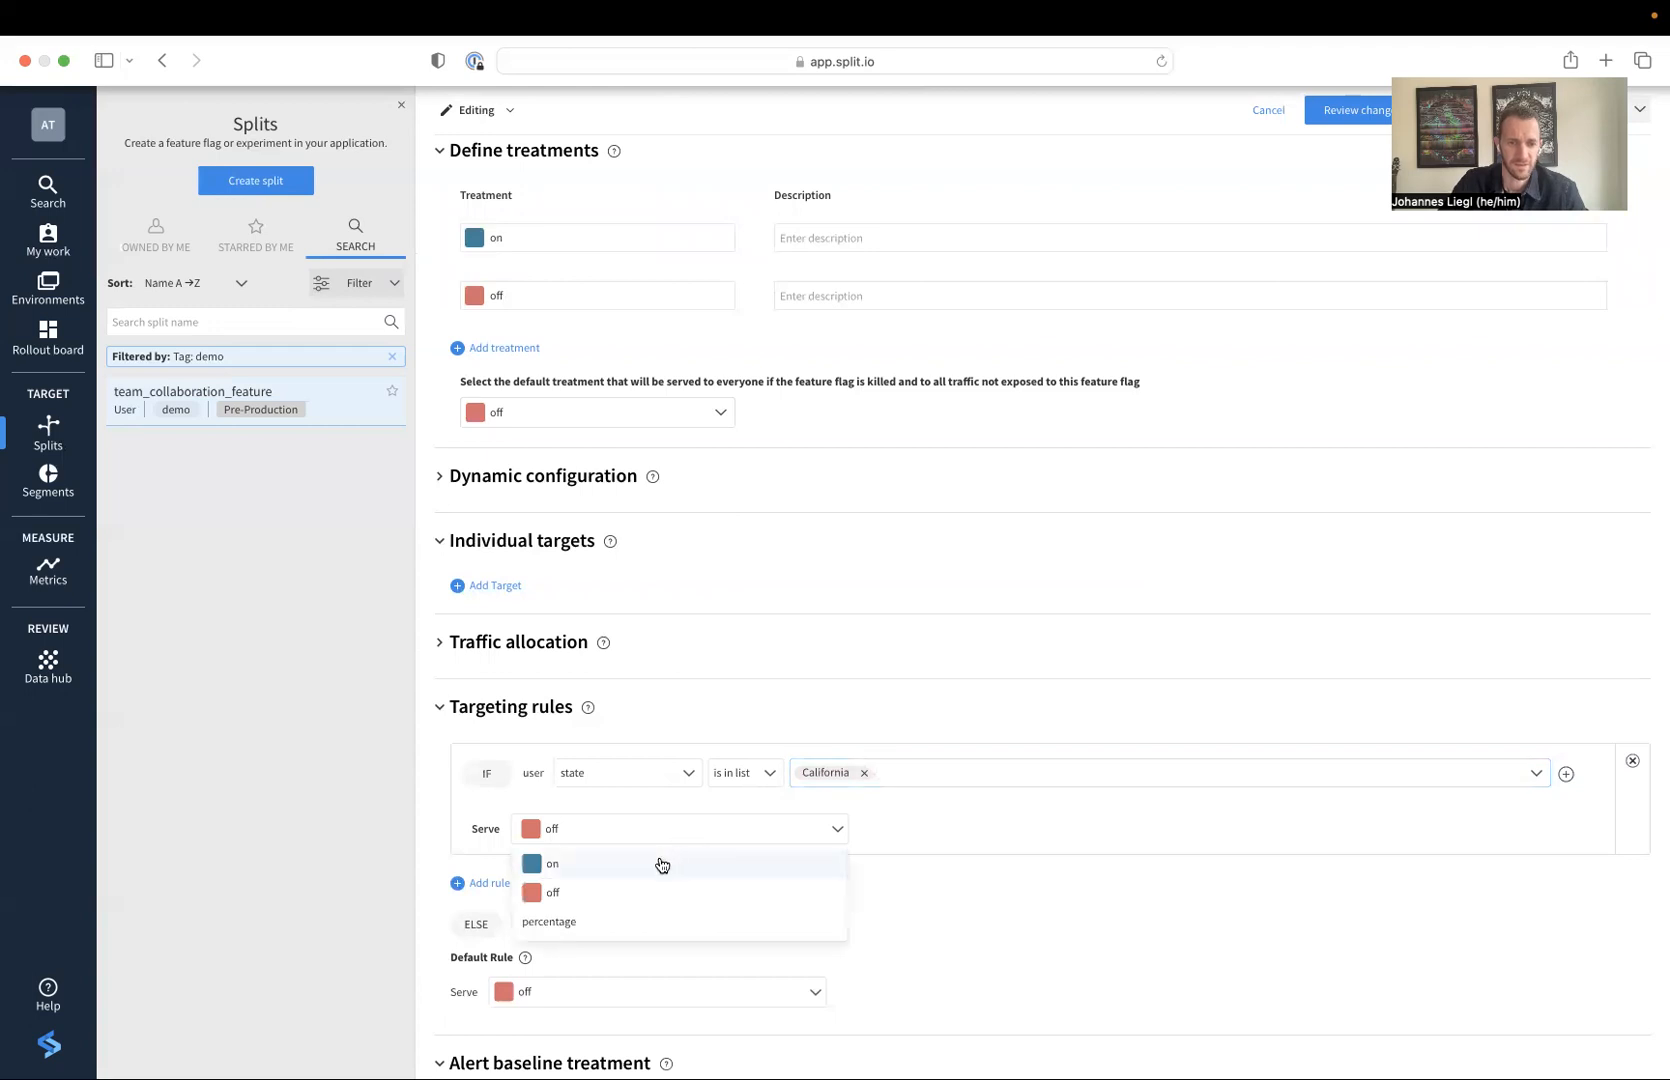
{"action": "left_click", "coordinate": [552, 864]}
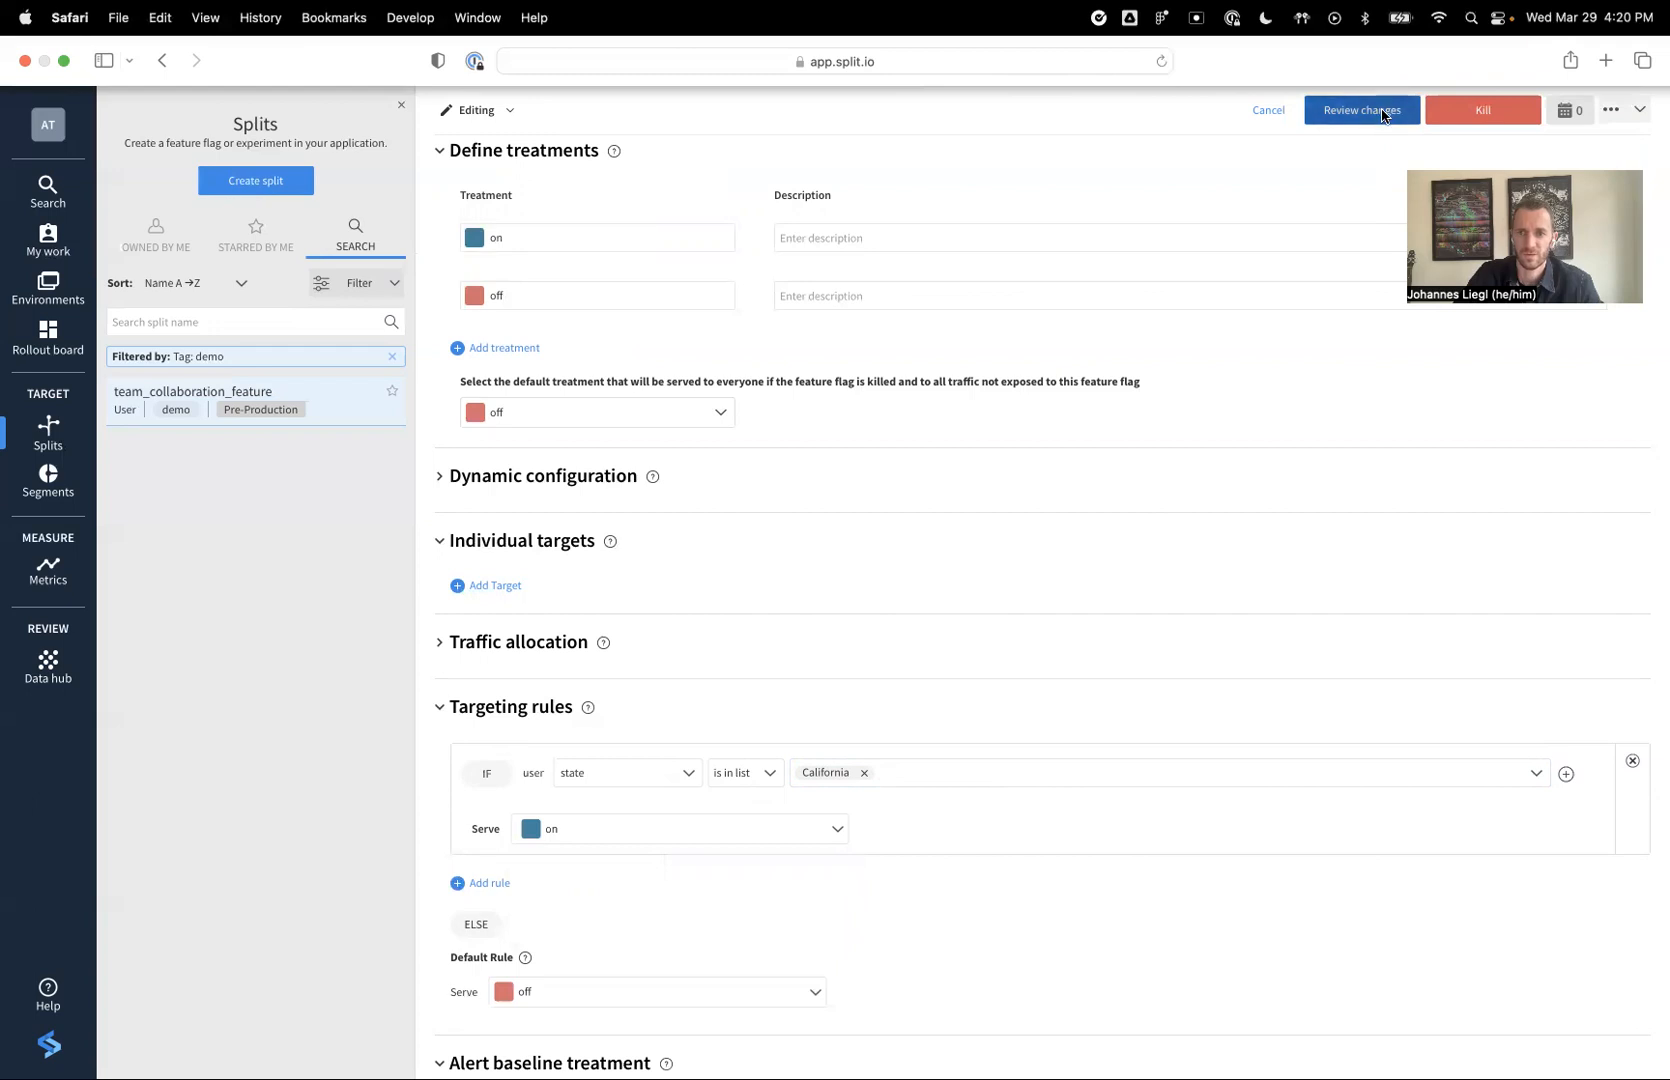
Review the changes and set them to take effect later, on April 5, 2023 at 1:00 am
{"action": "left_click", "coordinate": [1360, 110]}
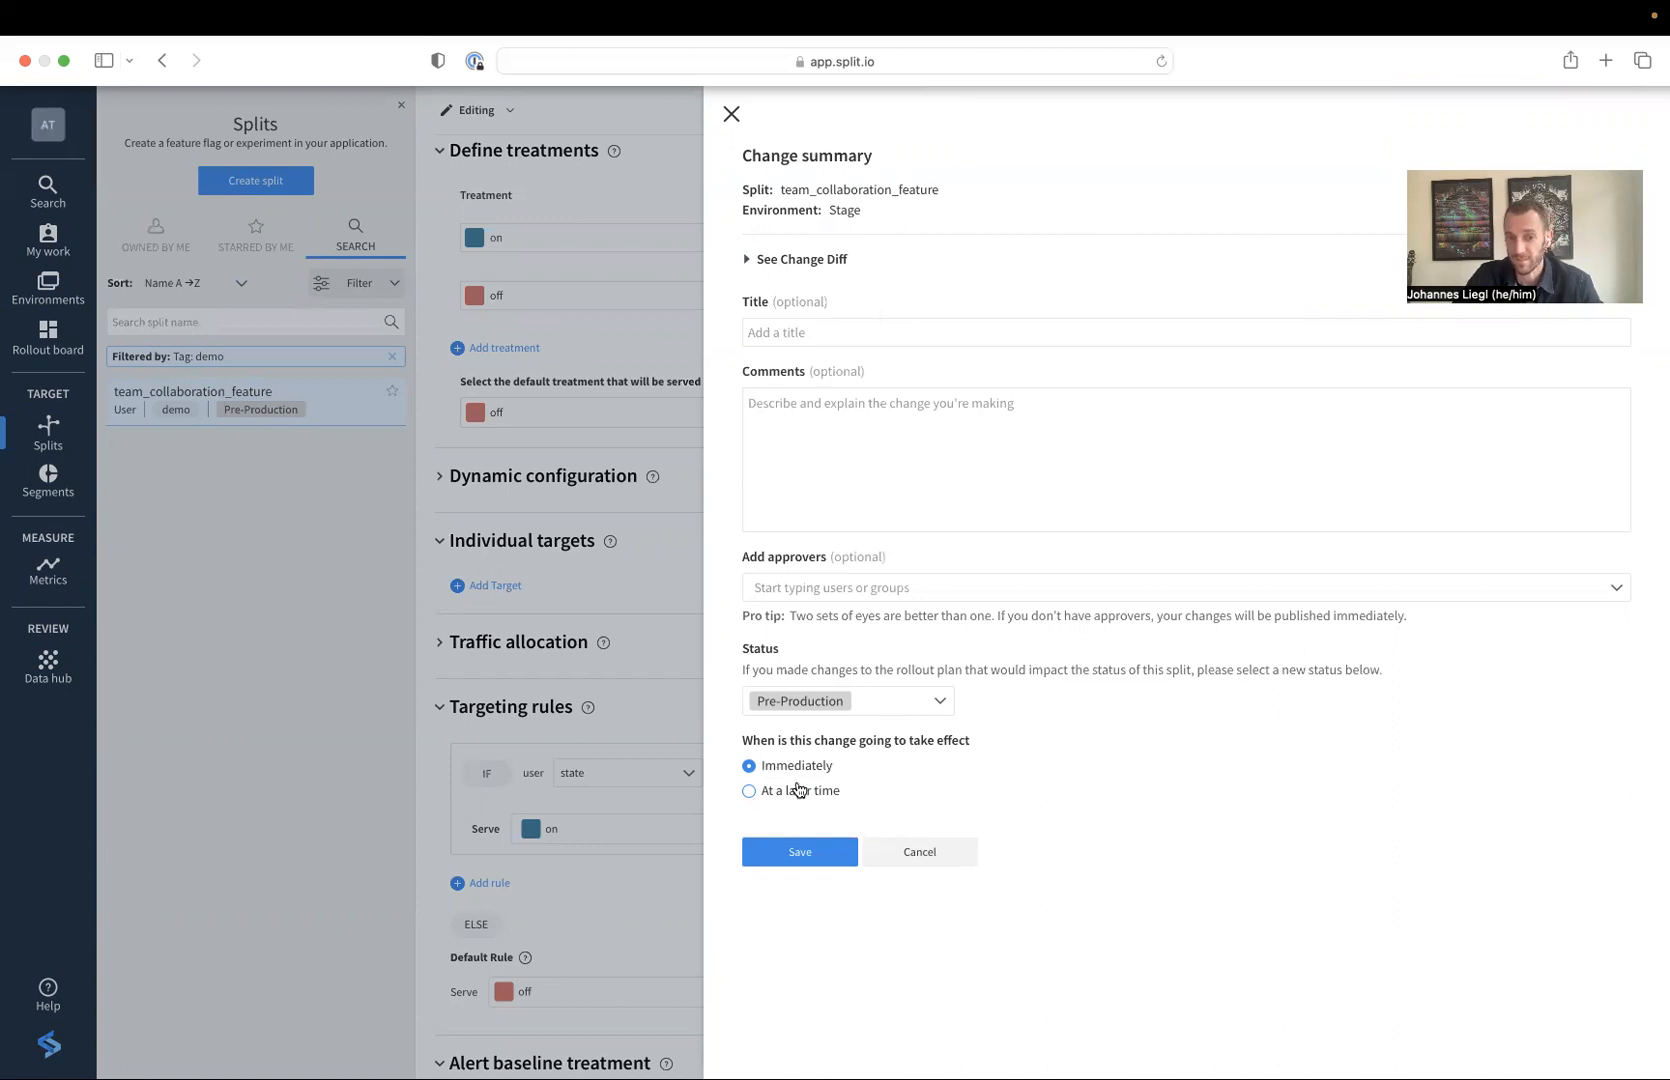
{"action": "left_click", "coordinate": [748, 790]}
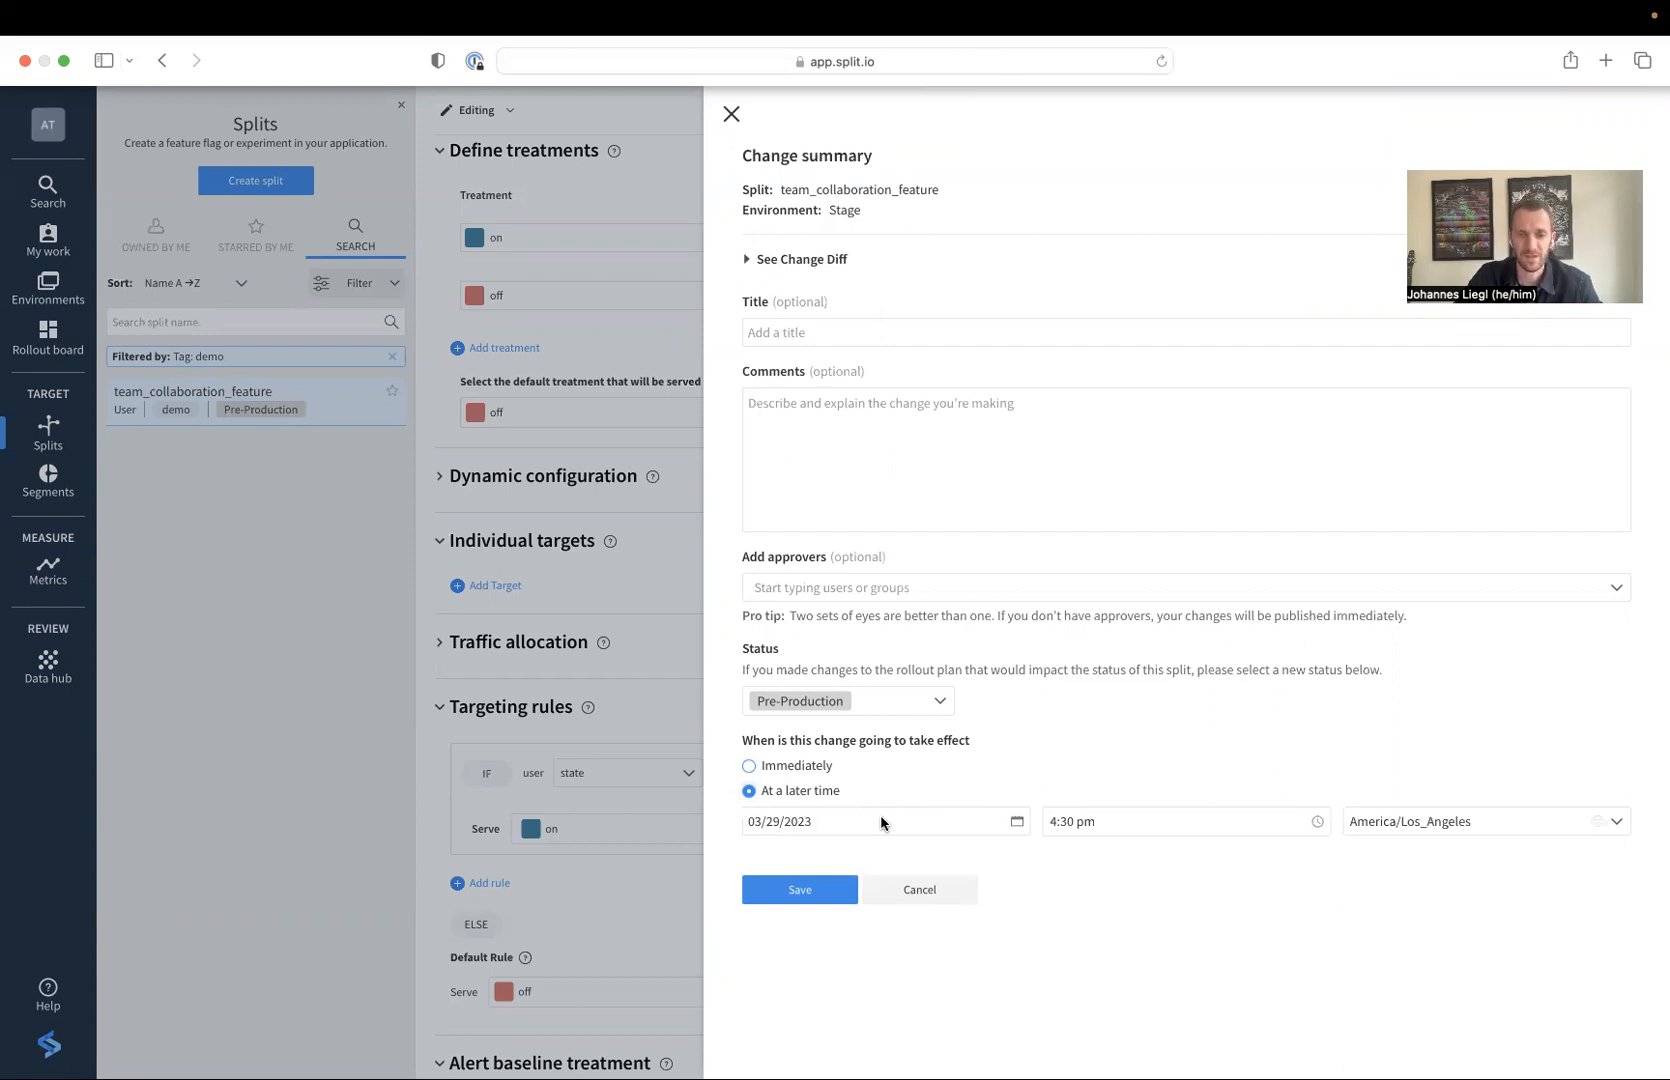
{"action": "left_click", "coordinate": [882, 822]}
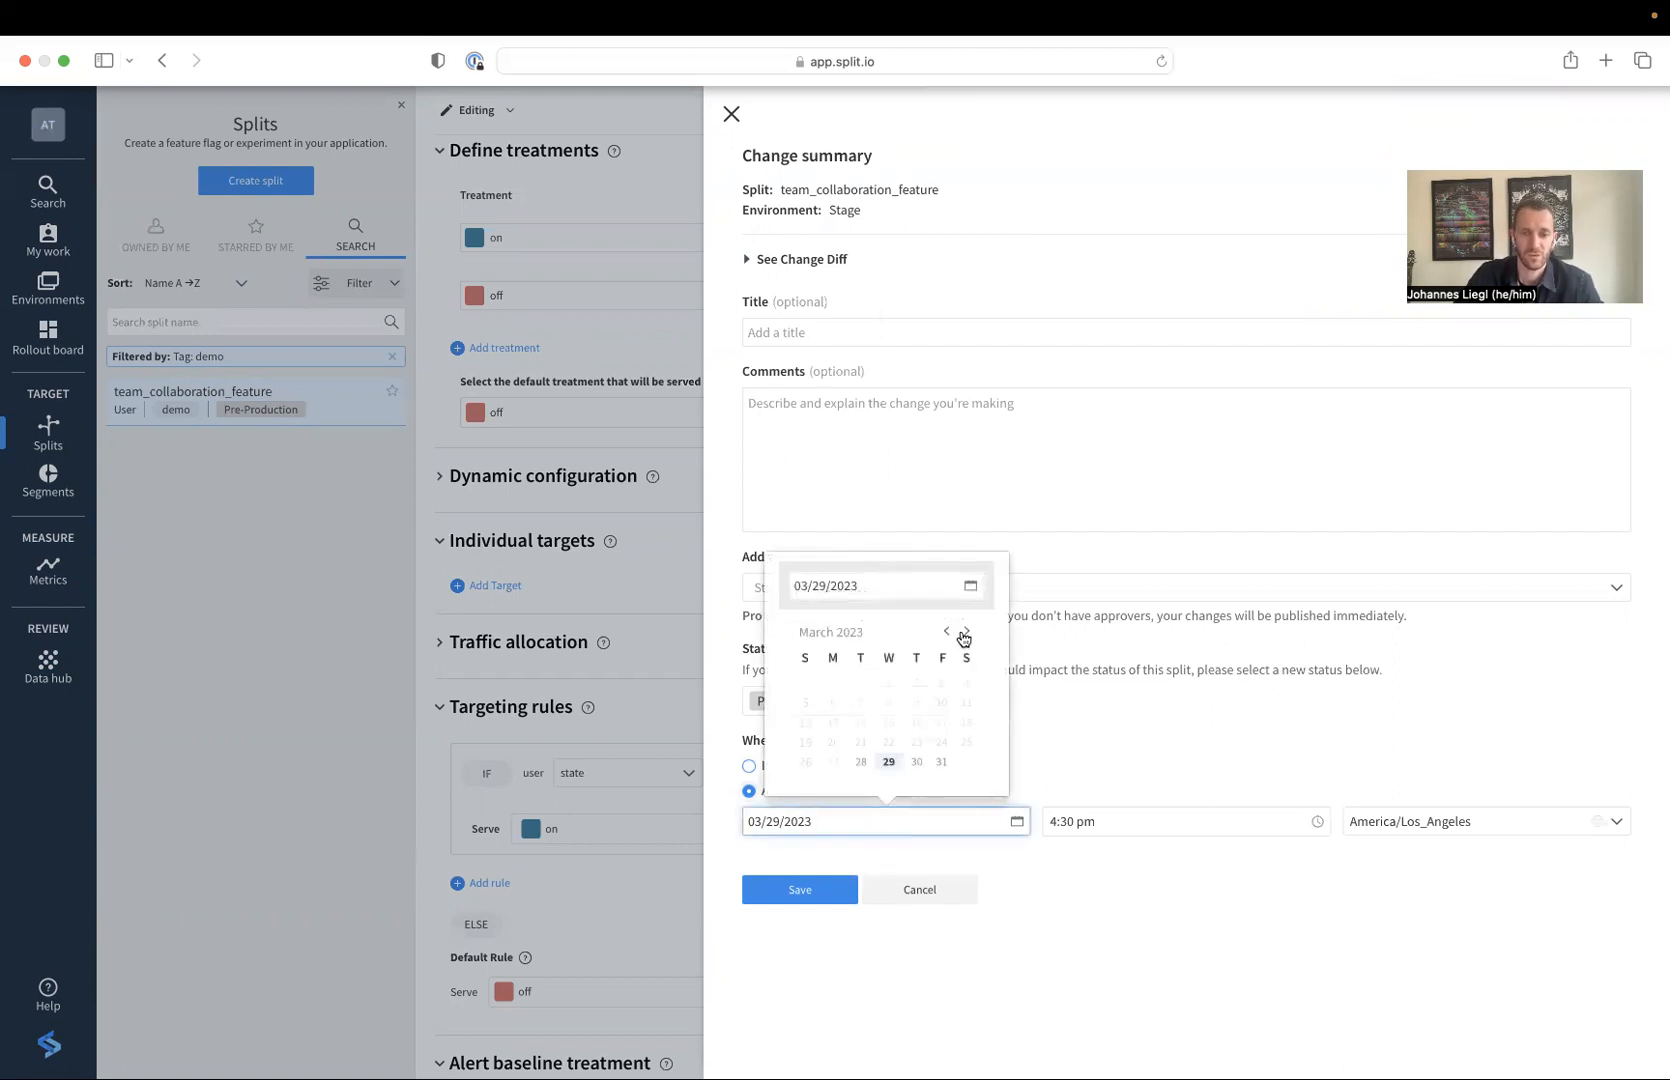
{"action": "left_click", "coordinate": [962, 630]}
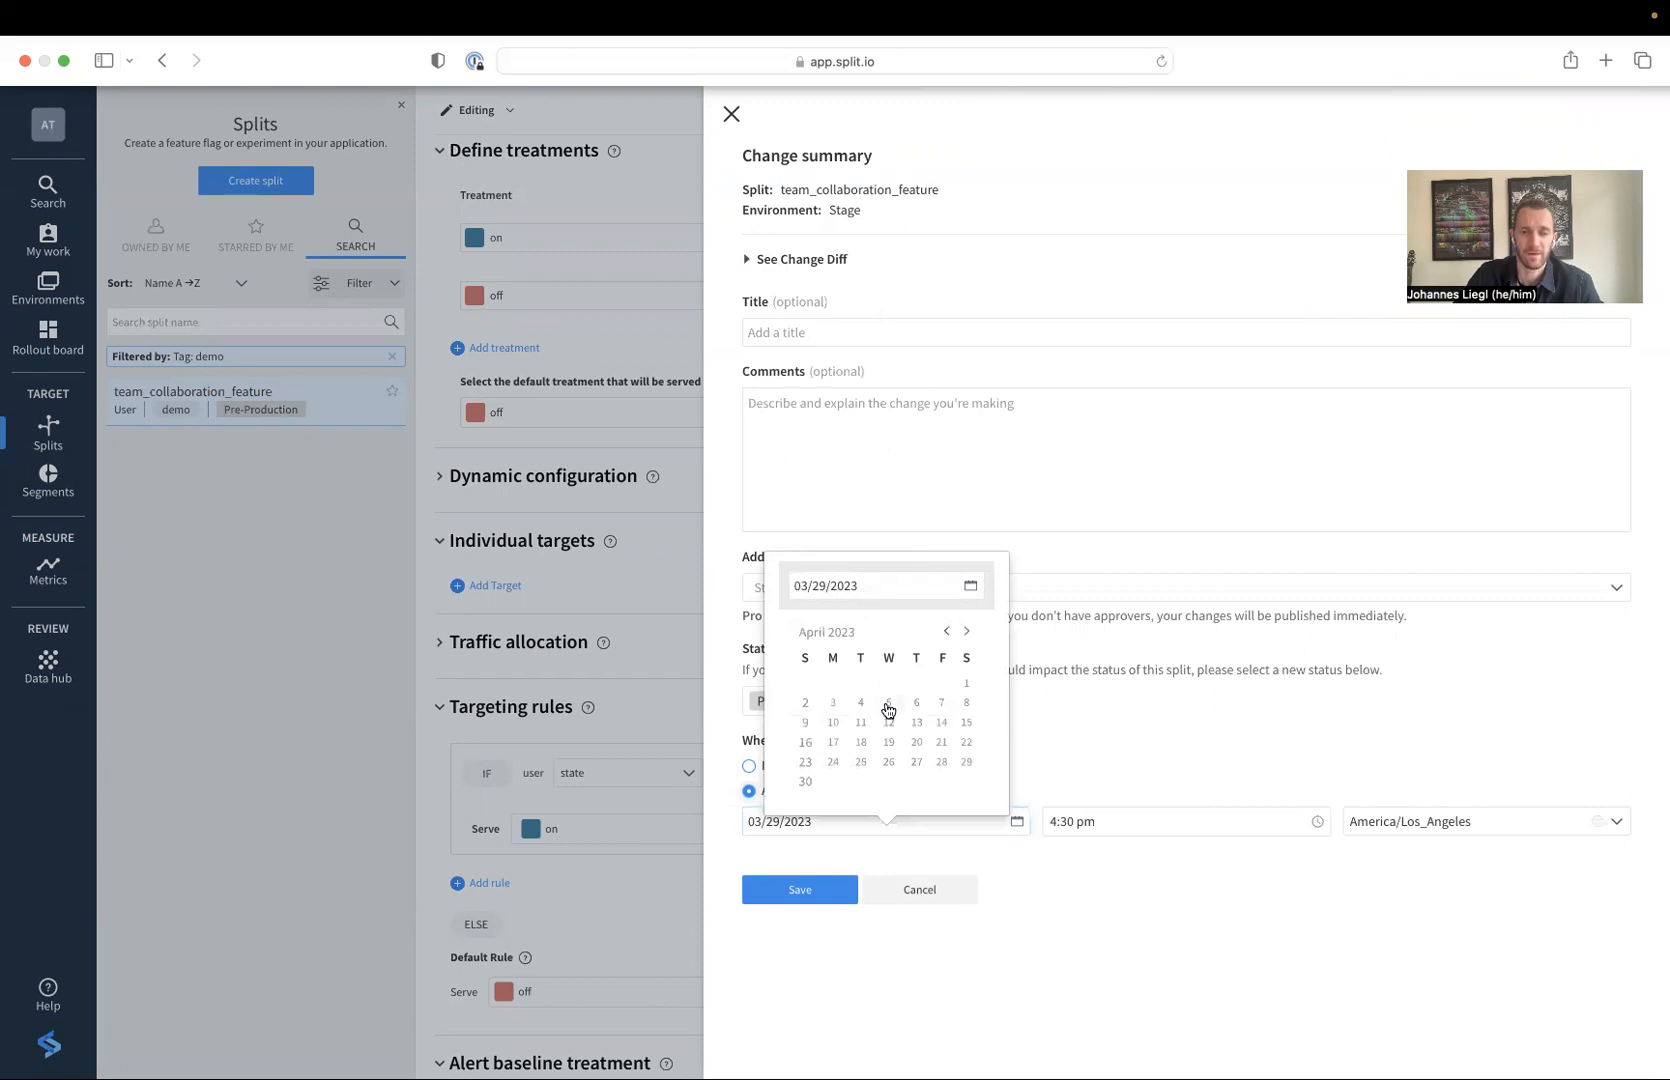
{"action": "left_click", "coordinate": [888, 702]}
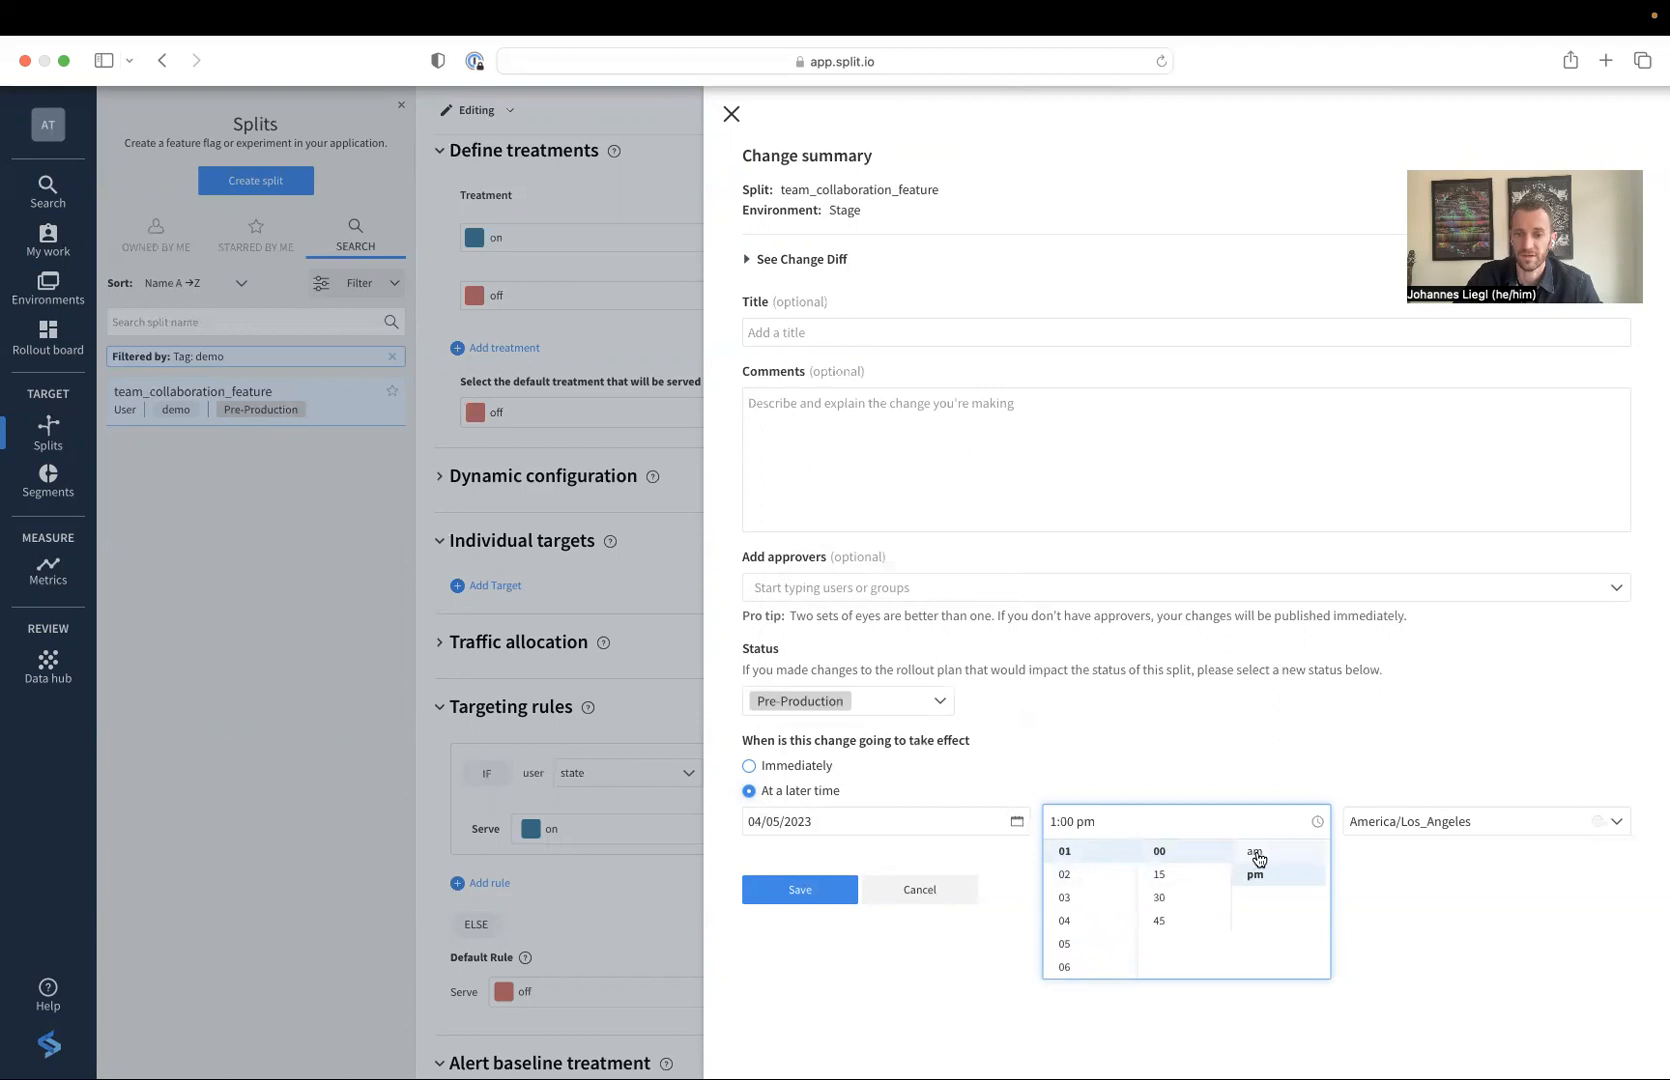
{"action": "left_click", "coordinate": [1254, 852]}
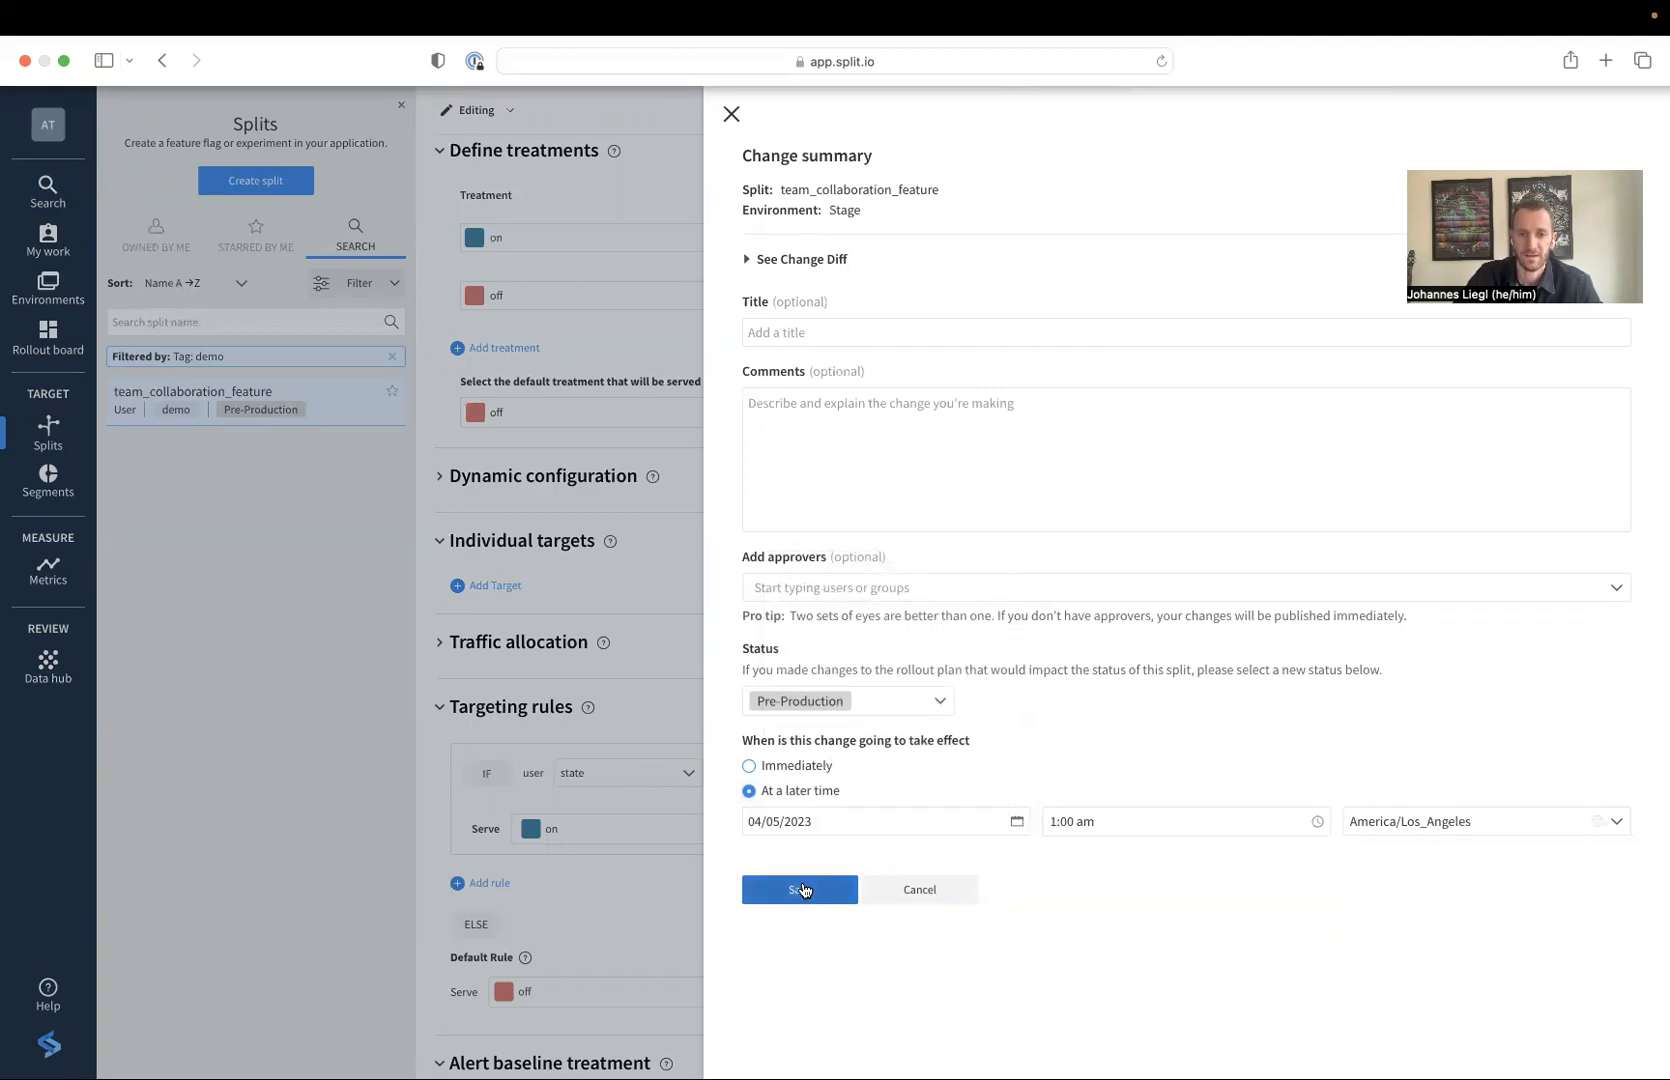
Save the scheduled change from the Change summary panel
{"action": "left_click", "coordinate": [798, 890]}
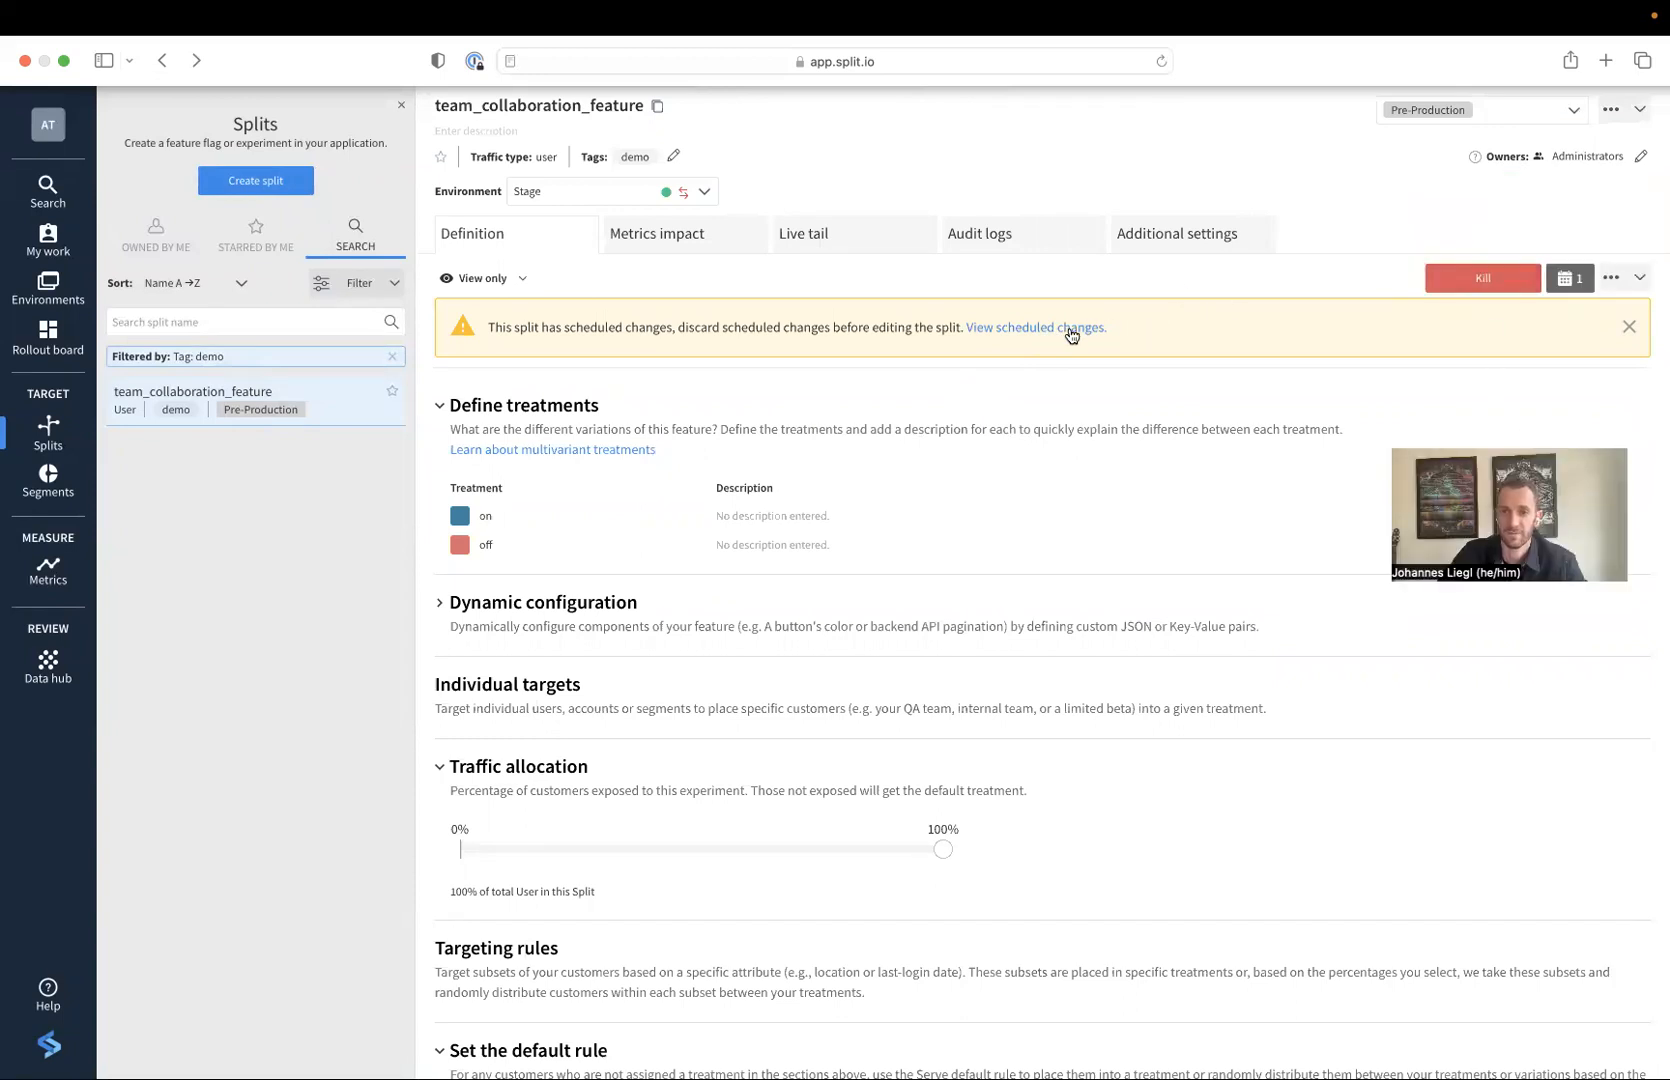
View the scheduled change details from the warning banner
{"action": "left_click", "coordinate": [1034, 326]}
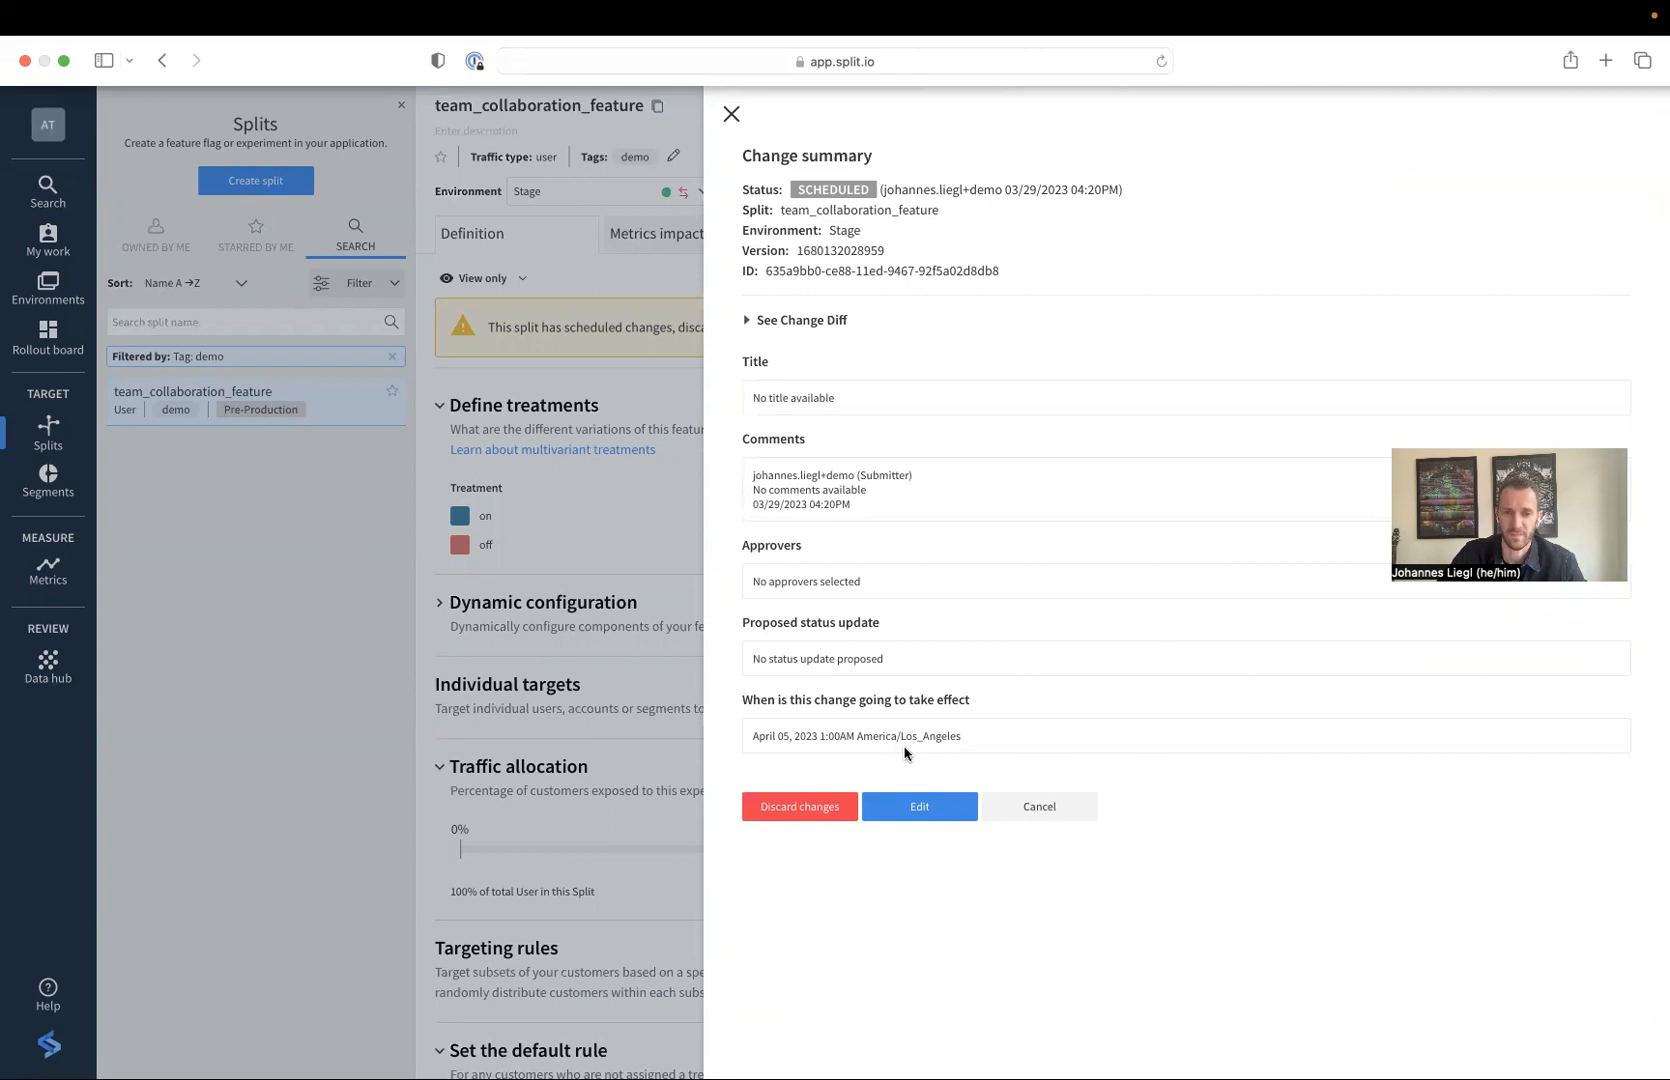
{"action": "mouse_move", "coordinate": [922, 574]}
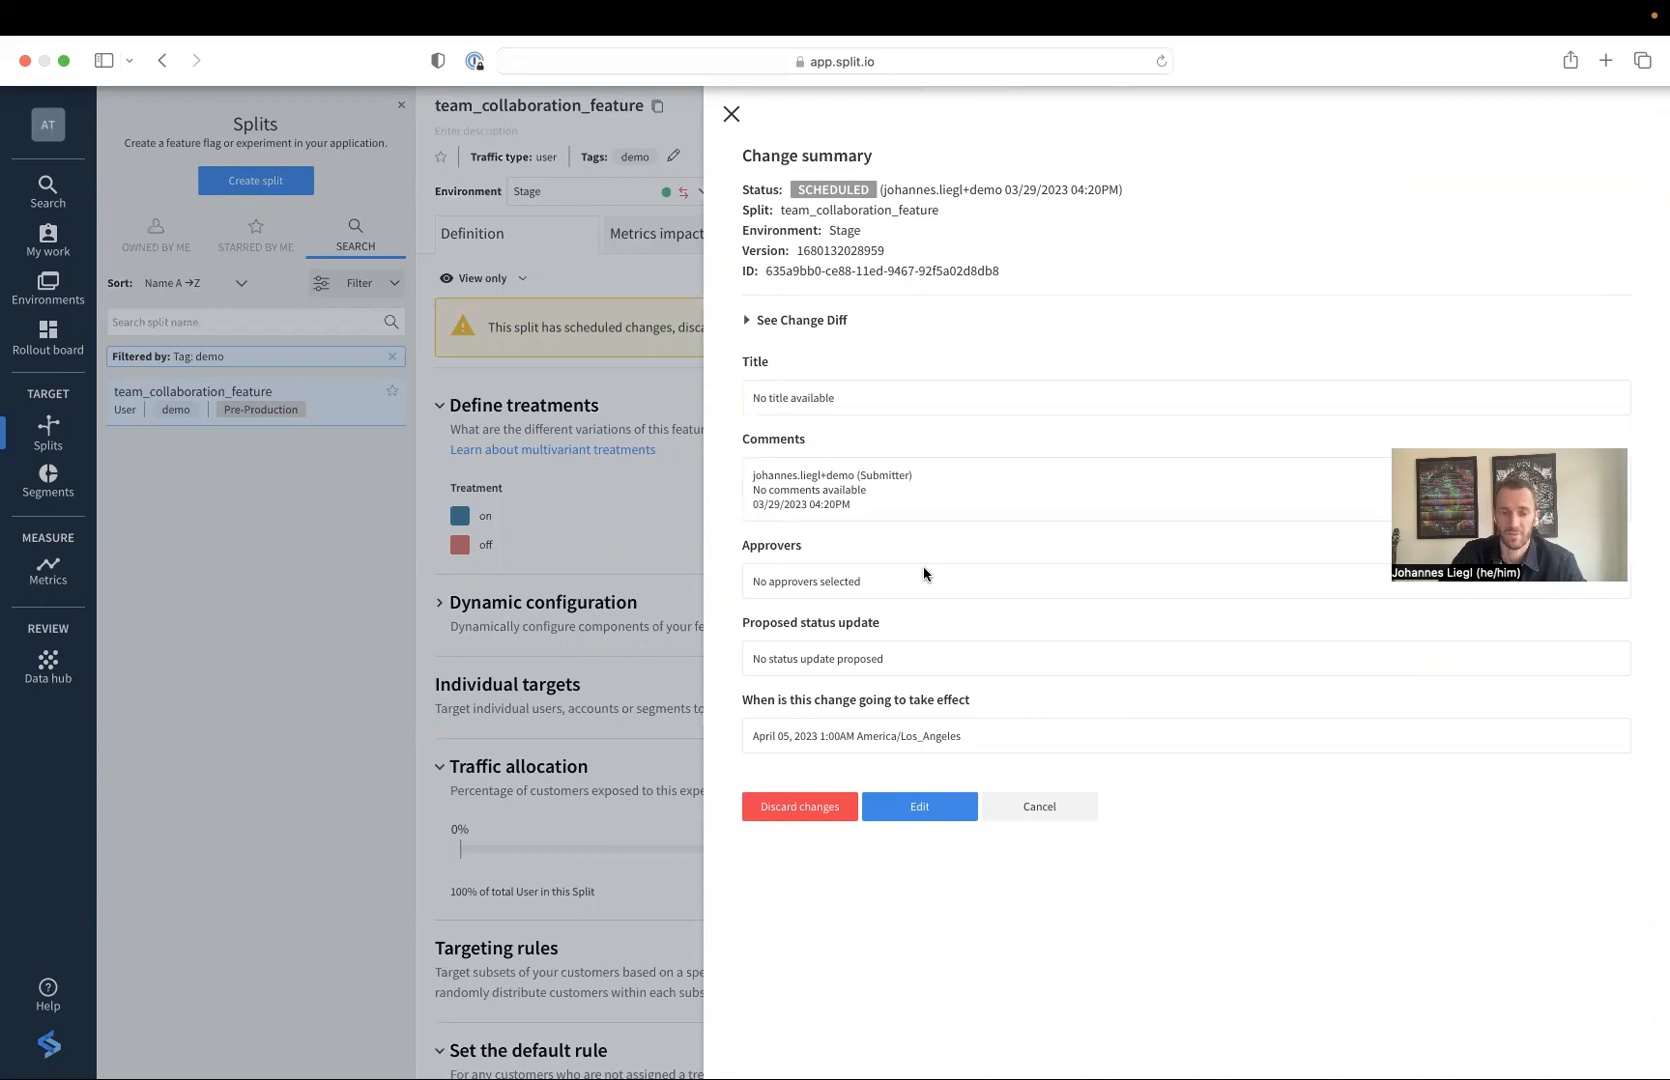
{"action": "mouse_move", "coordinate": [936, 578]}
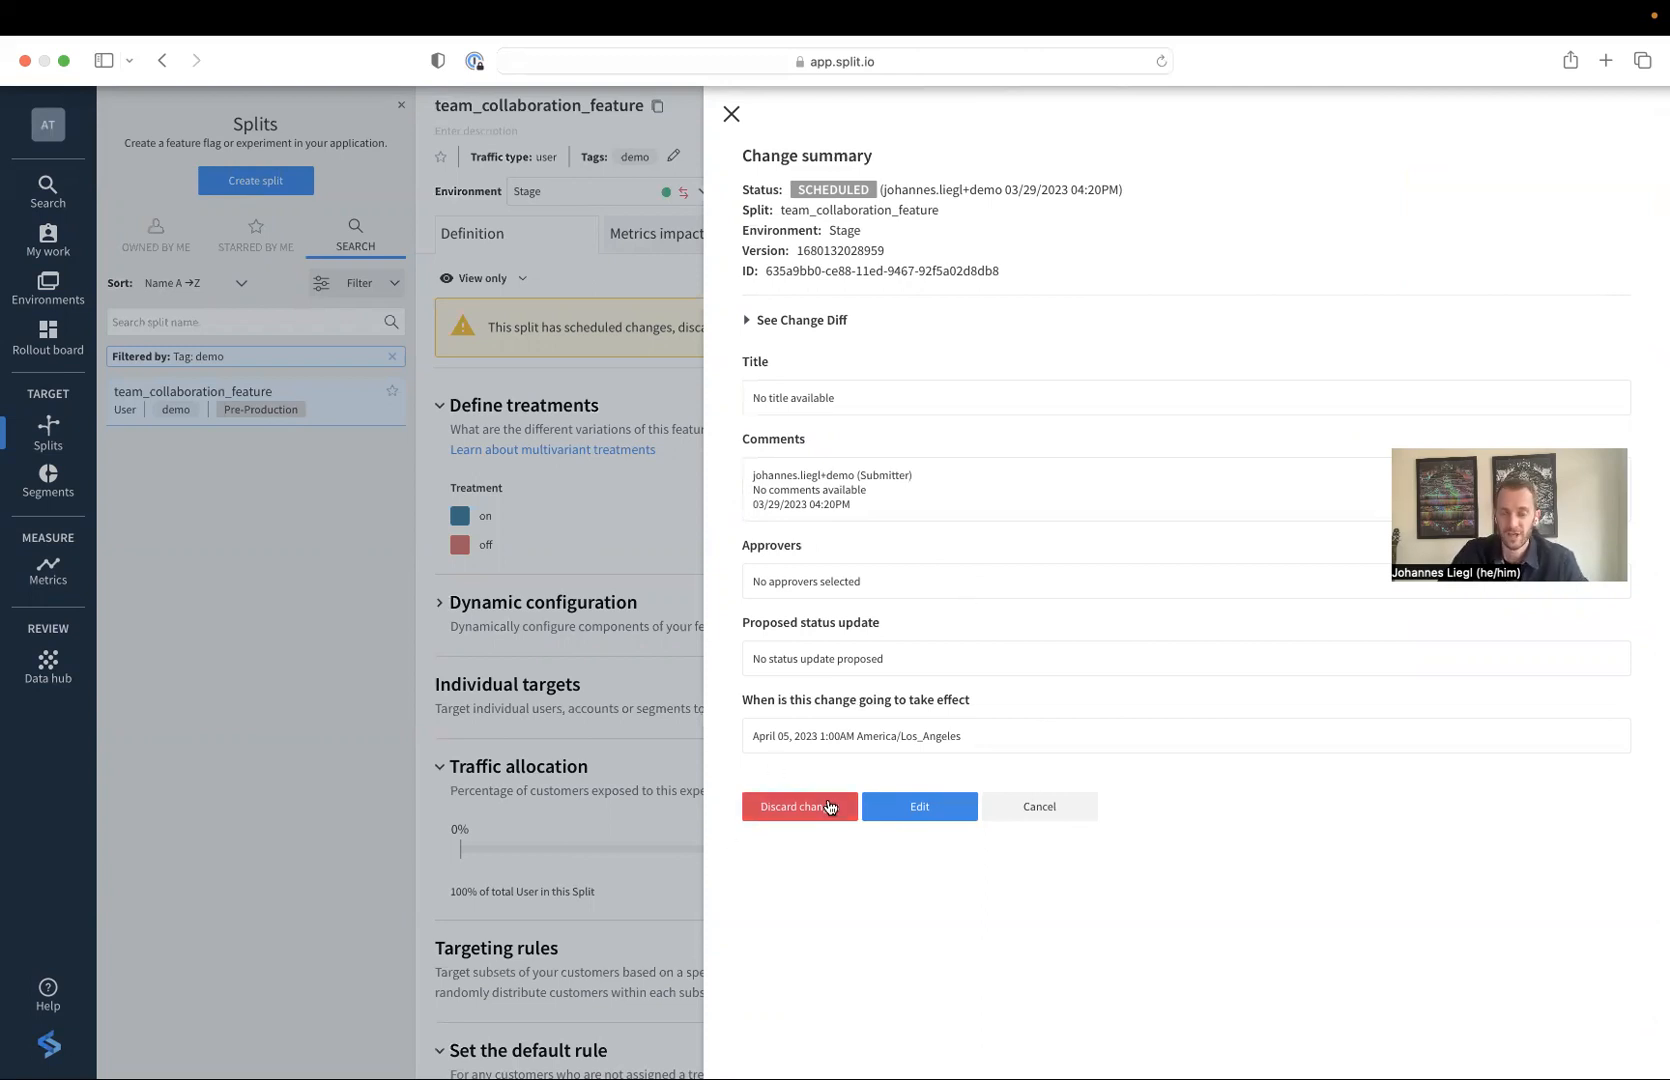
{"action": "mouse_move", "coordinate": [848, 838]}
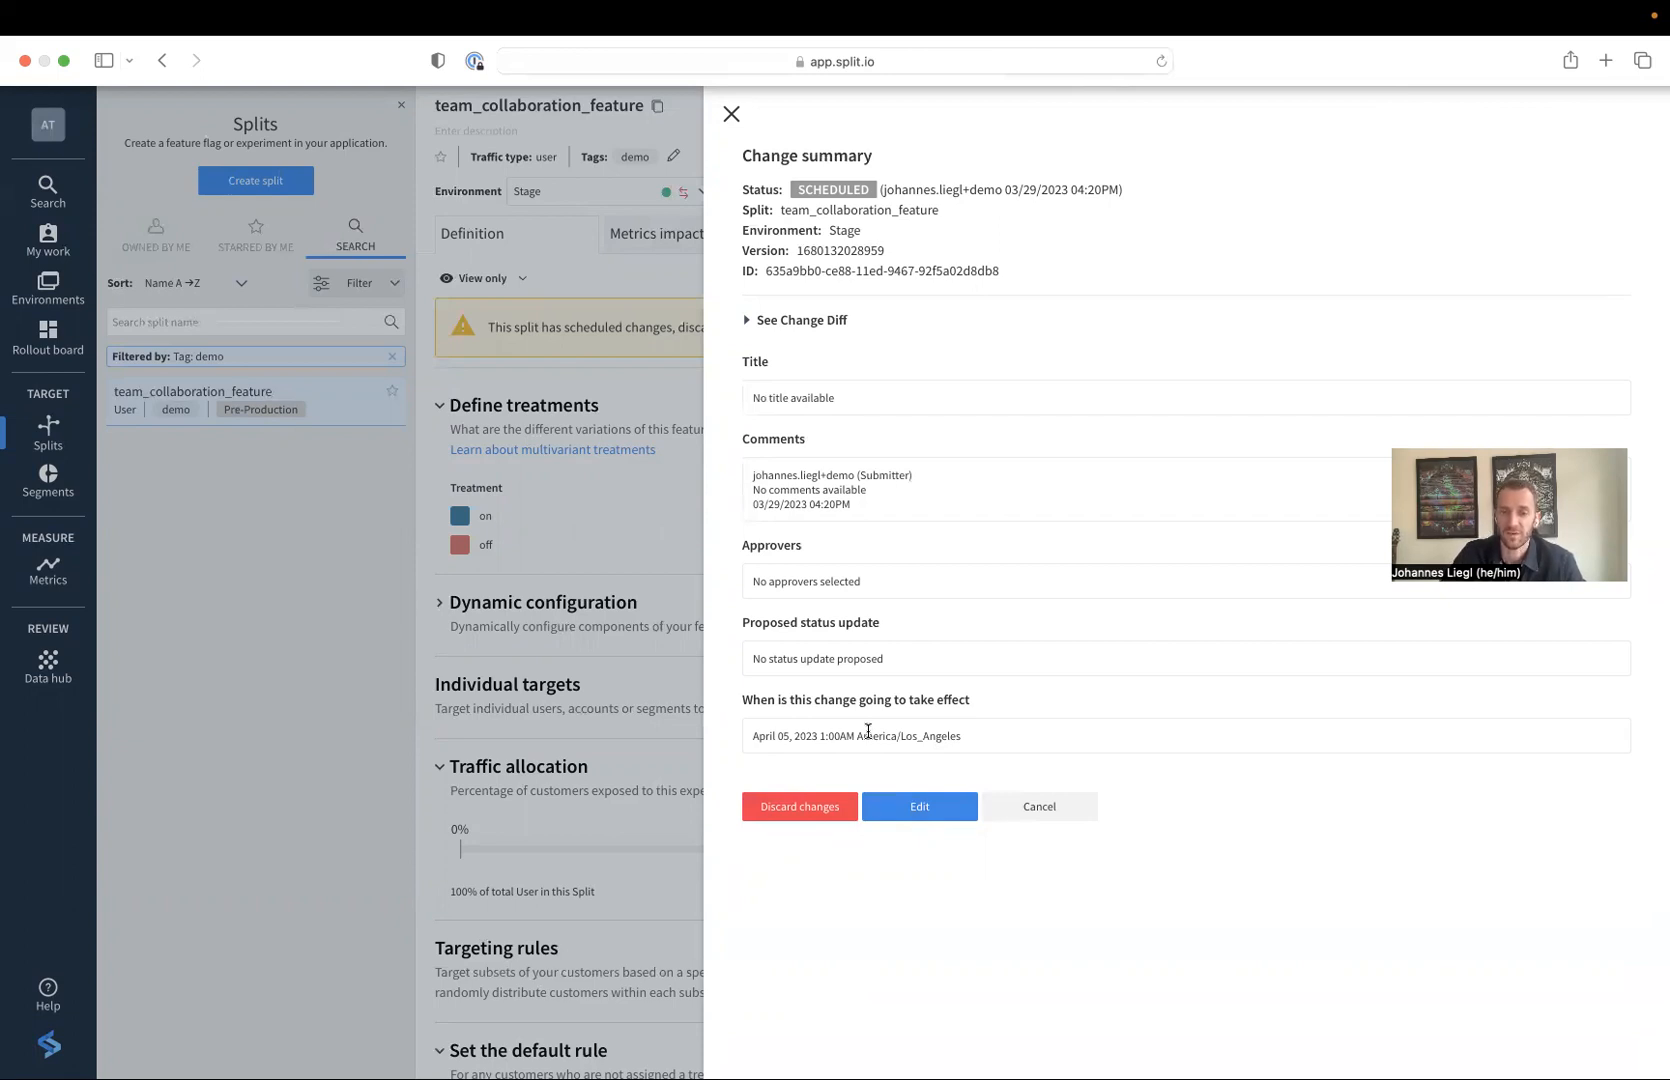
{"action": "mouse_move", "coordinate": [798, 806]}
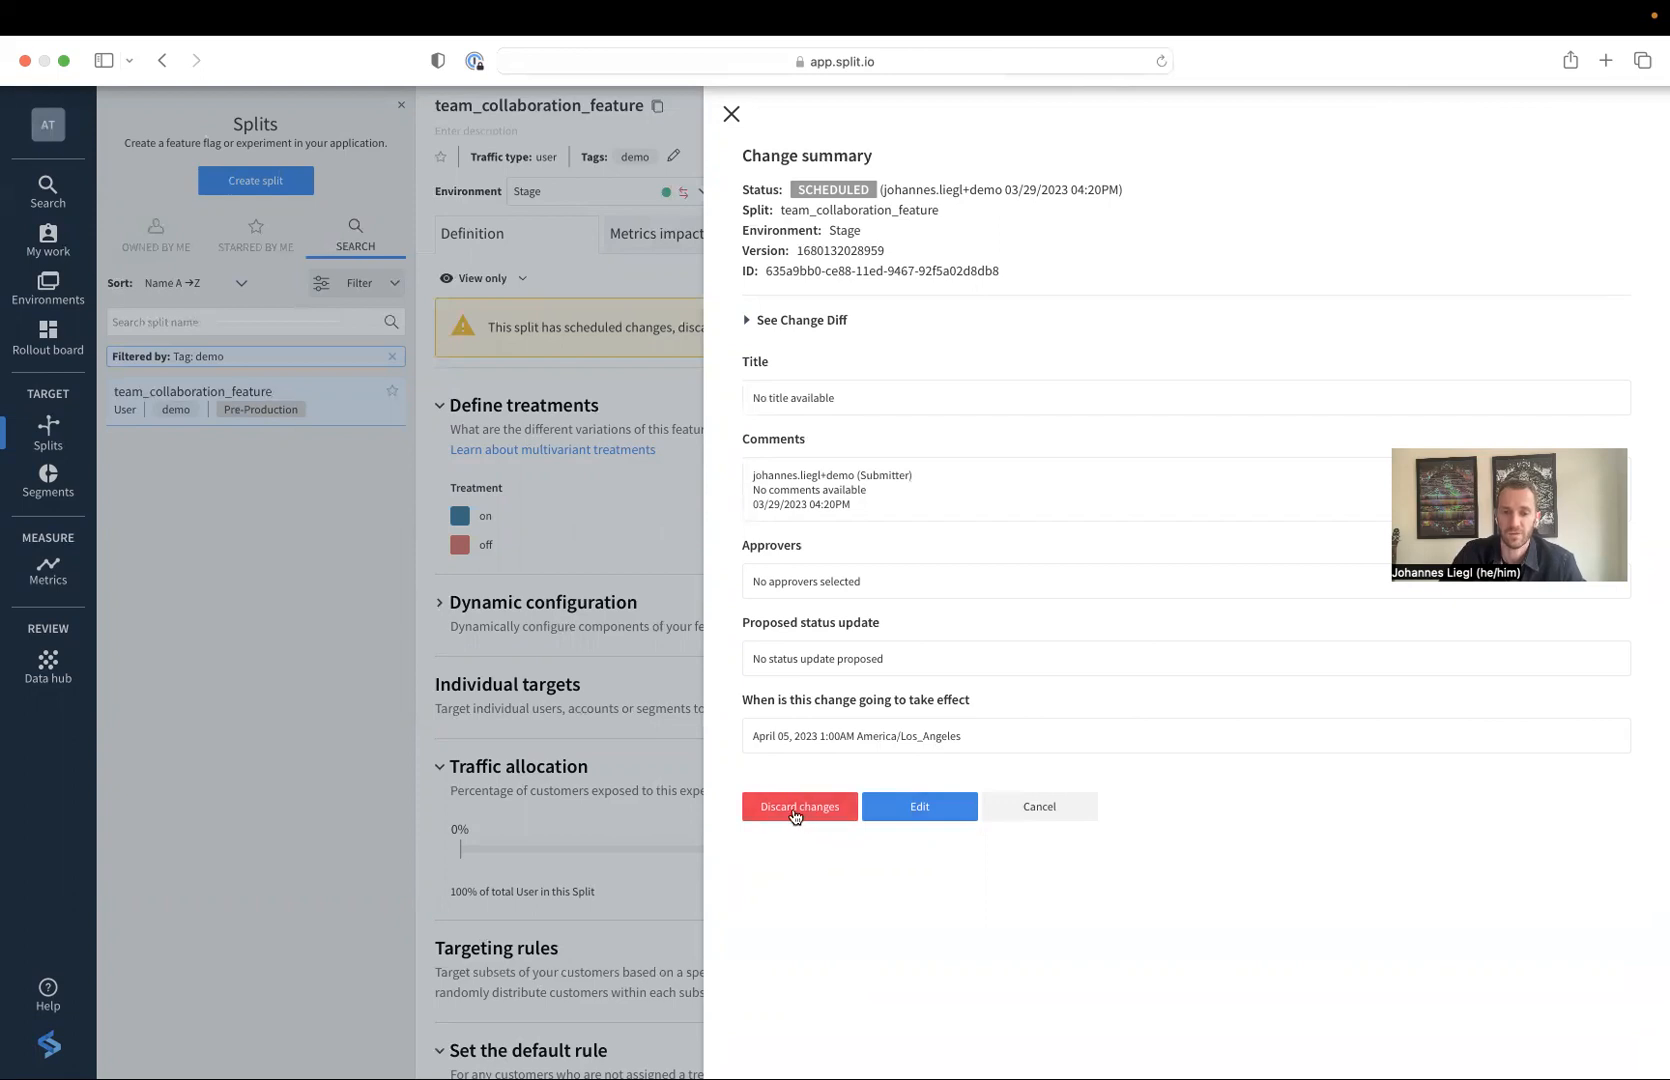
Discard the scheduled Stage change and confirm the discard
{"action": "left_click", "coordinate": [798, 806]}
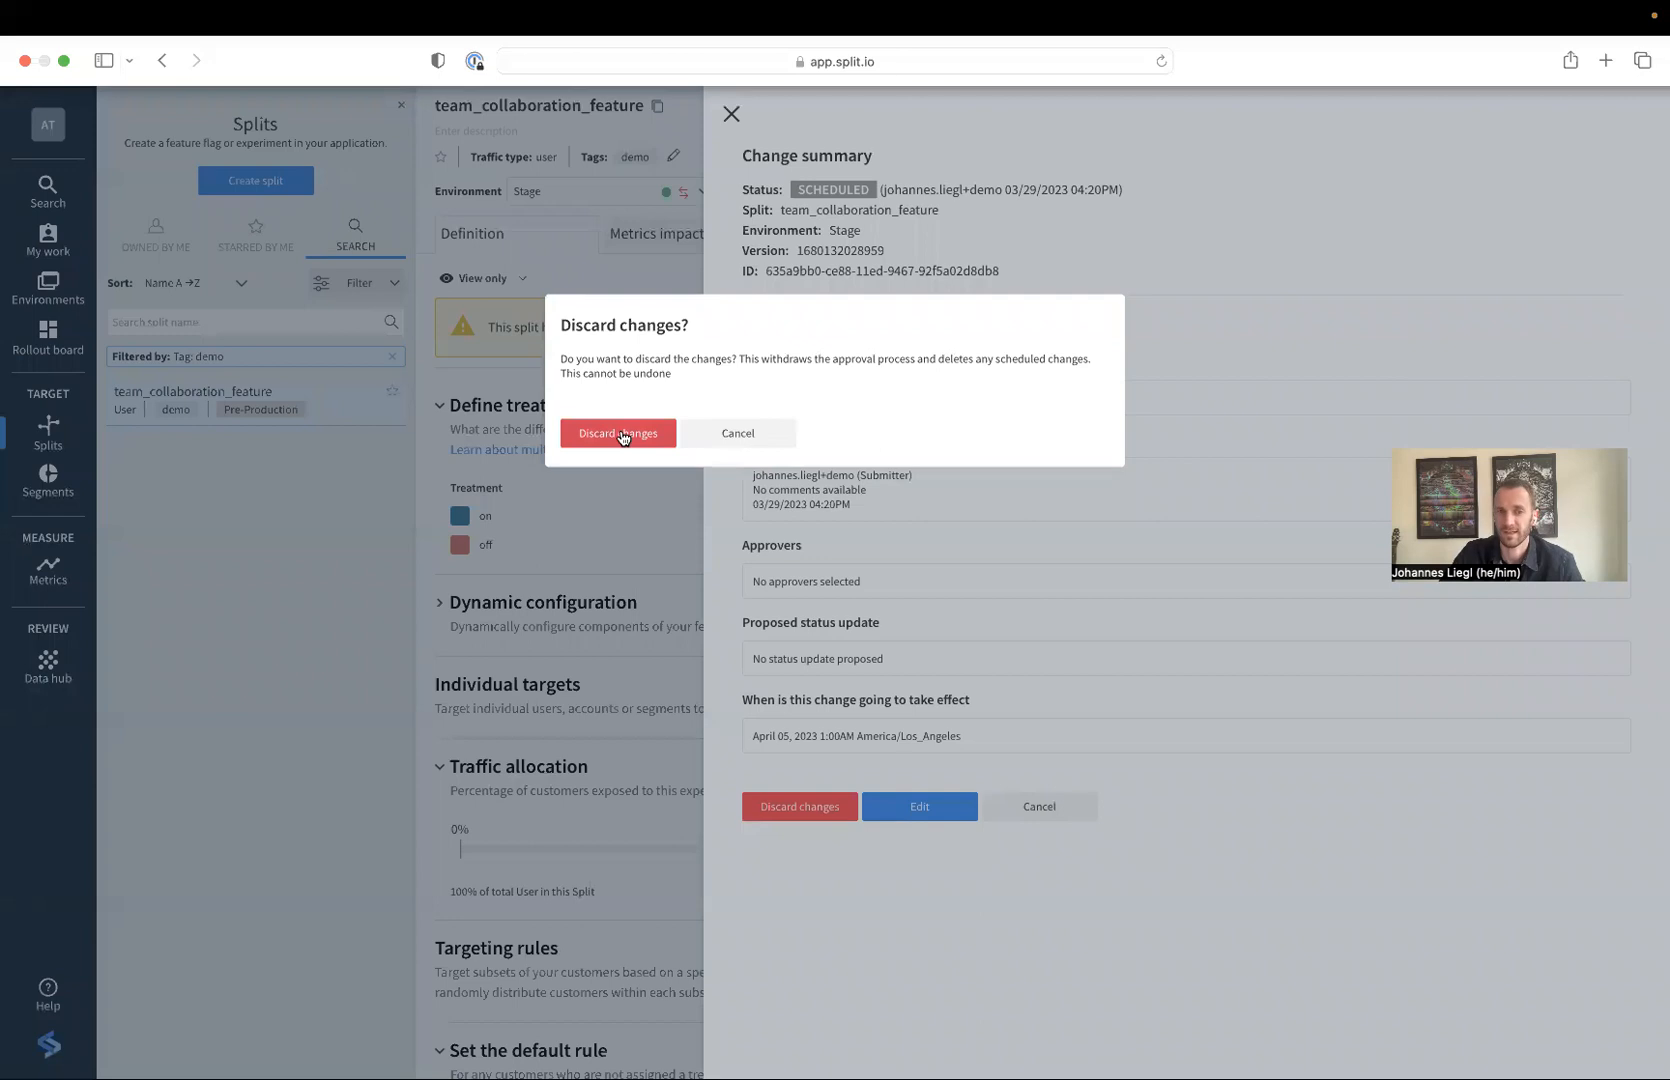
{"action": "left_click", "coordinate": [618, 432]}
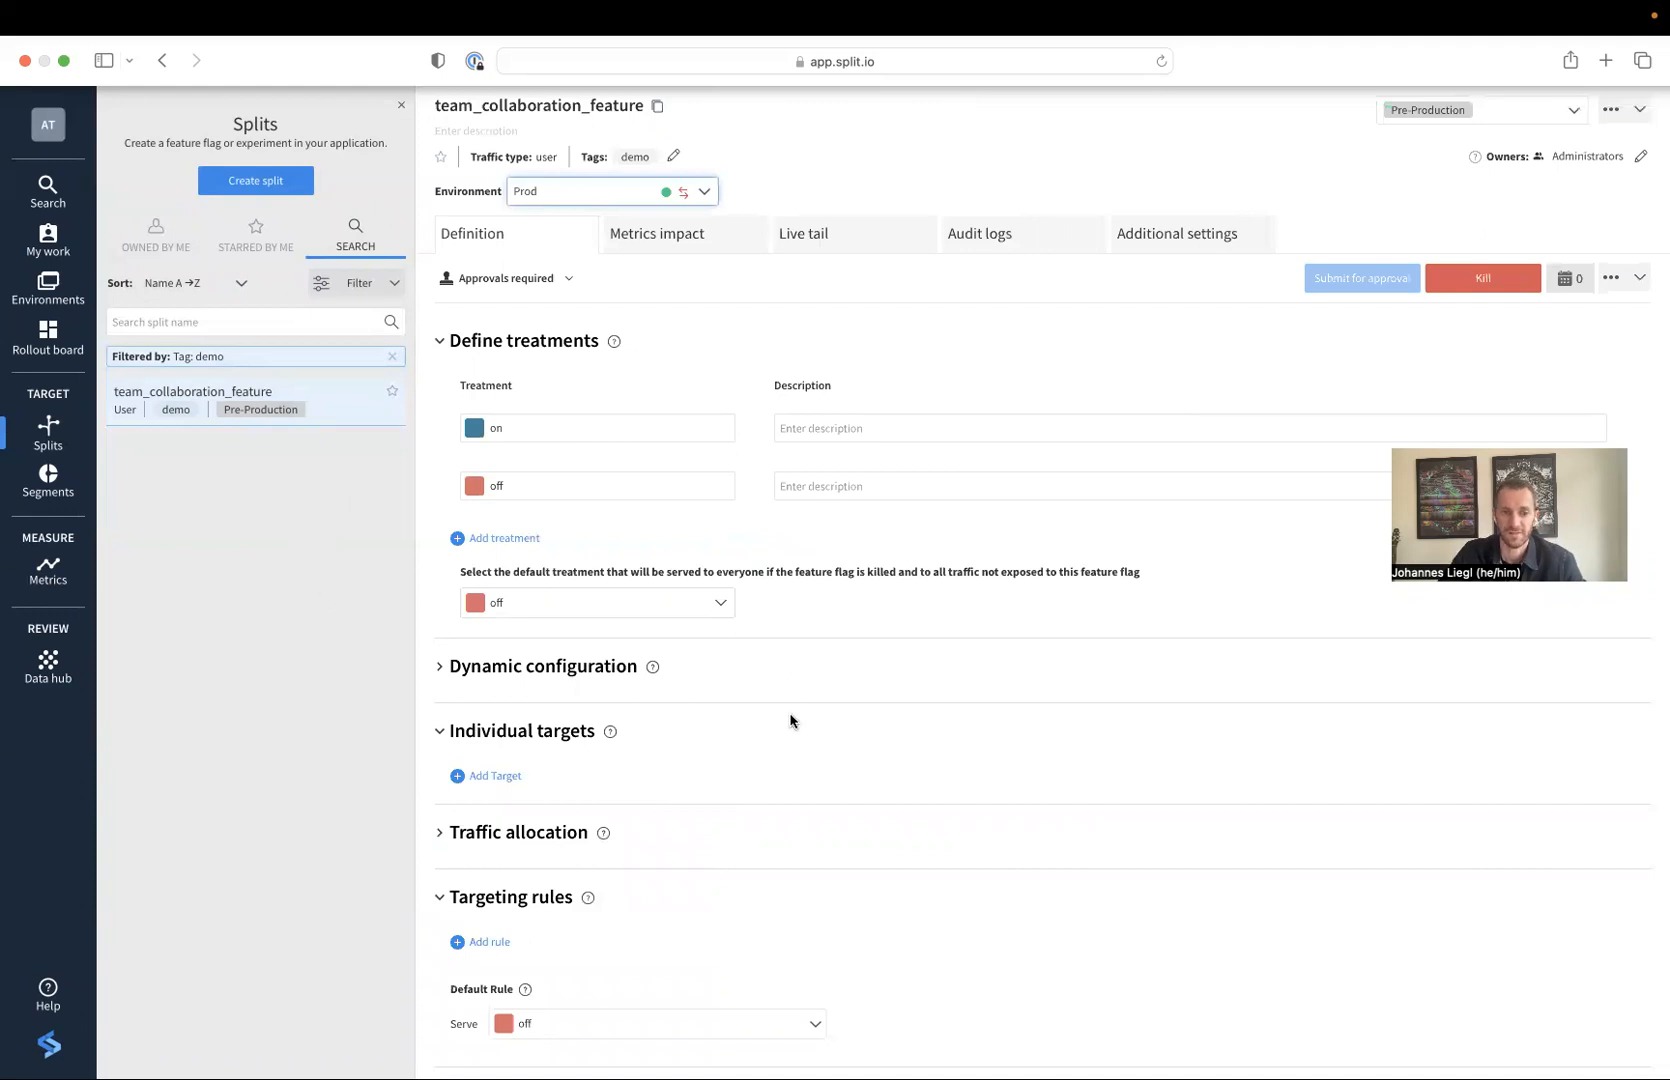
In Prod, set the rule to state is in list California serving on, and submit for approval
{"action": "scroll", "scroll_direction": "down", "scroll_amount": 3}
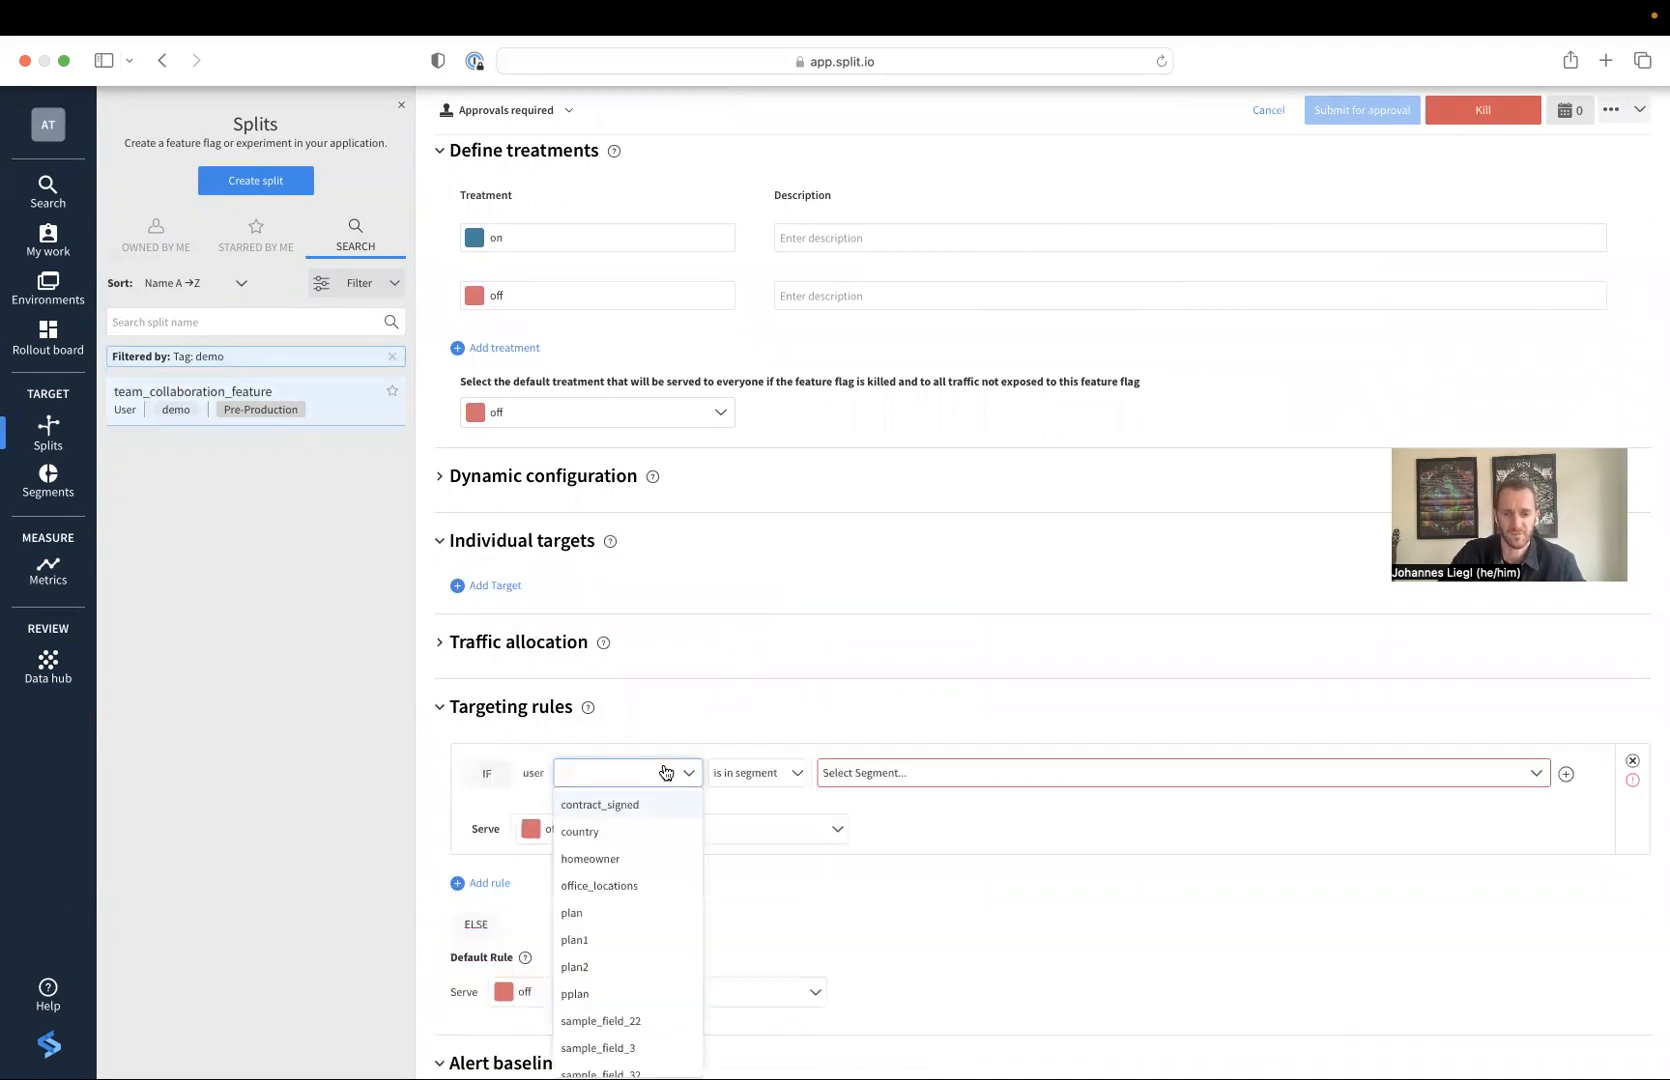
{"action": "type", "text": "st"}
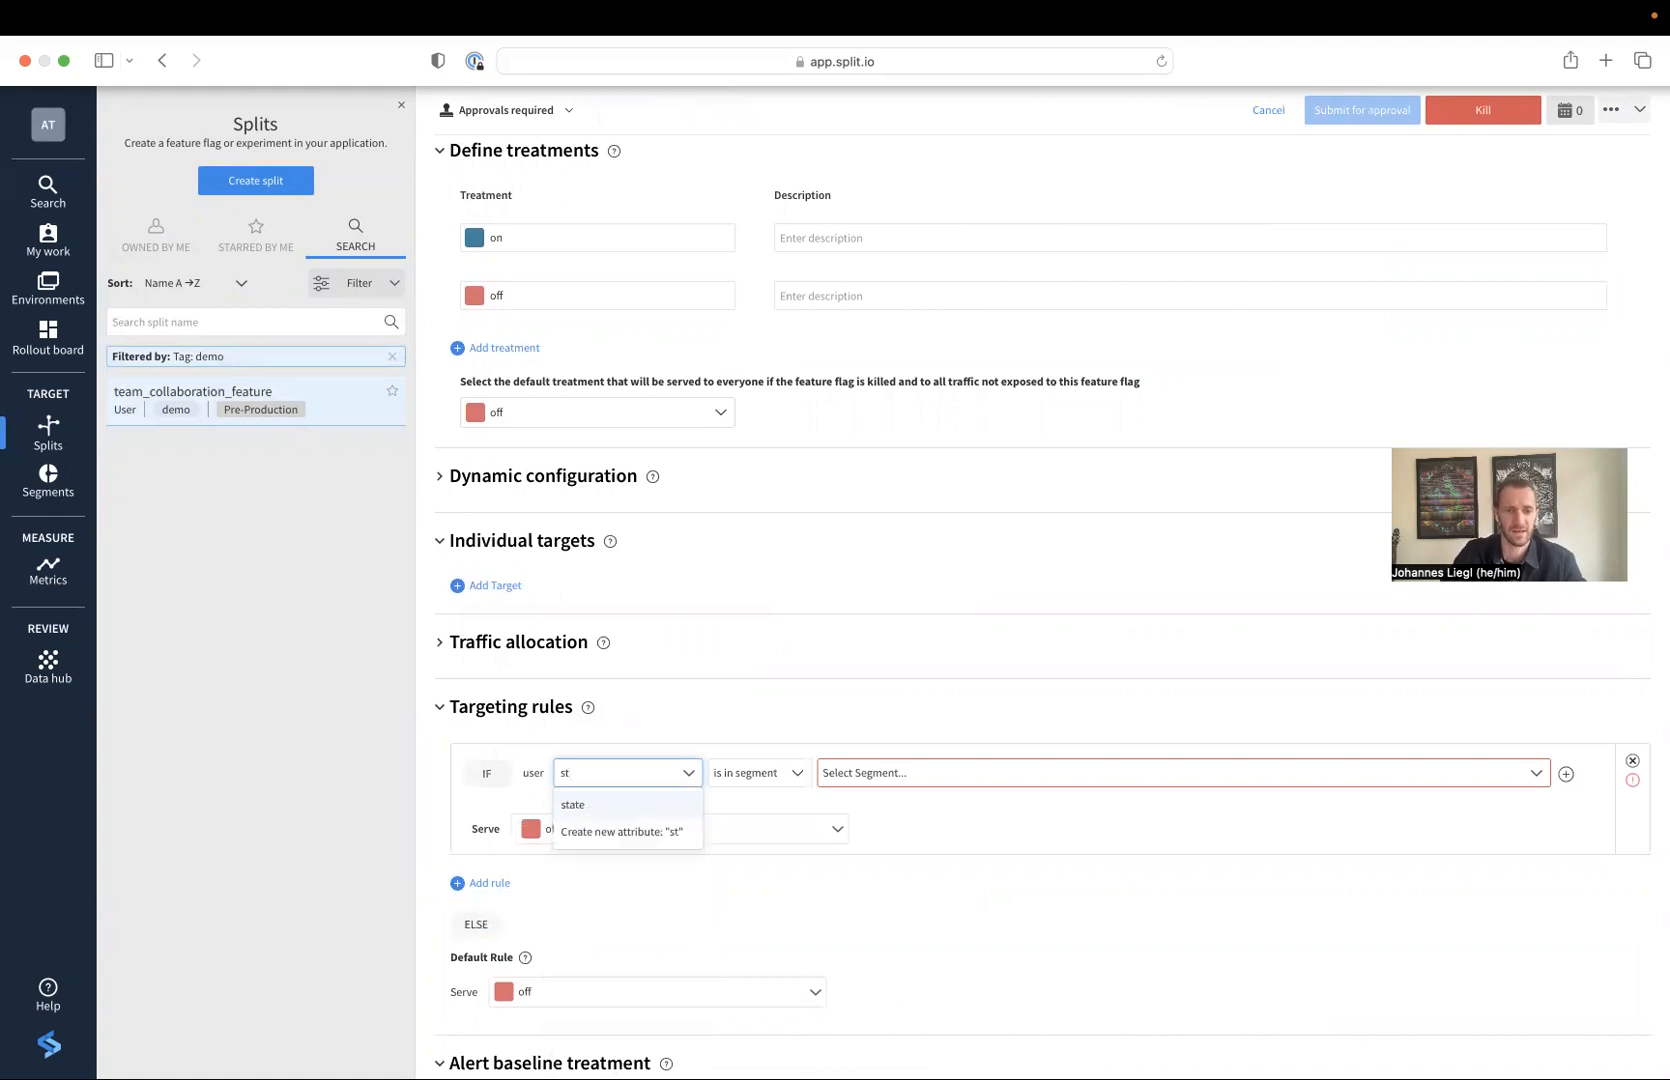
{"action": "left_click", "coordinate": [572, 808]}
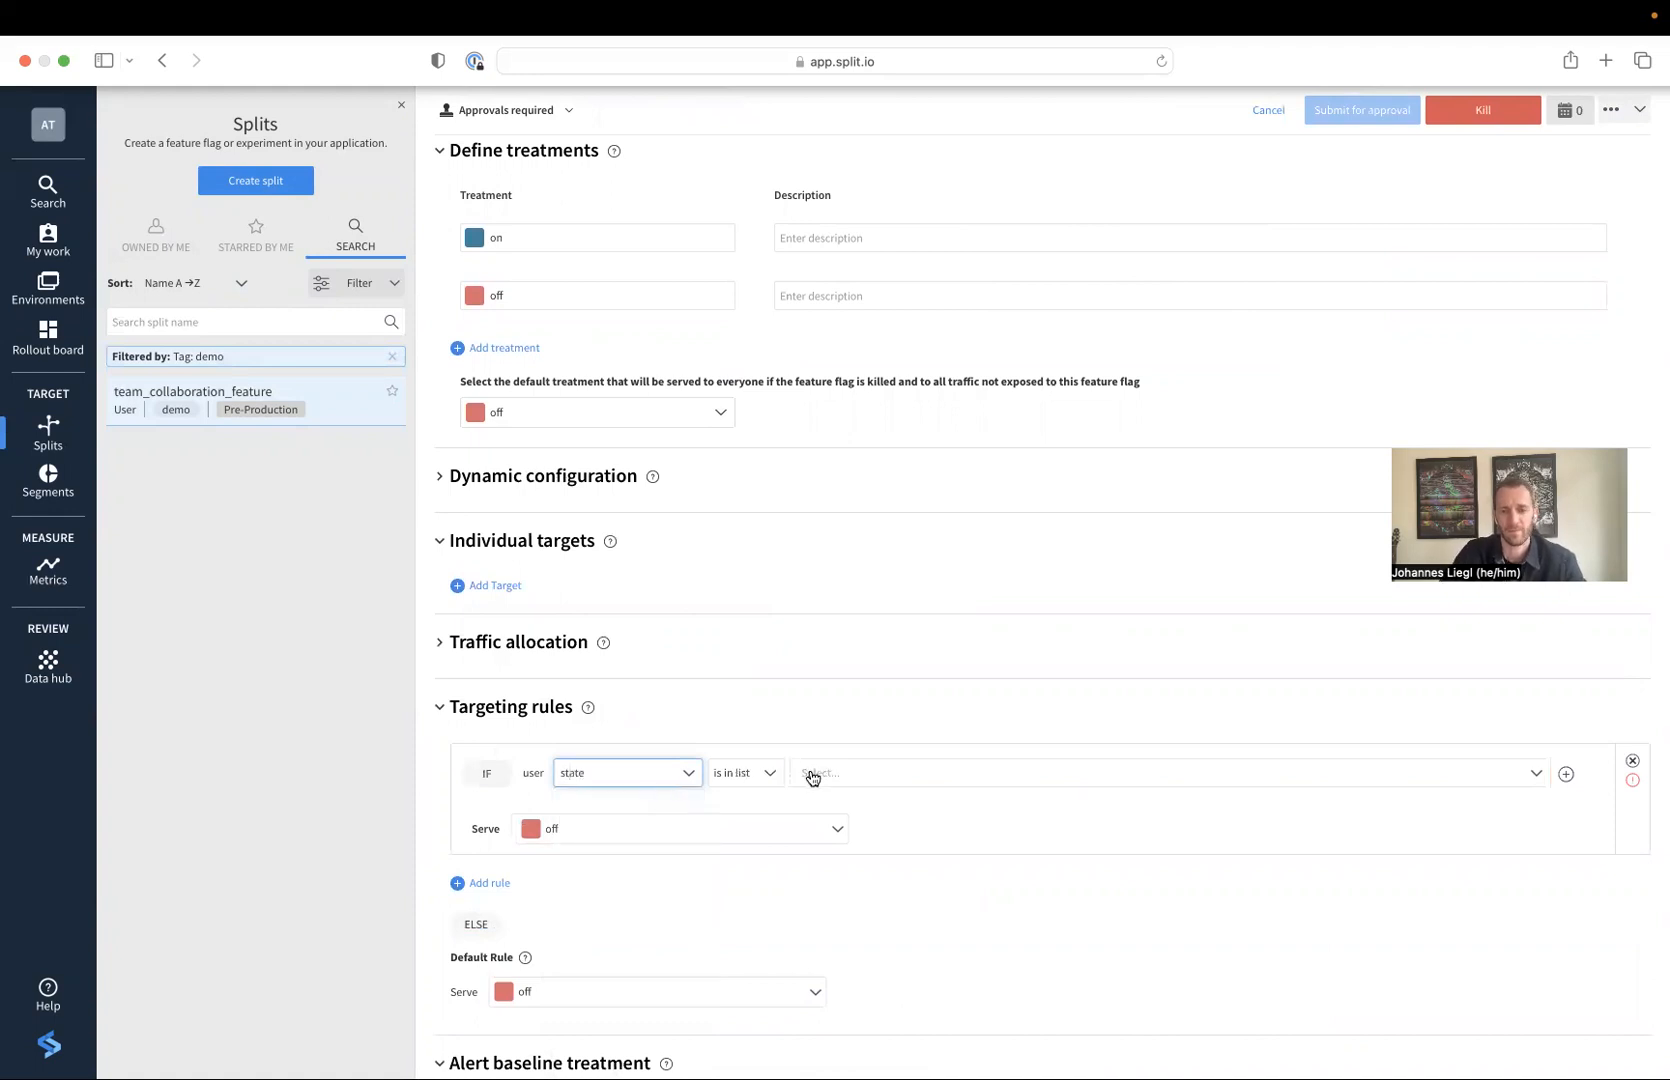
{"action": "type", "text": "California"}
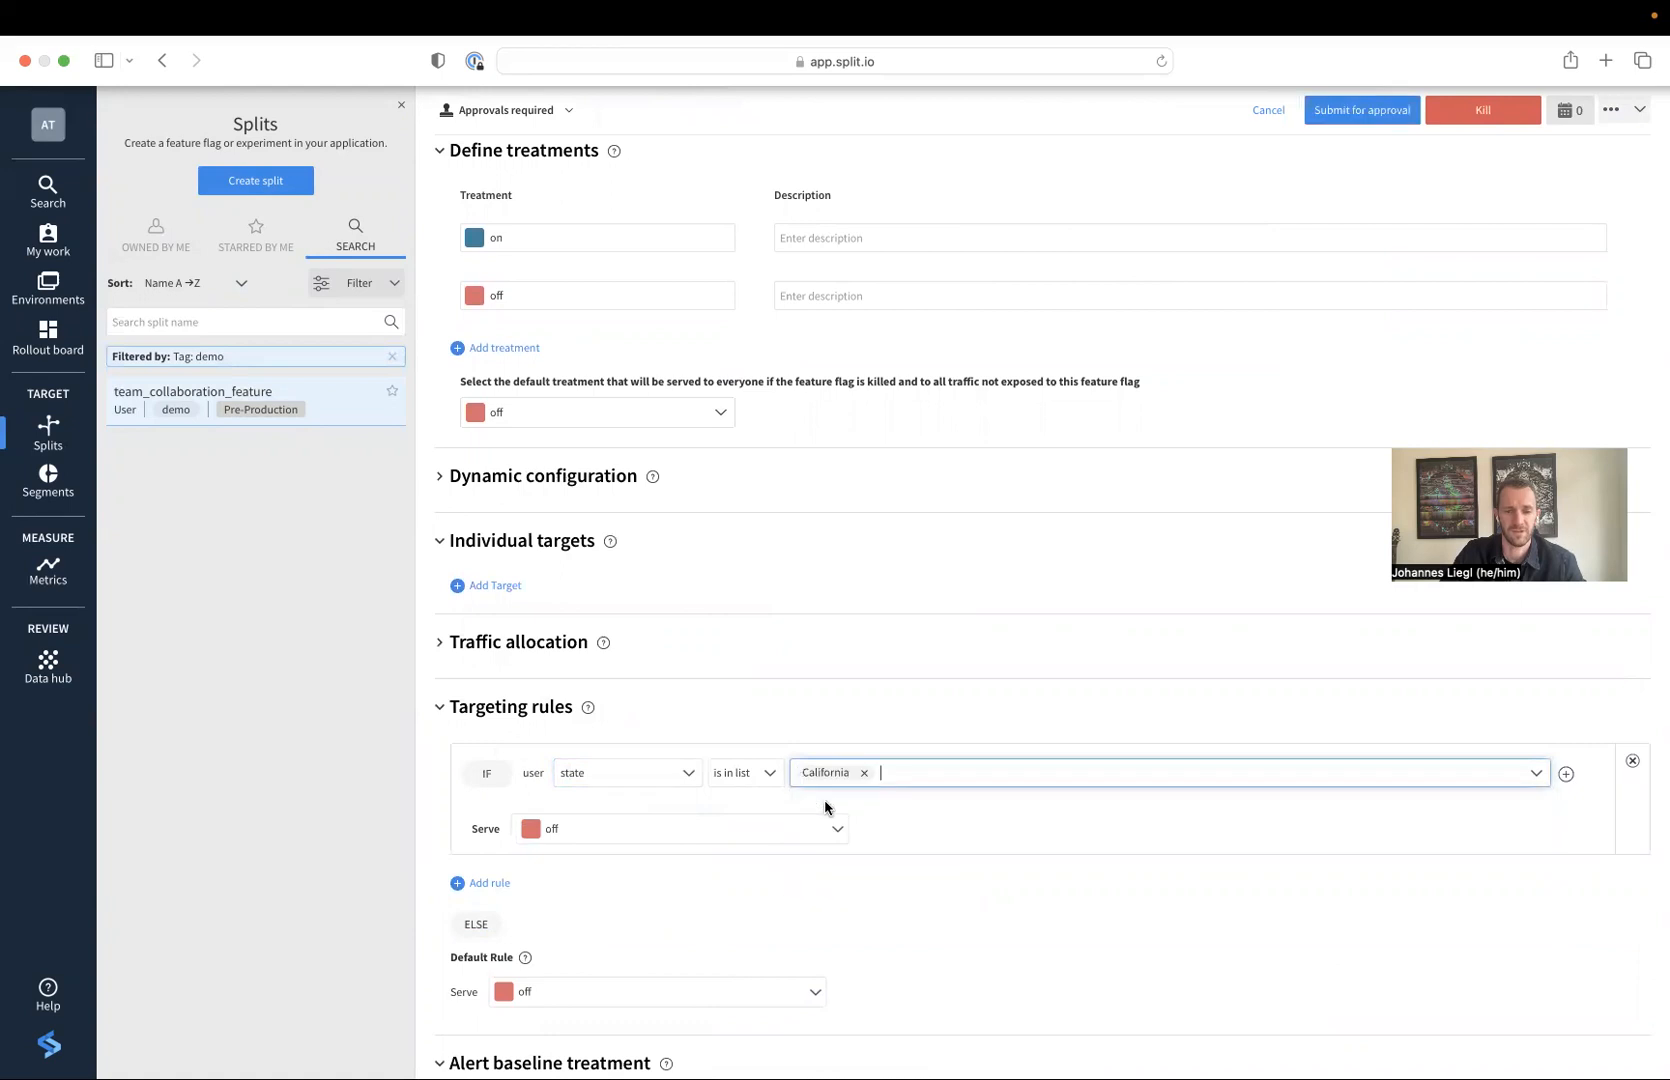
{"action": "left_click", "coordinate": [678, 828]}
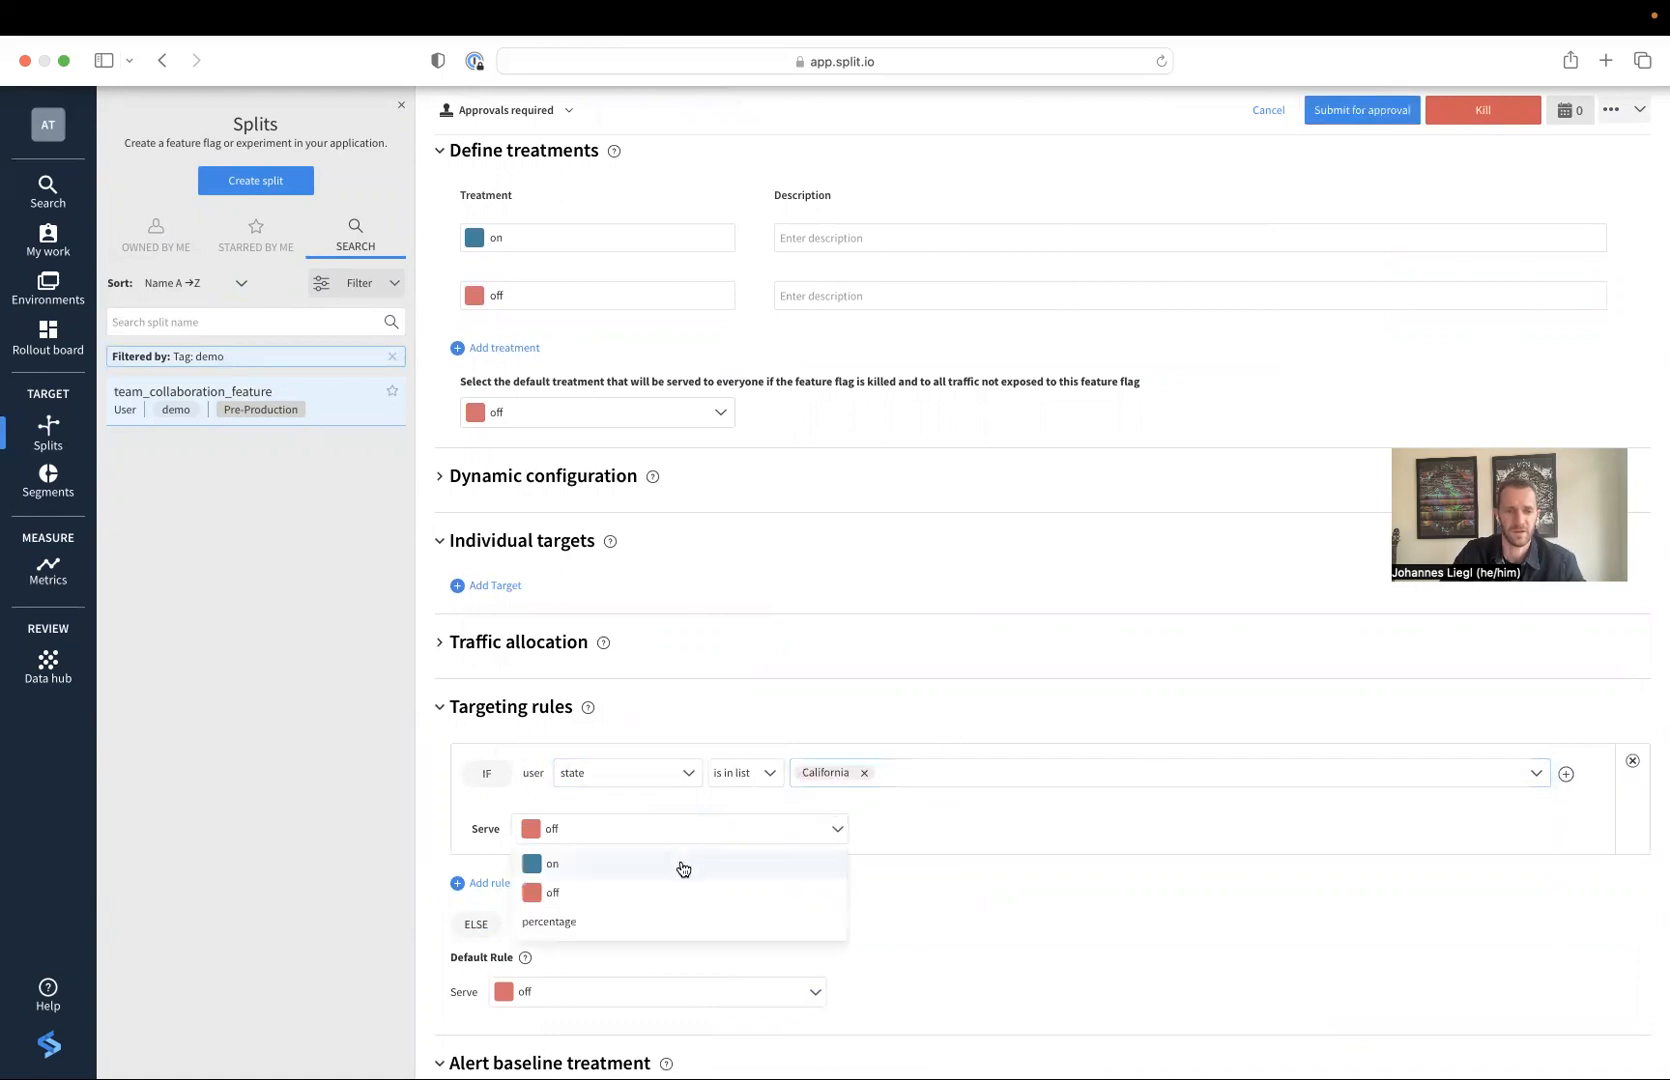
{"action": "left_click", "coordinate": [552, 862]}
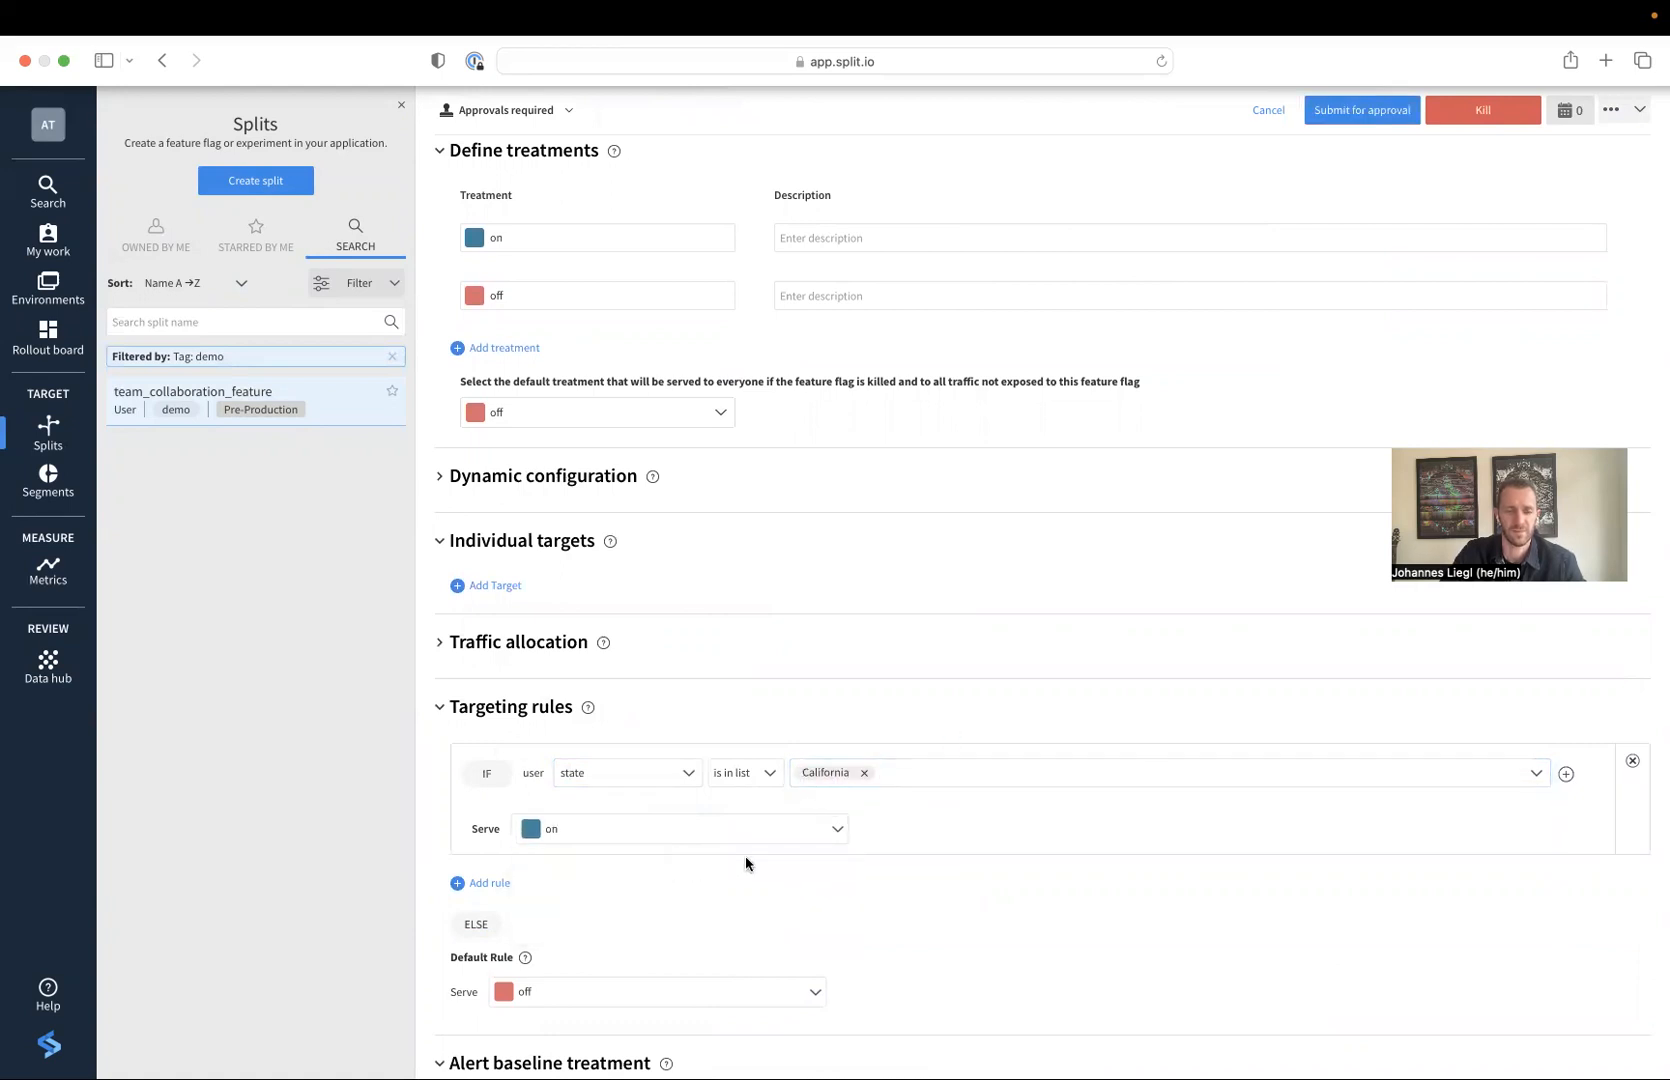
{"action": "mouse_move", "coordinate": [628, 1028]}
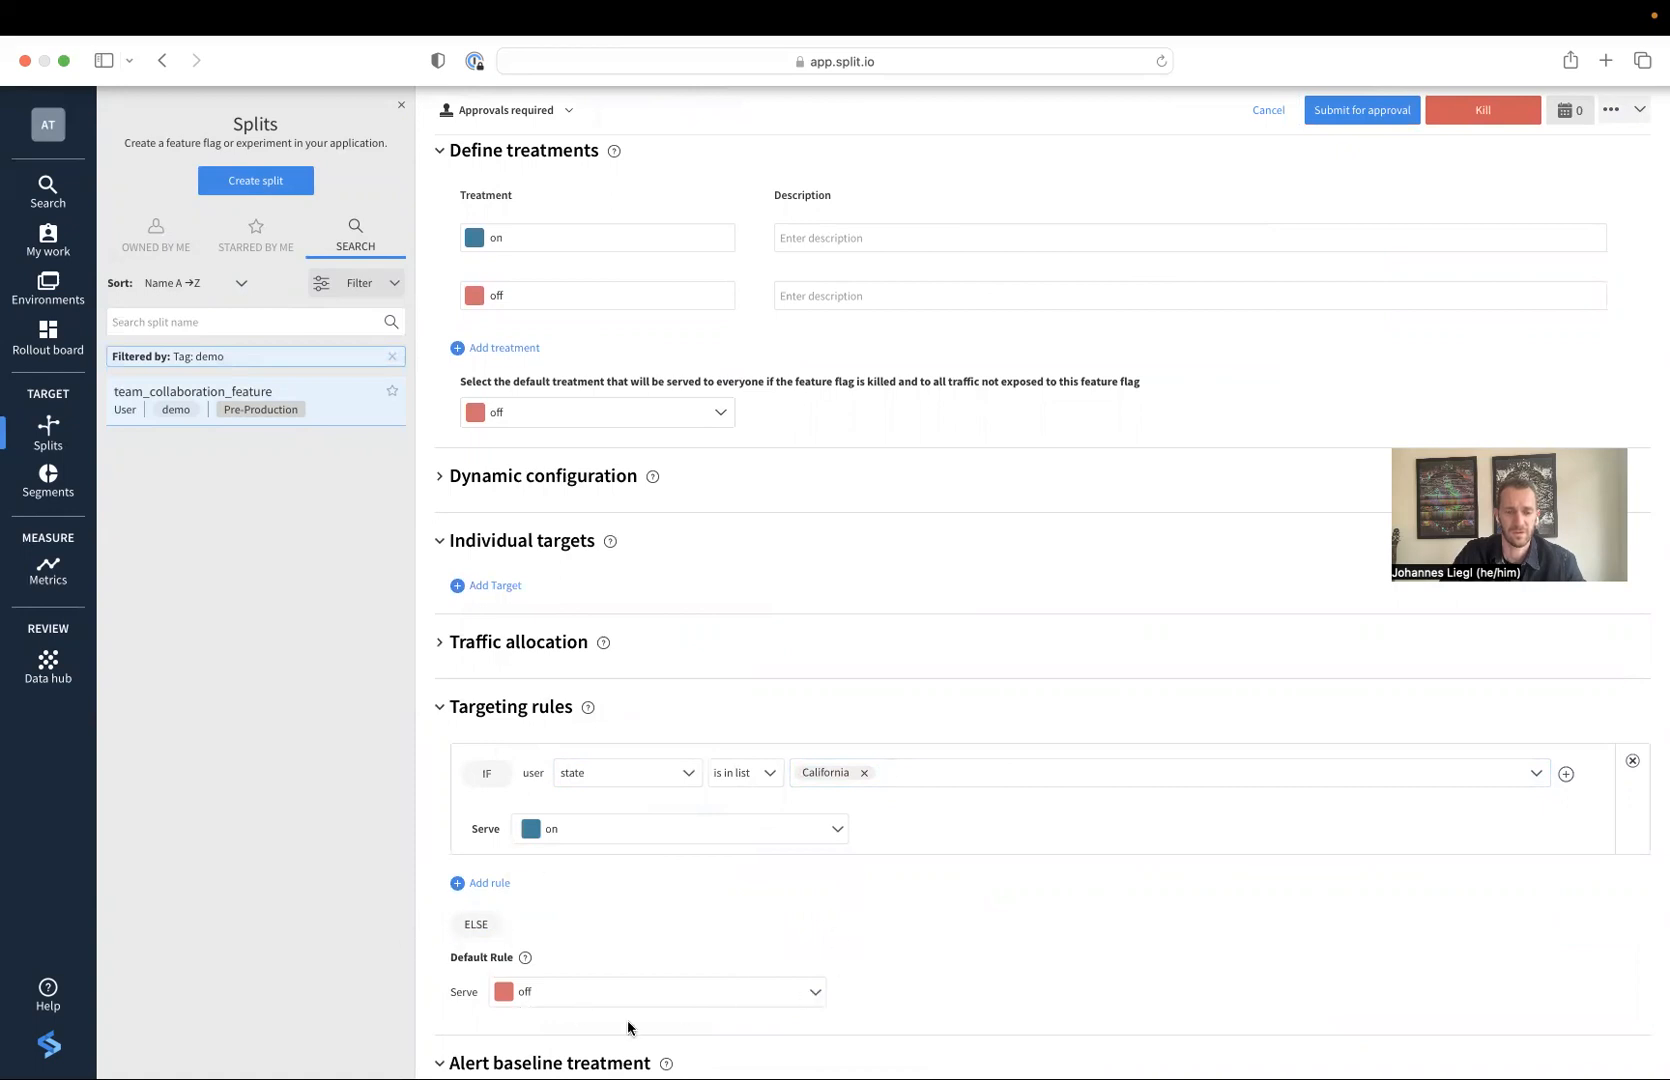
{"action": "mouse_move", "coordinate": [1220, 624]}
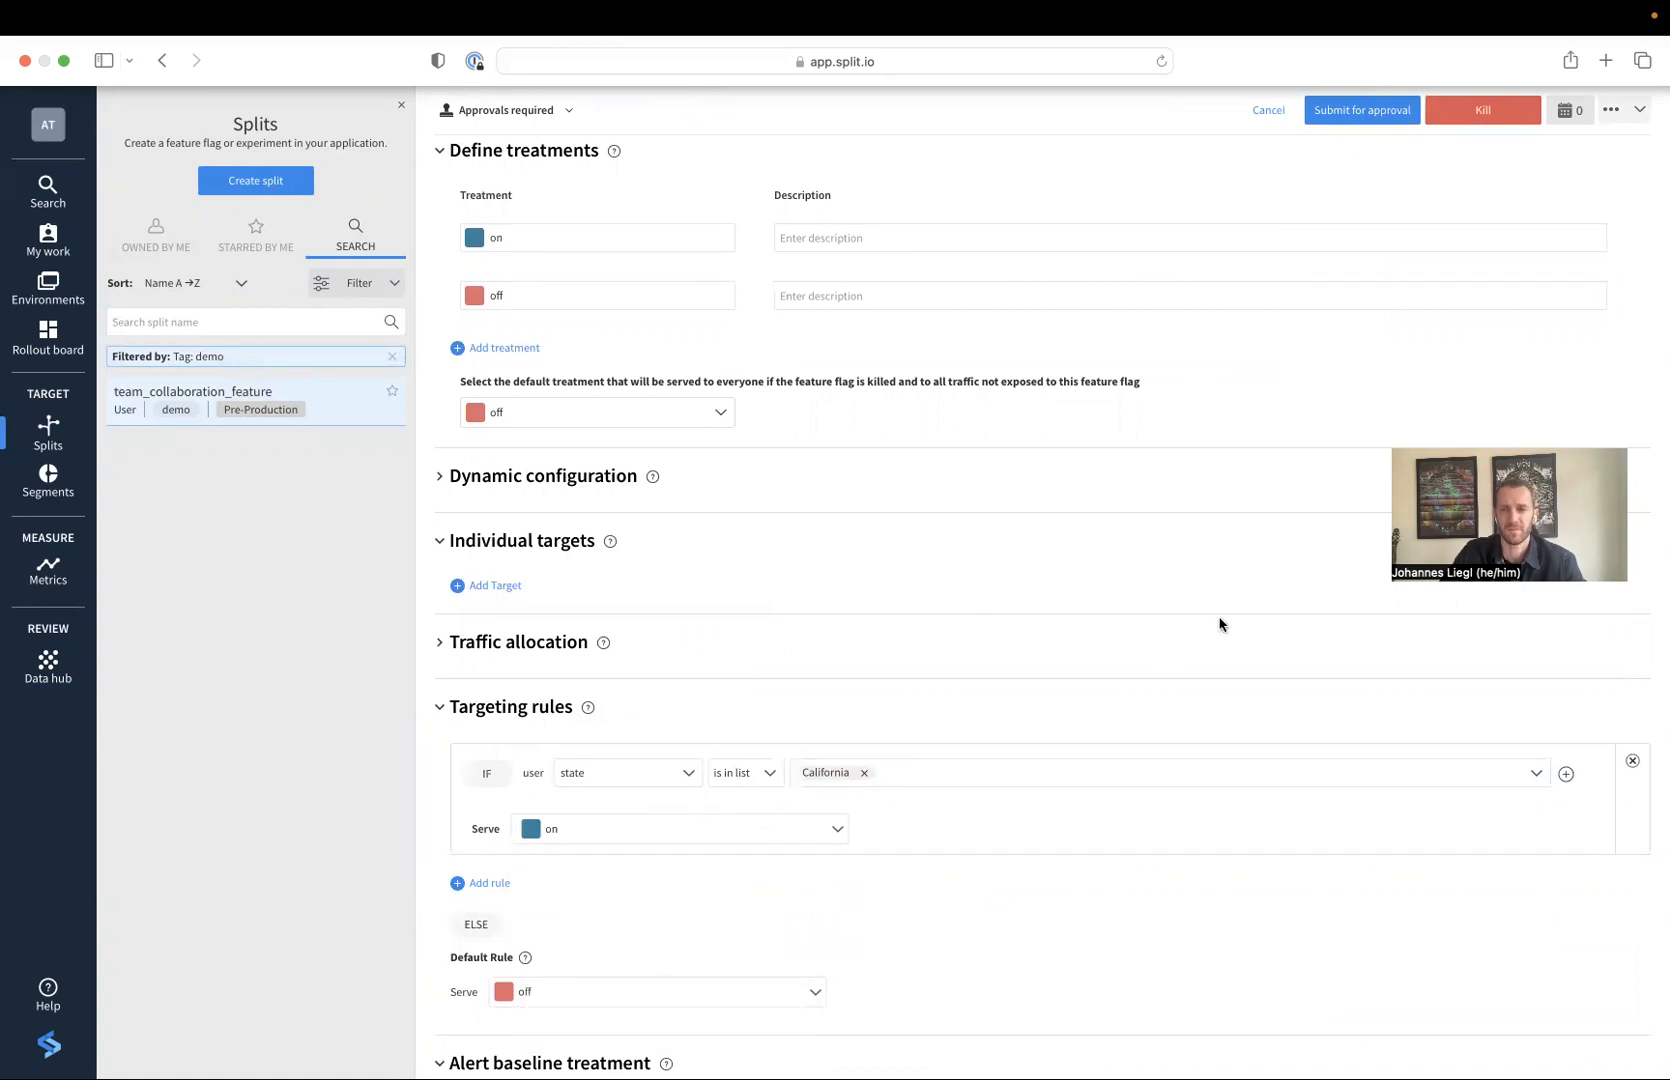
{"action": "left_click", "coordinate": [1360, 110]}
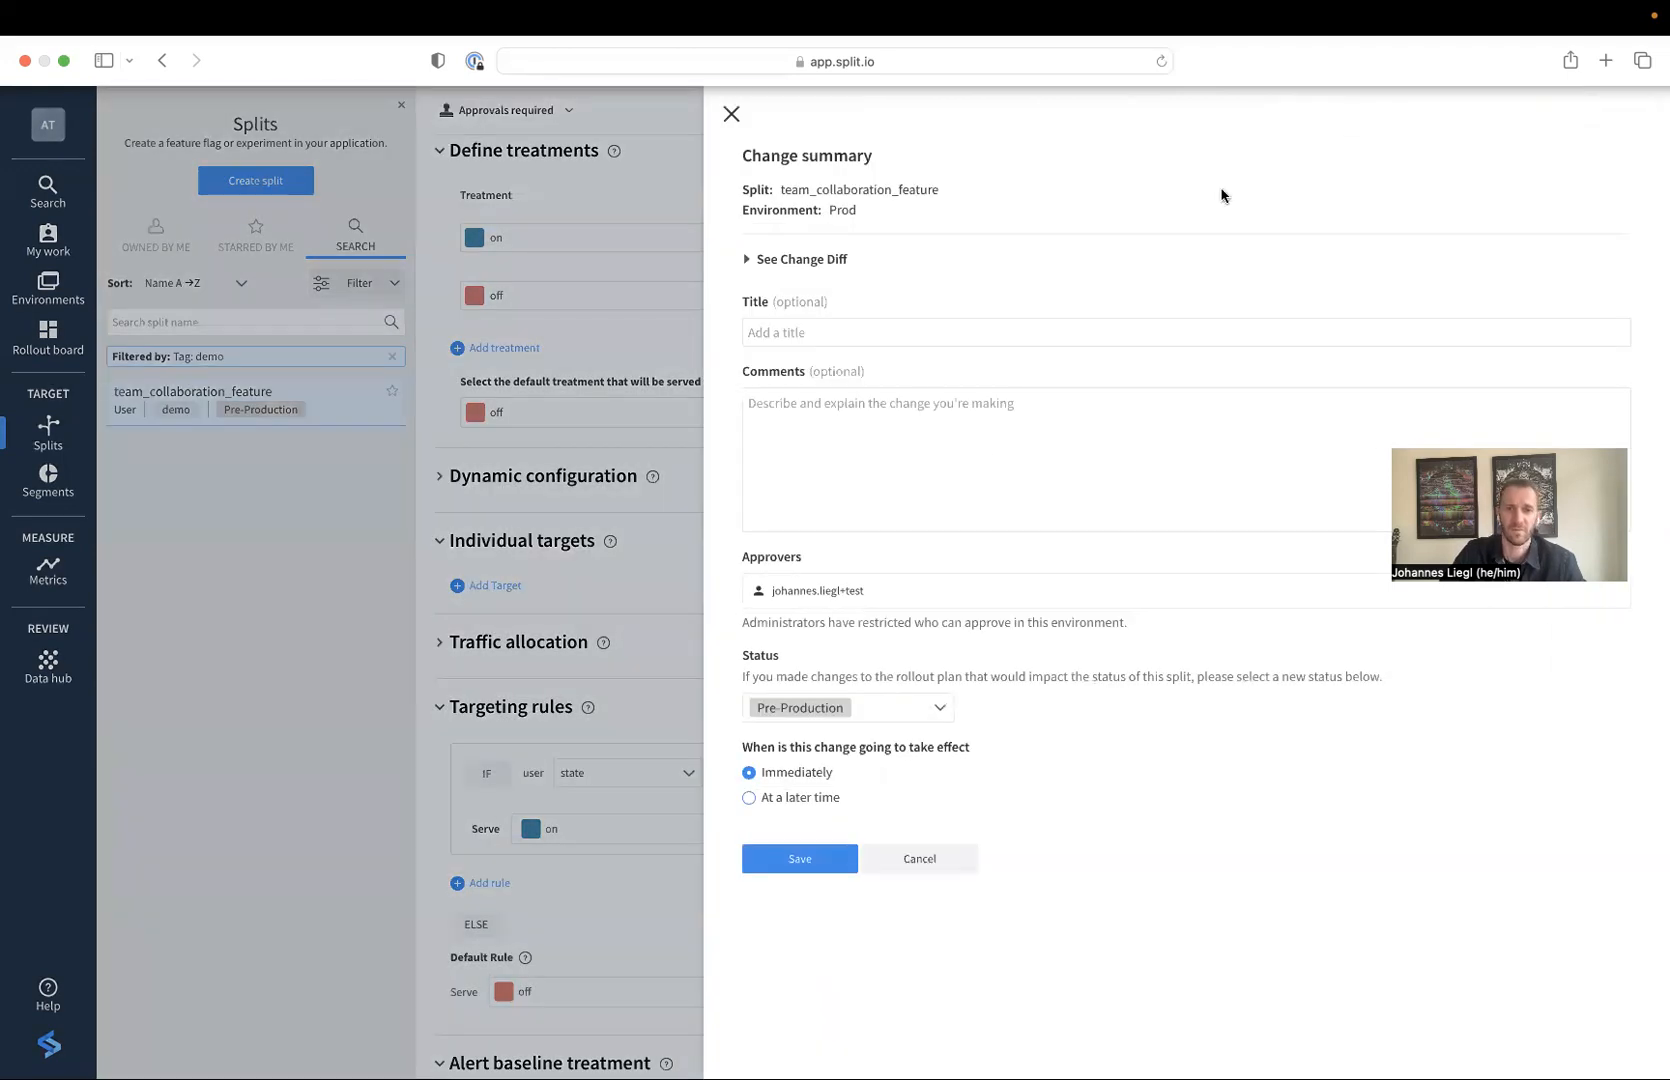
{"action": "mouse_move", "coordinate": [912, 654]}
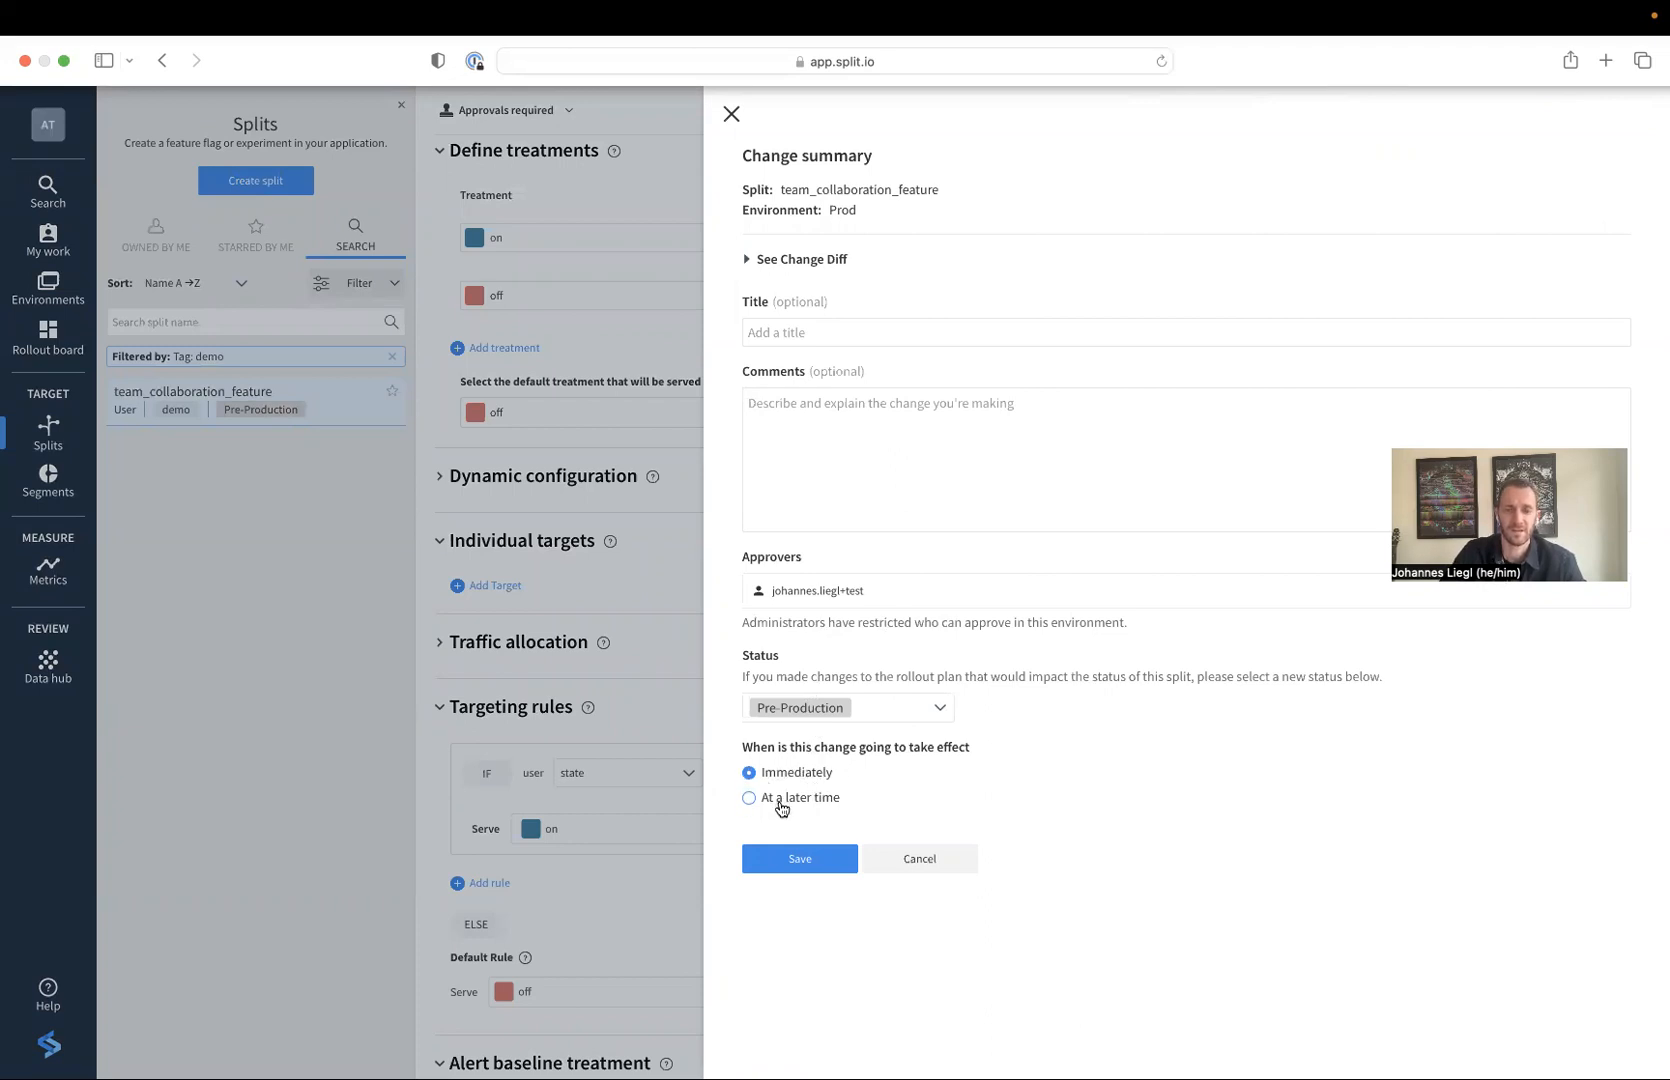
Set the change request to take effect April 5, 2023 at 1:00 am and save it
{"action": "left_click", "coordinate": [750, 798]}
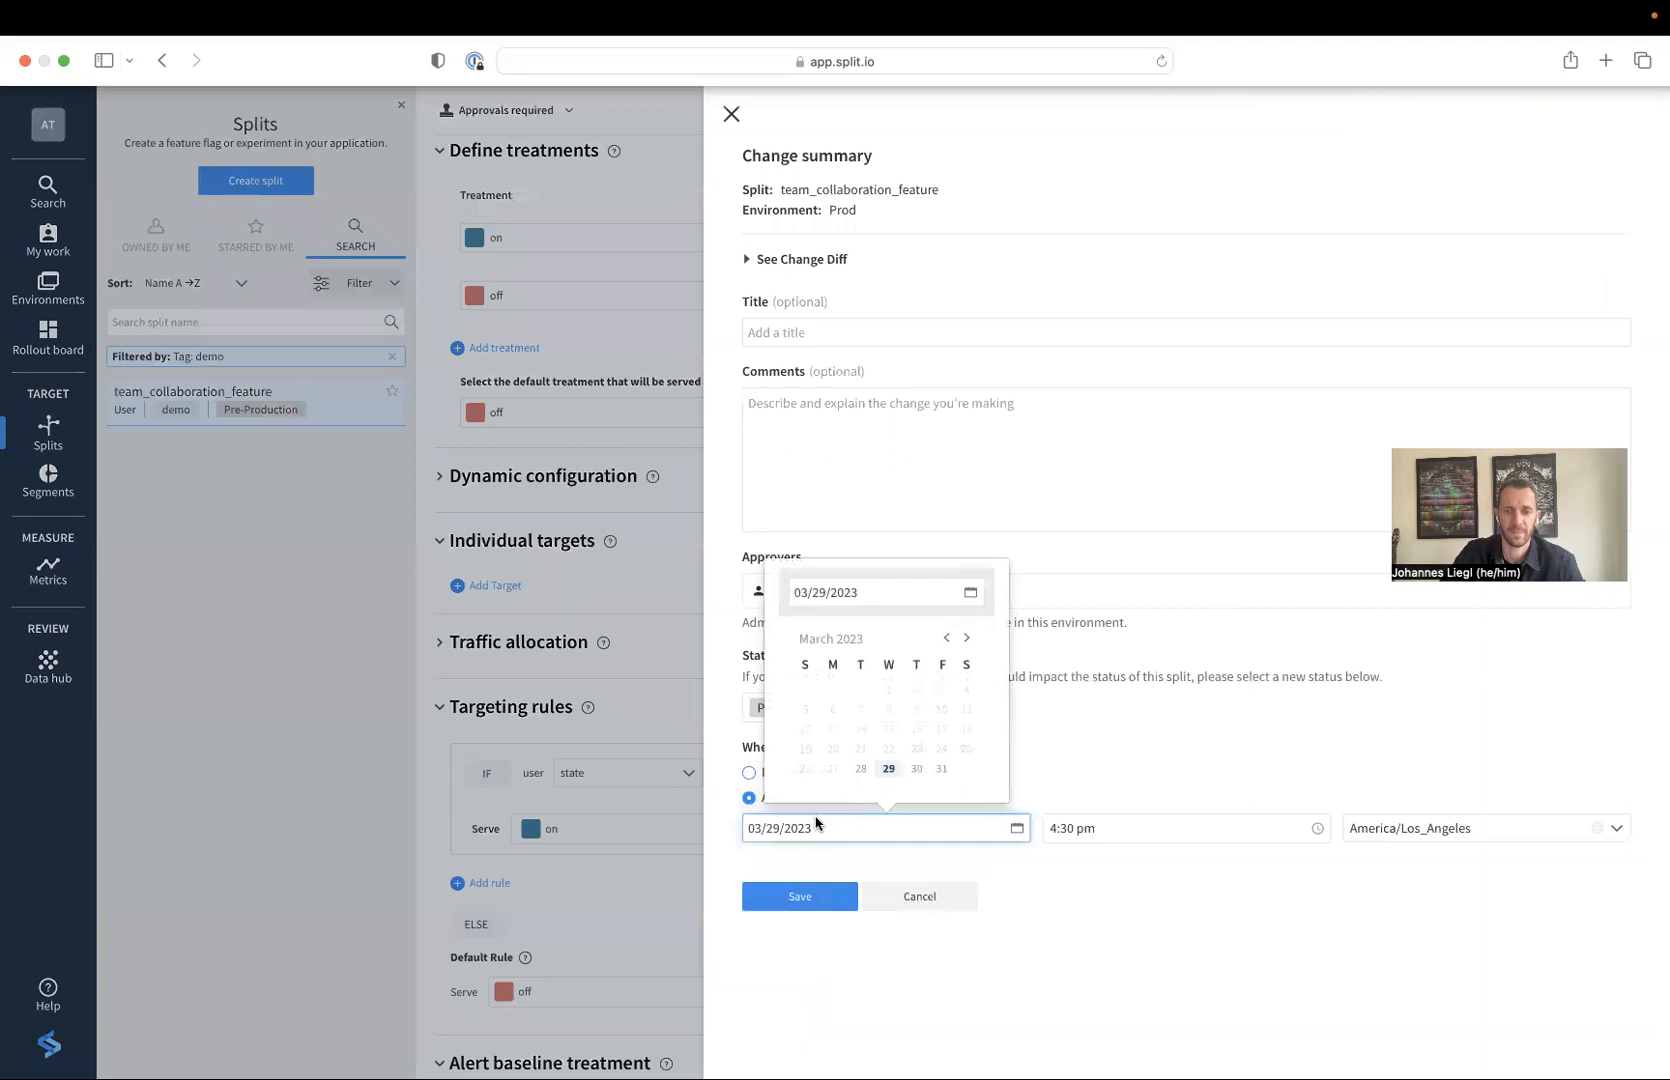
{"action": "left_click", "coordinate": [964, 636]}
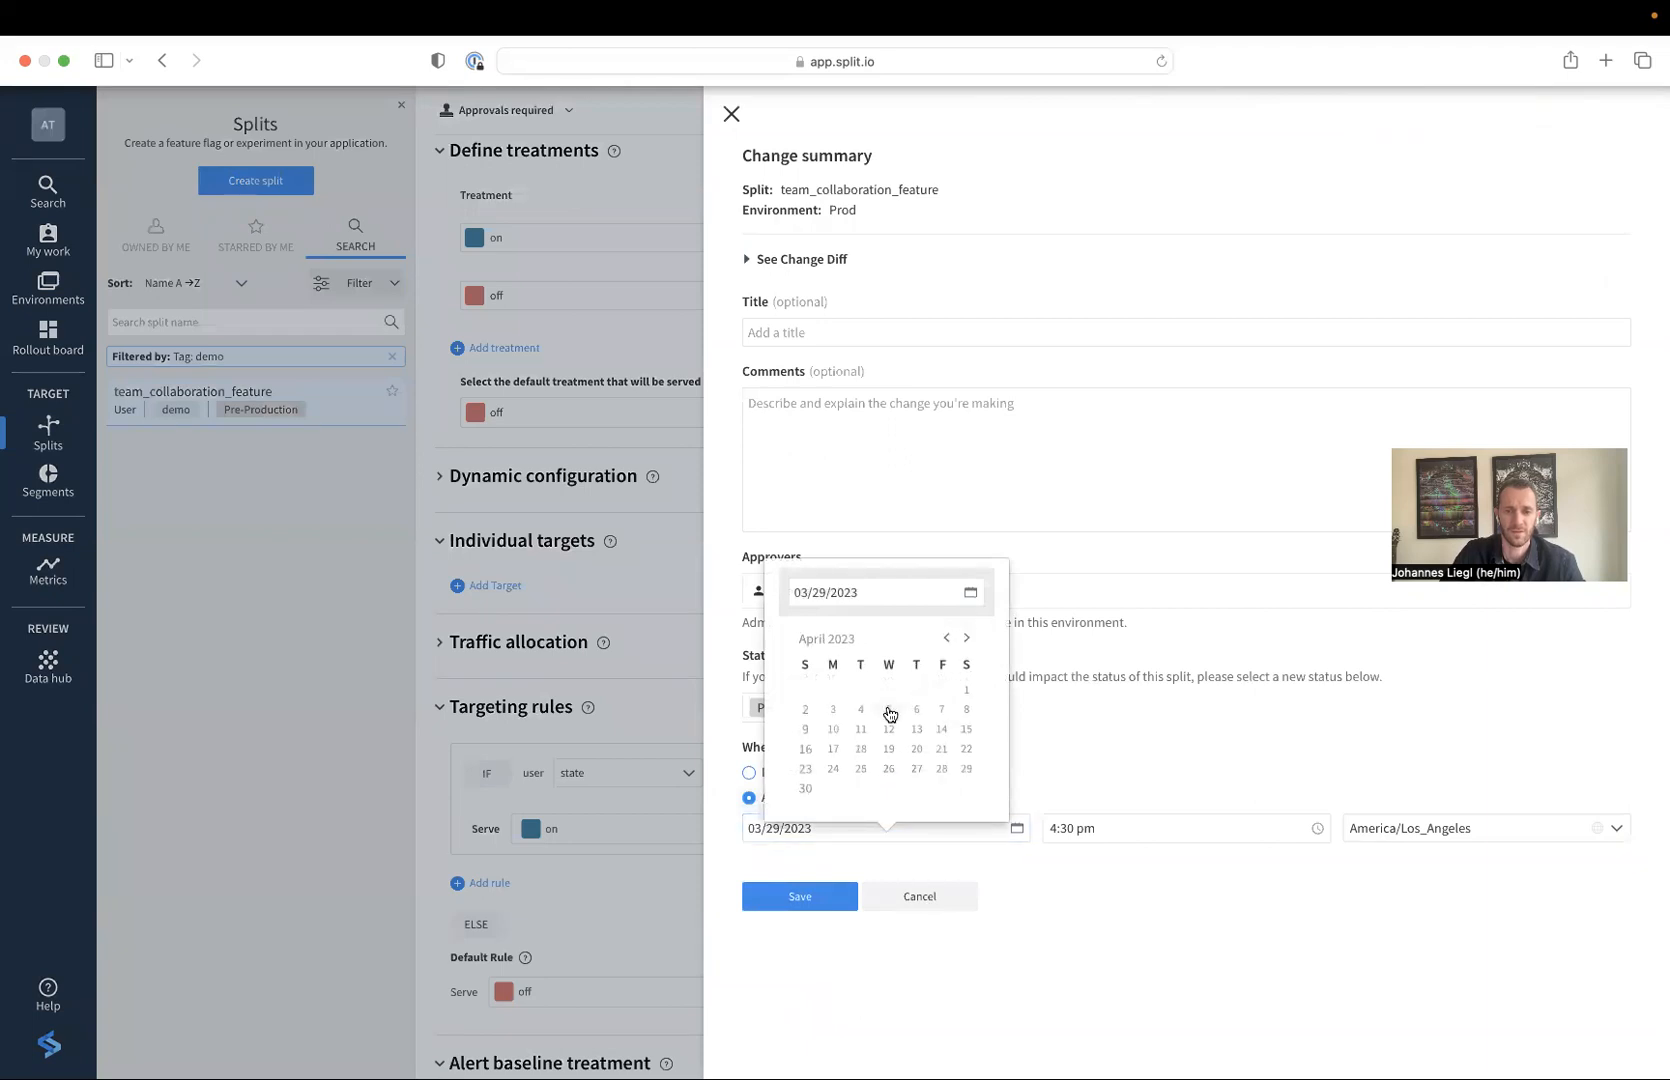
{"action": "left_click", "coordinate": [888, 708]}
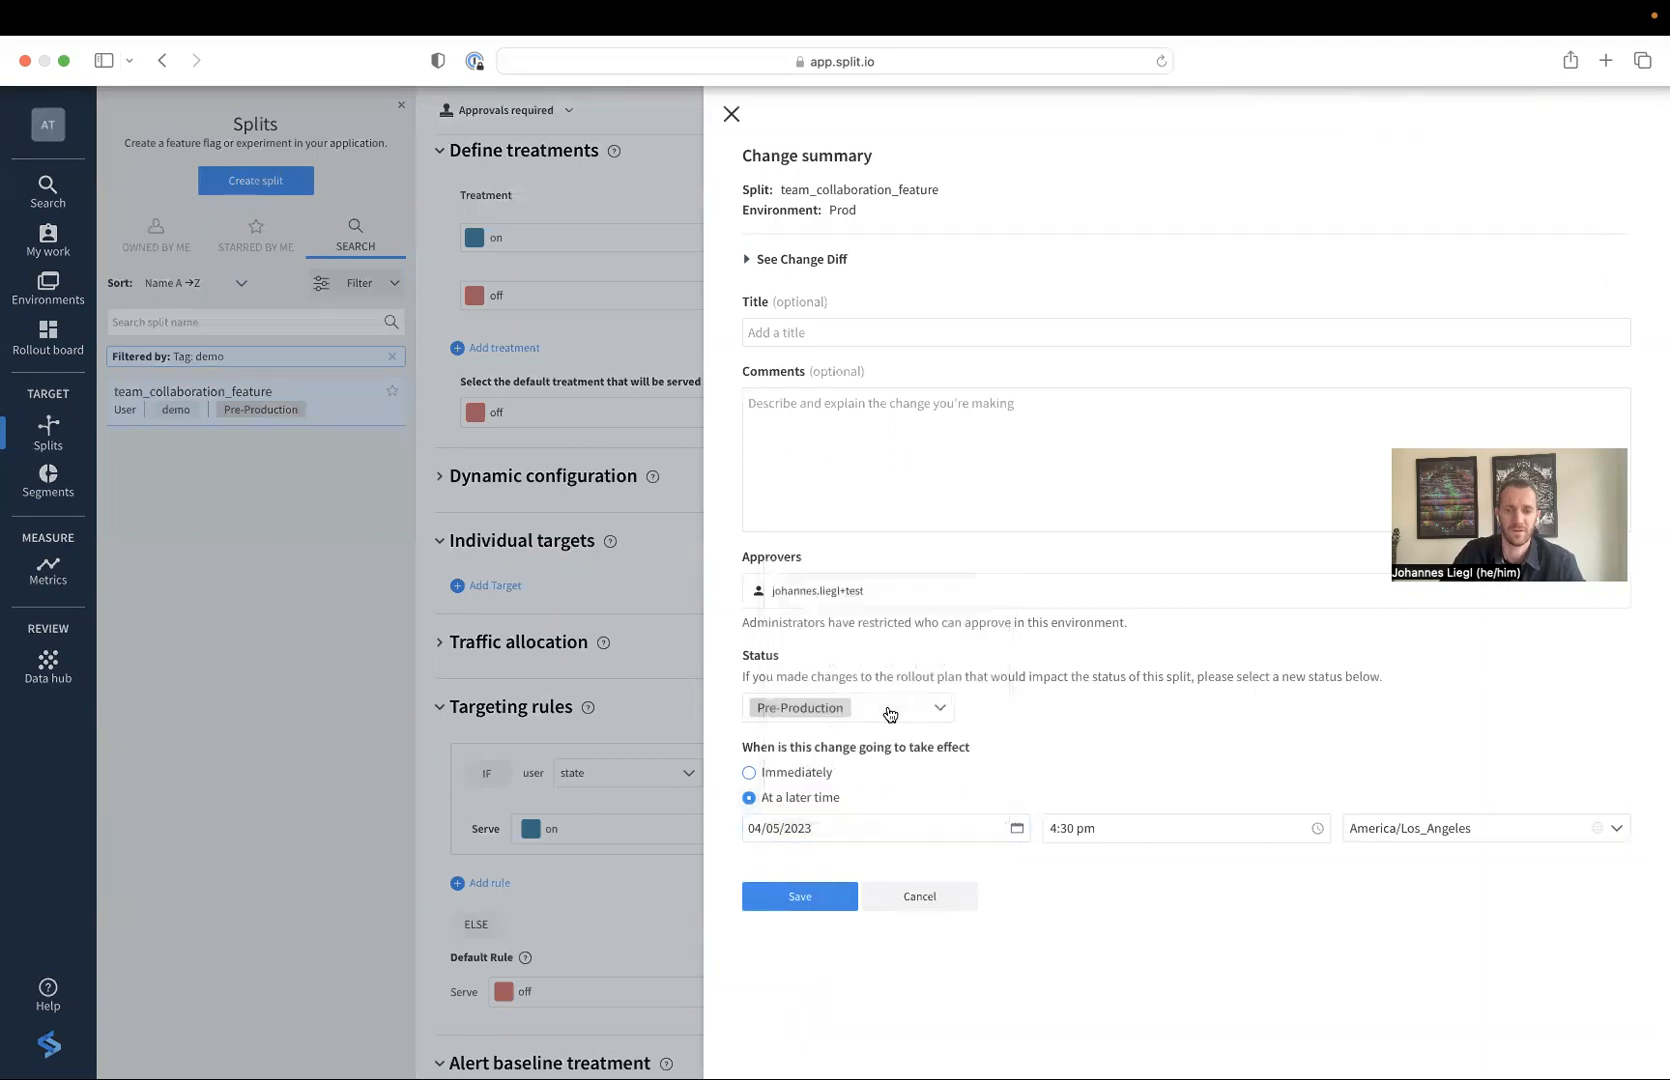
{"action": "left_click", "coordinate": [1182, 828]}
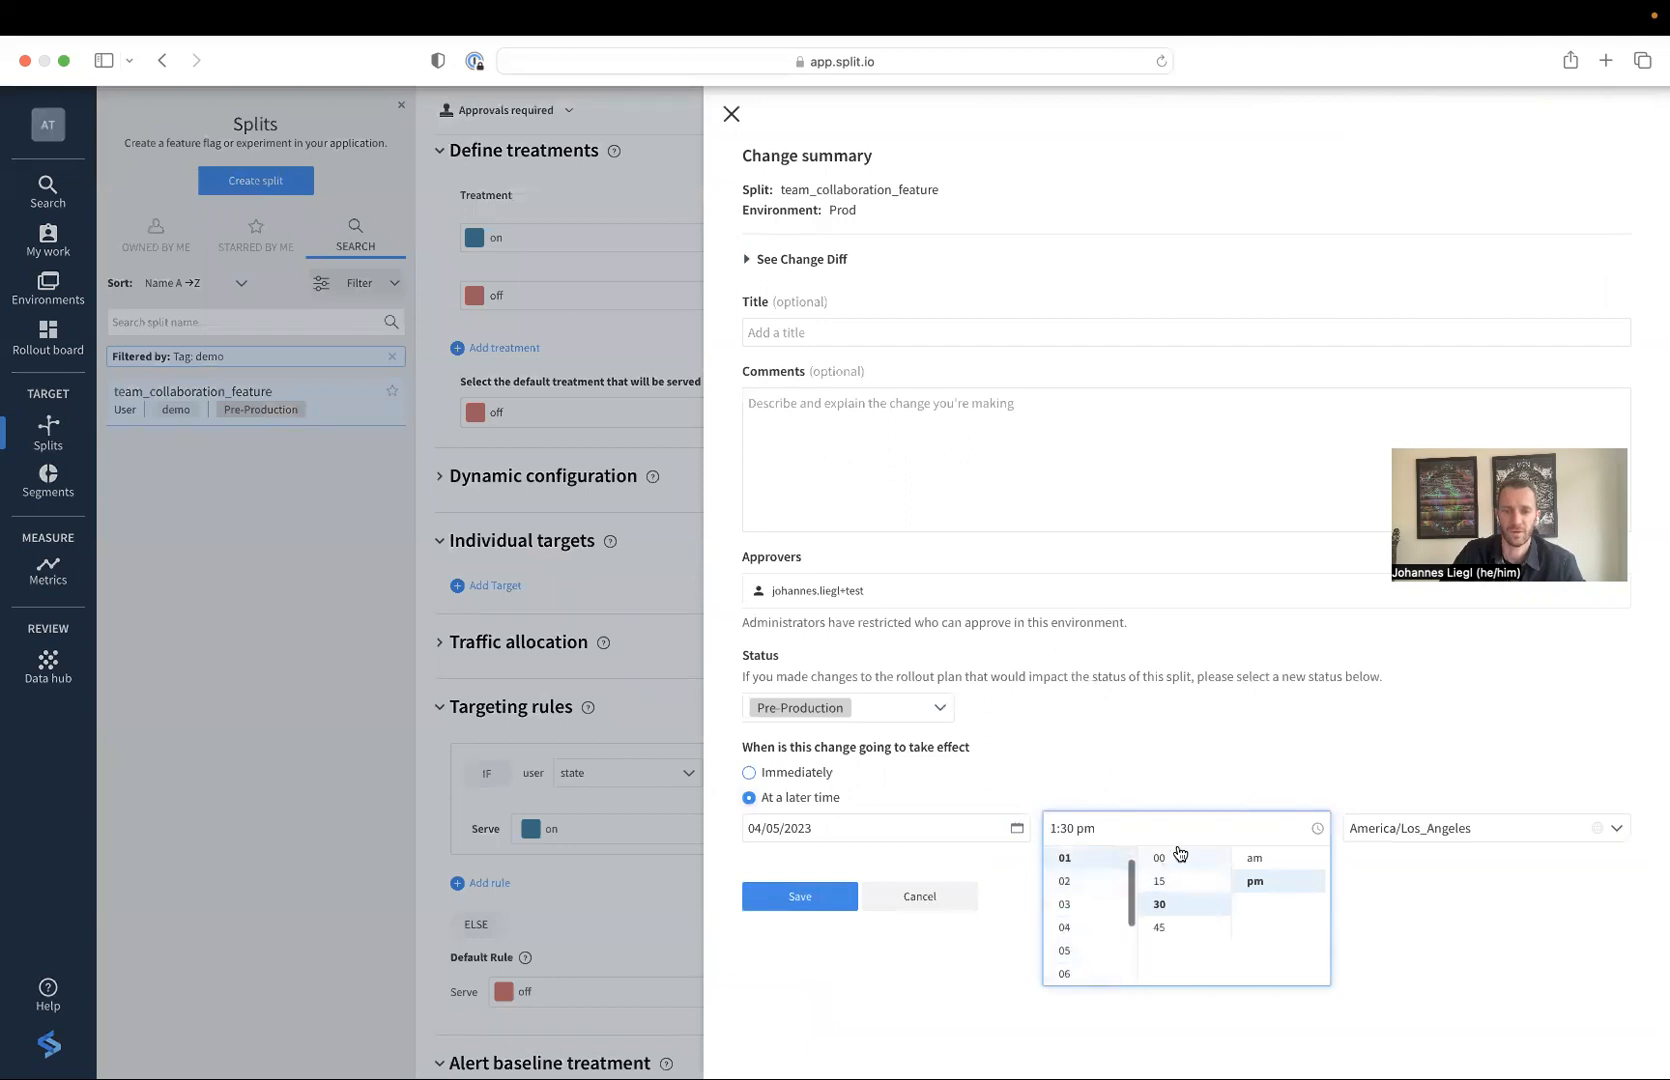
{"action": "left_click", "coordinate": [1254, 858]}
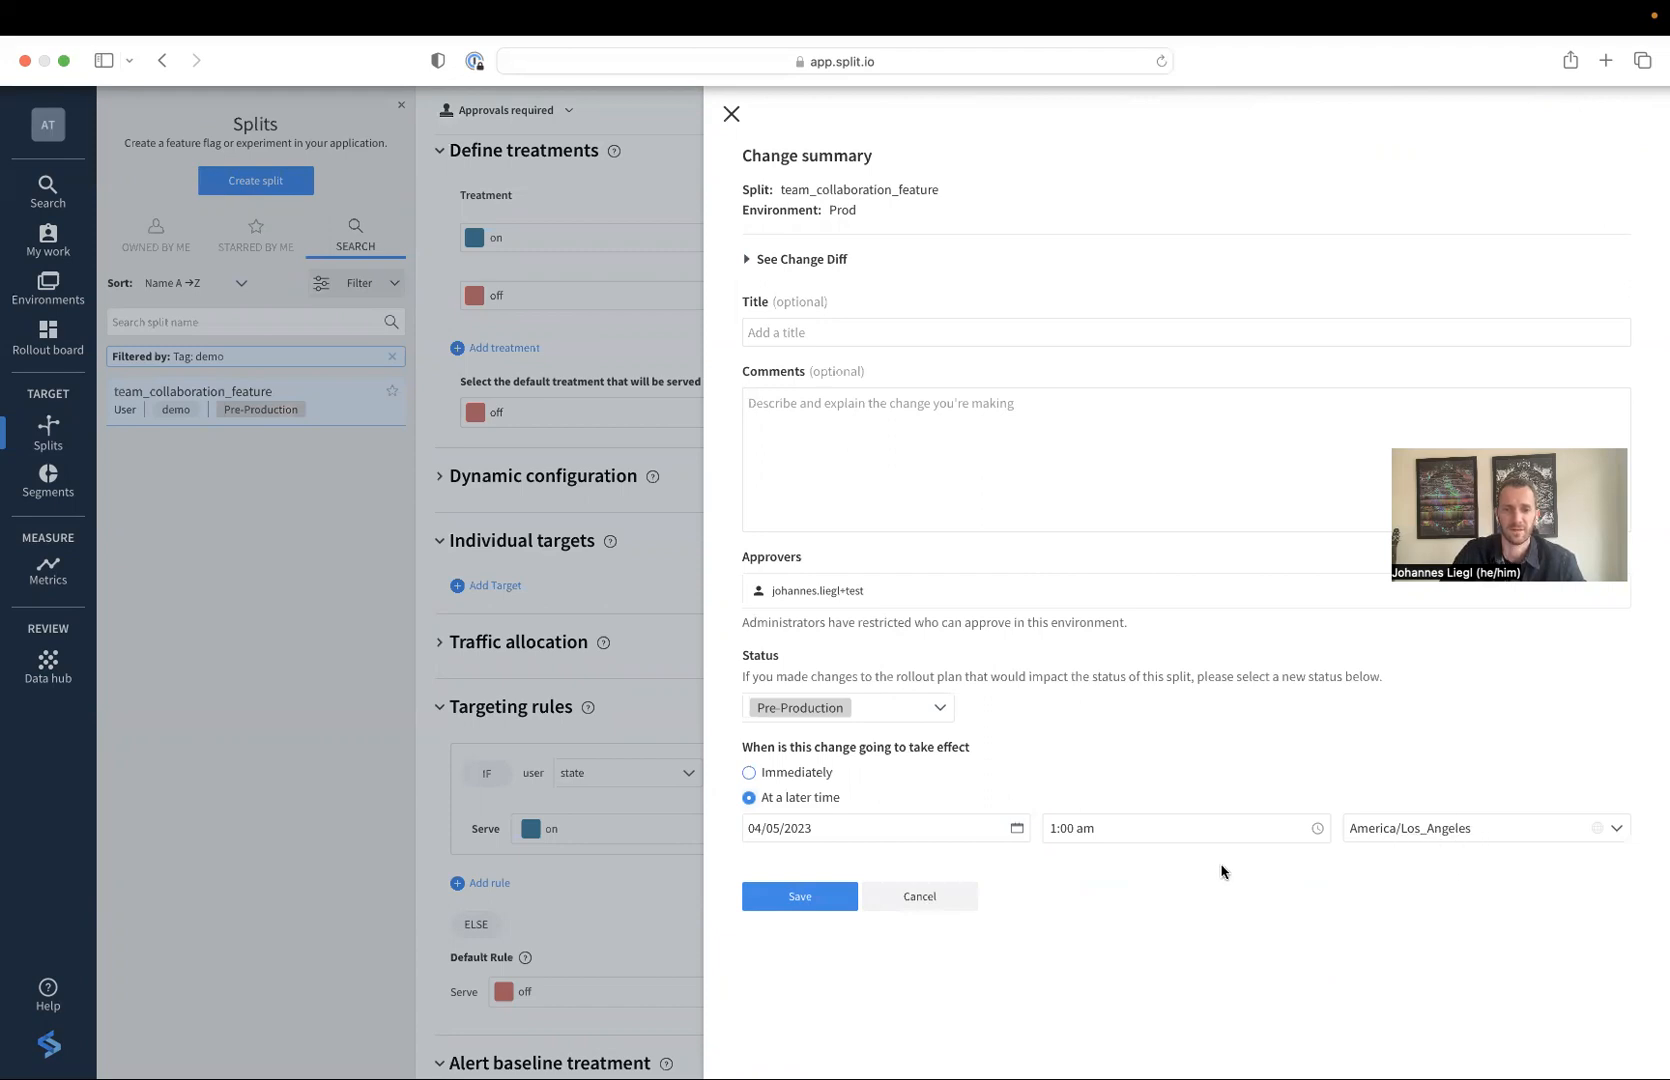
{"action": "mouse_move", "coordinate": [812, 616]}
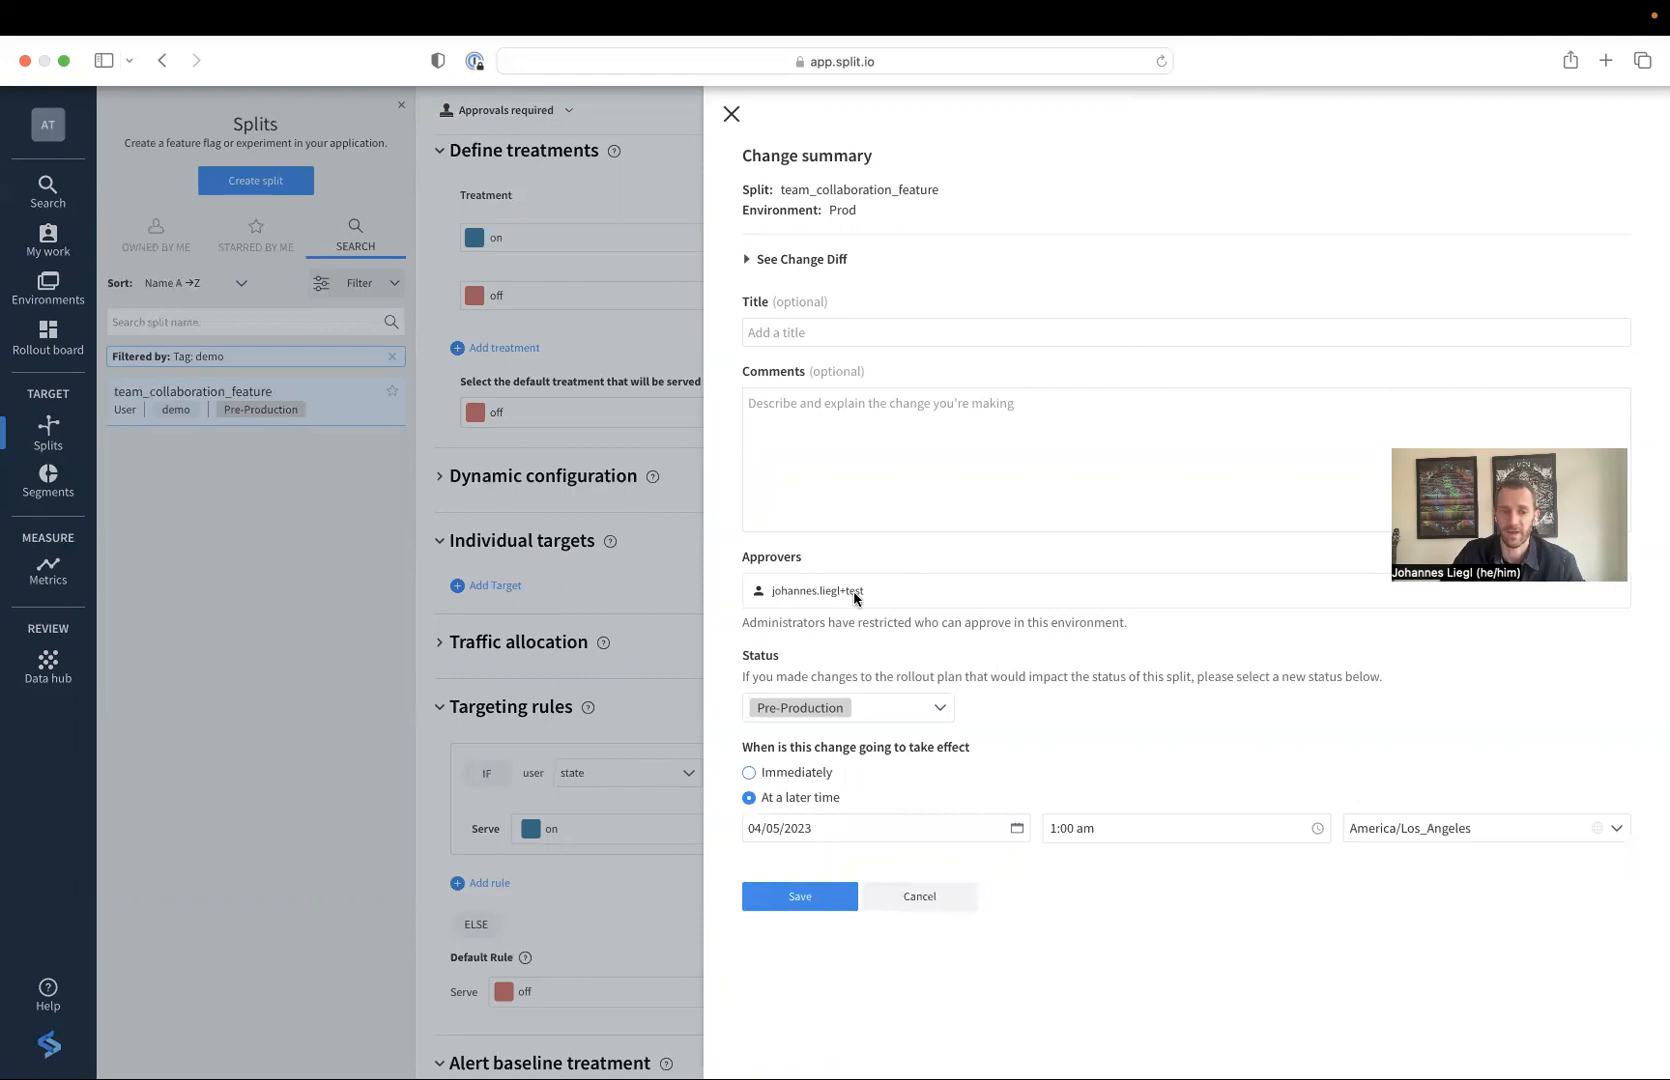
{"action": "left_click", "coordinate": [798, 896]}
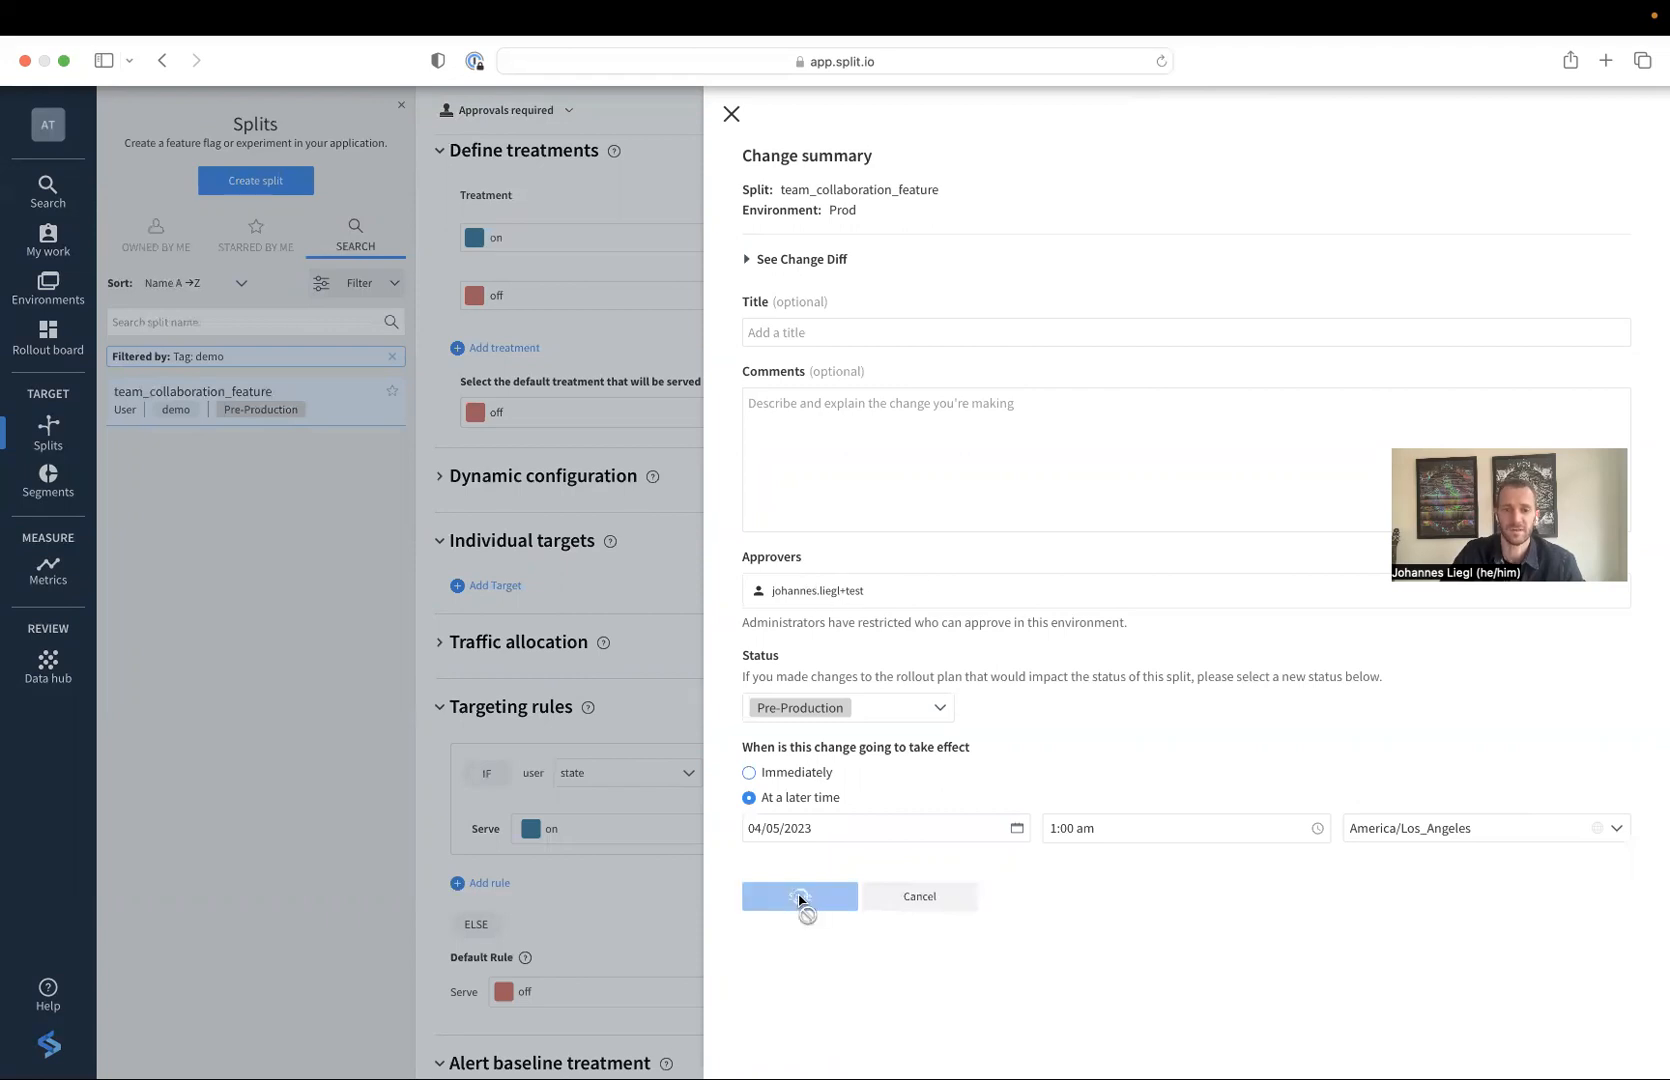
{"action": "left_click", "coordinate": [798, 896]}
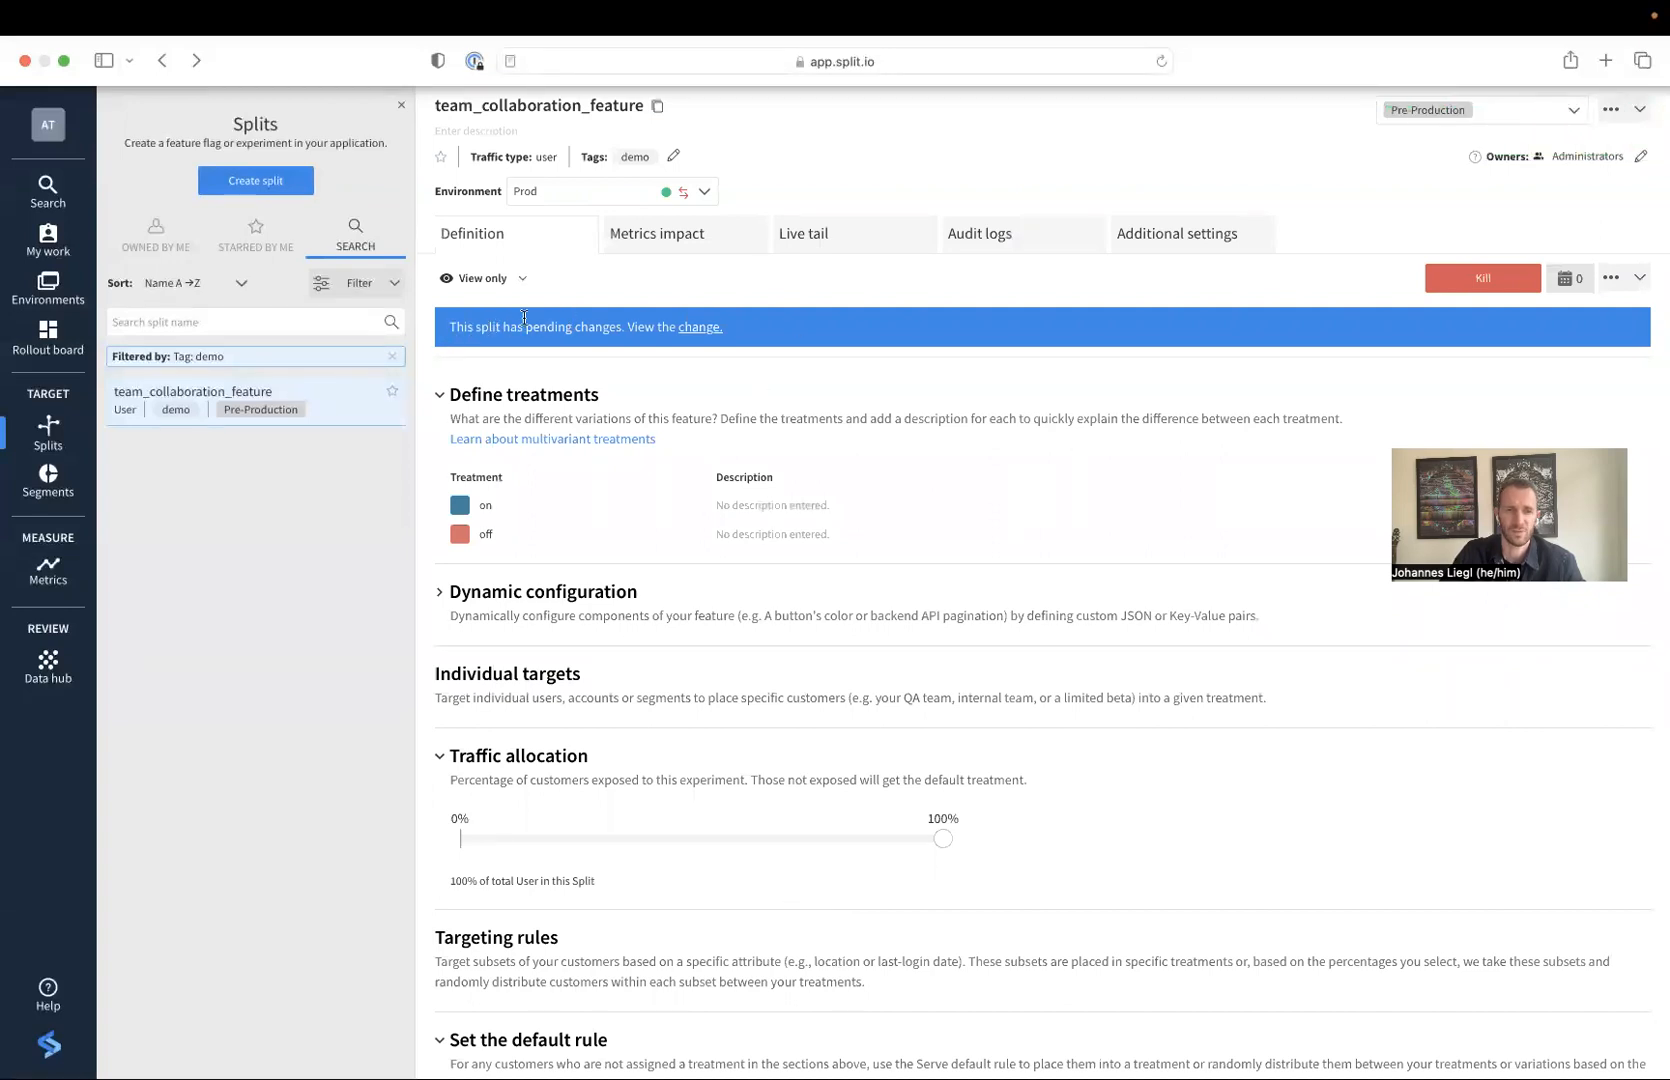
{"action": "mouse_move", "coordinate": [686, 346]}
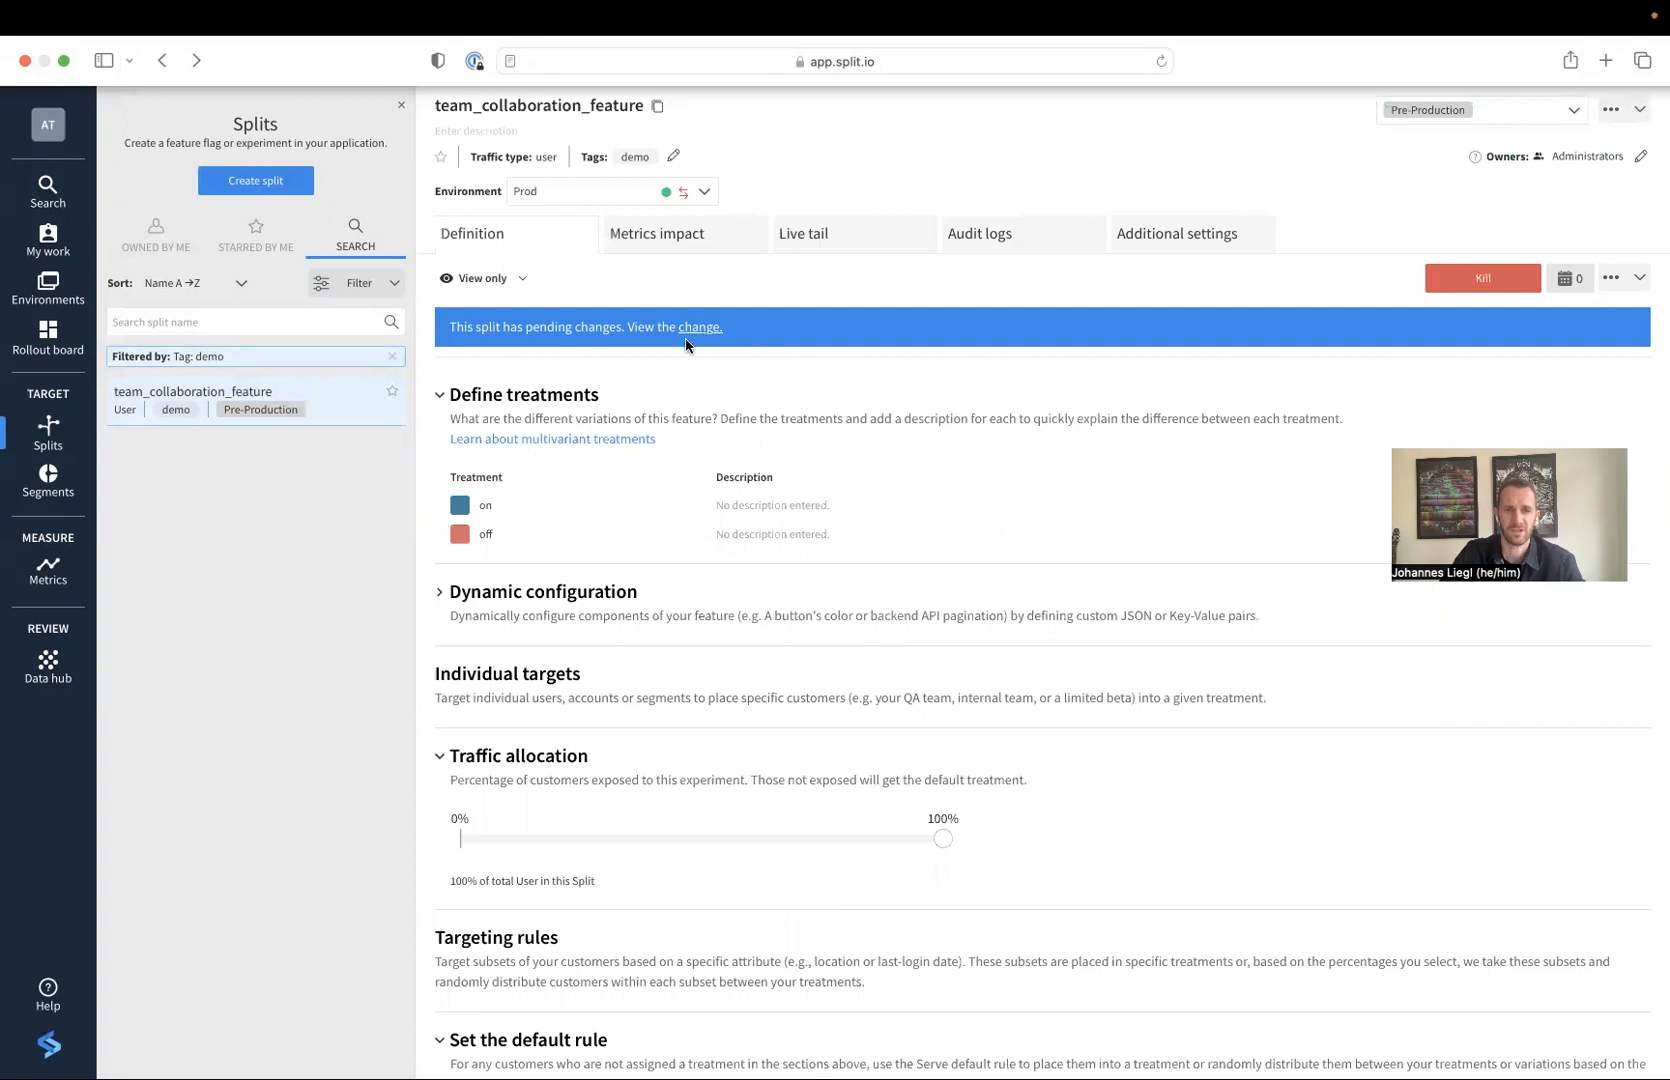
Open the pending change's summary from the banner, then go to My work
{"action": "left_click", "coordinate": [698, 326]}
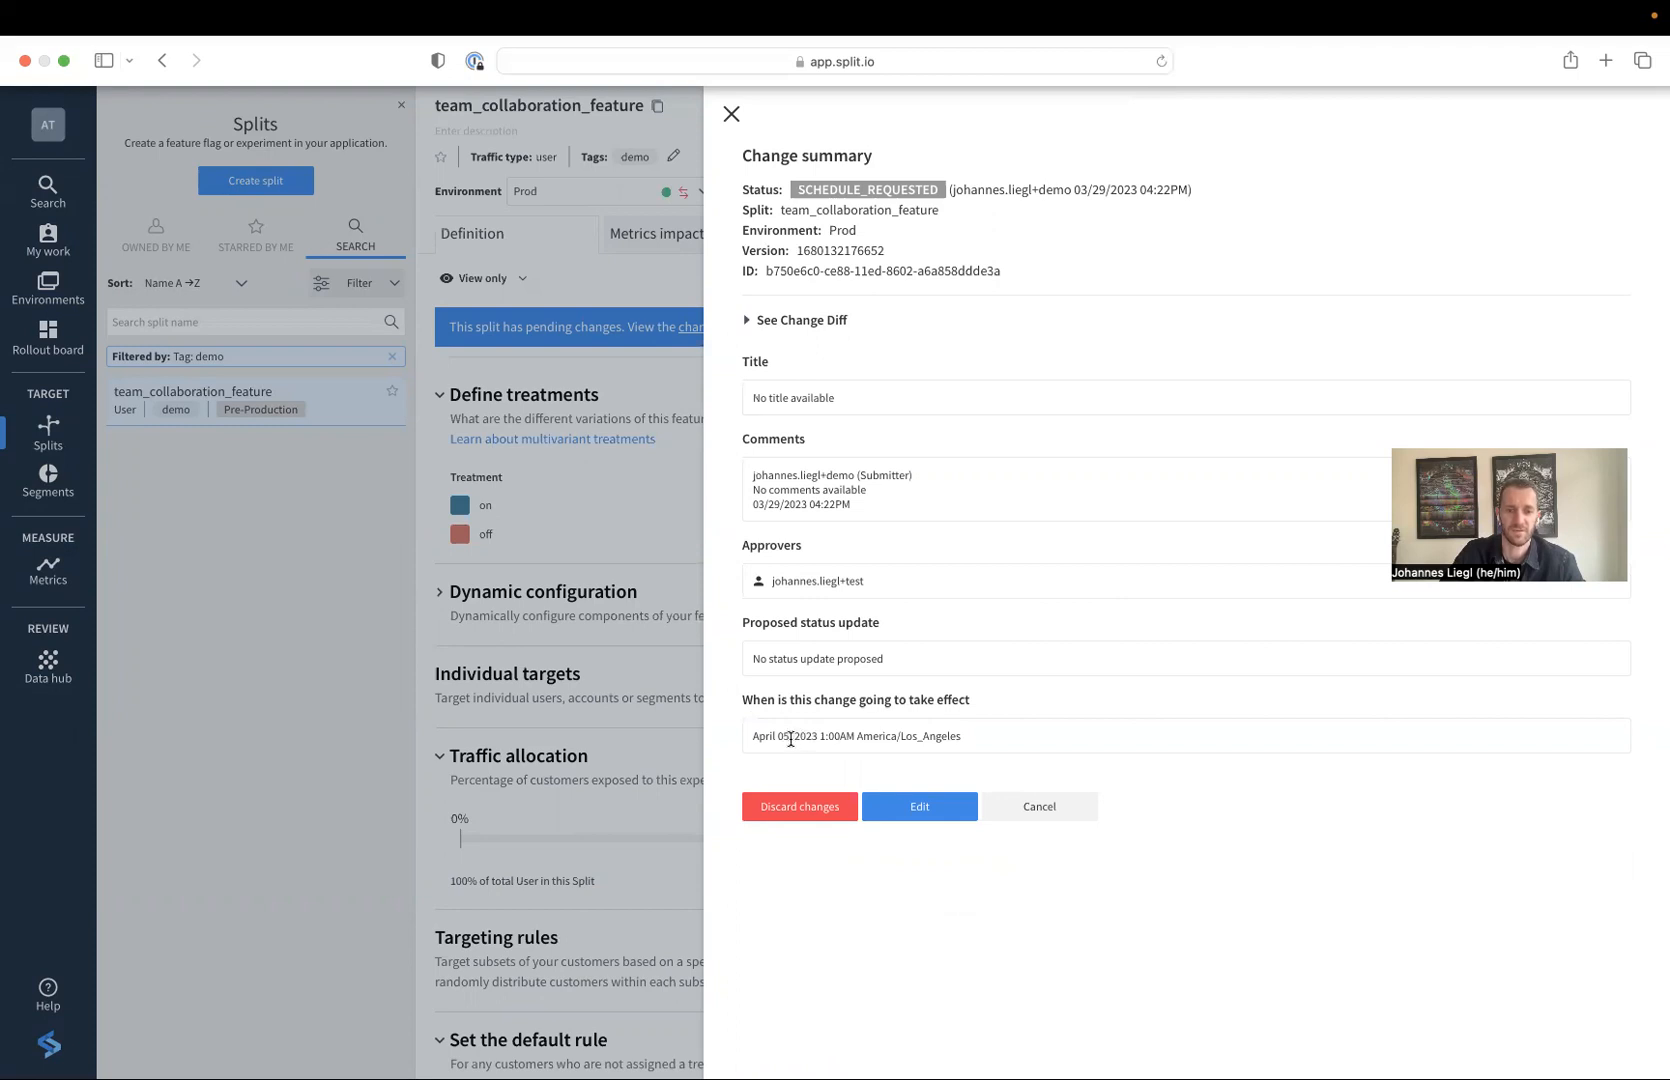
{"action": "mouse_move", "coordinate": [864, 570]}
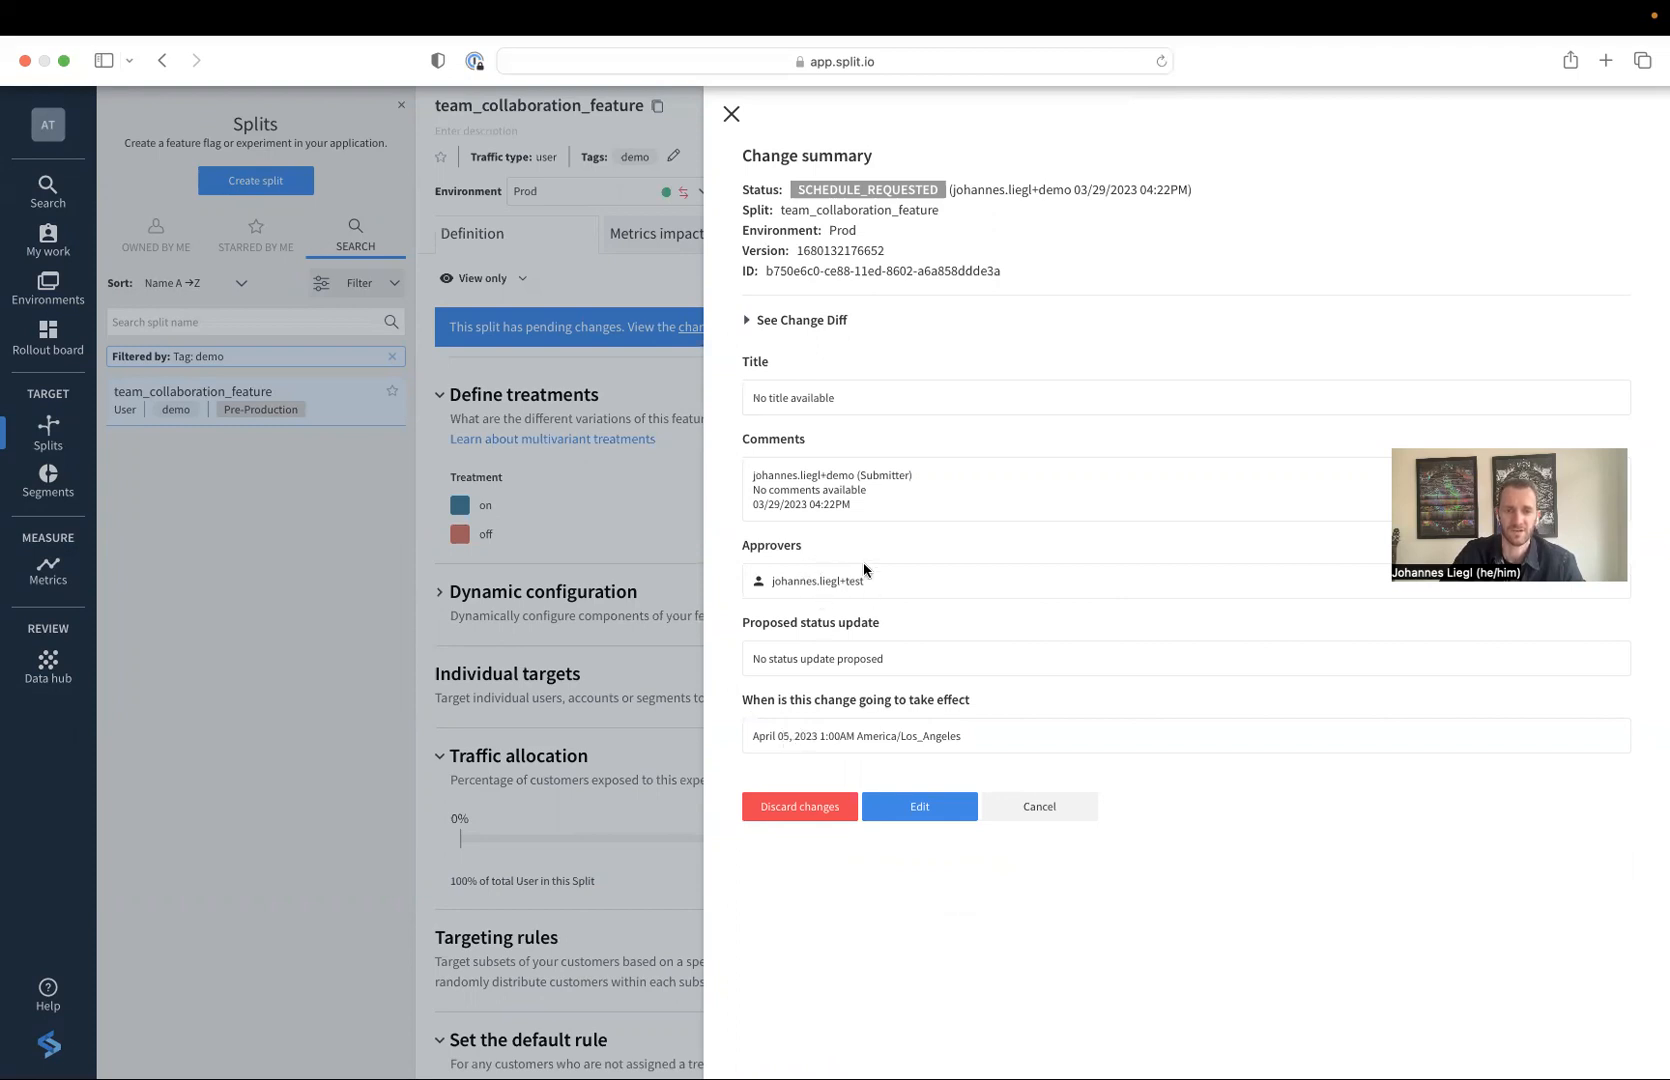
{"action": "mouse_move", "coordinate": [854, 604]}
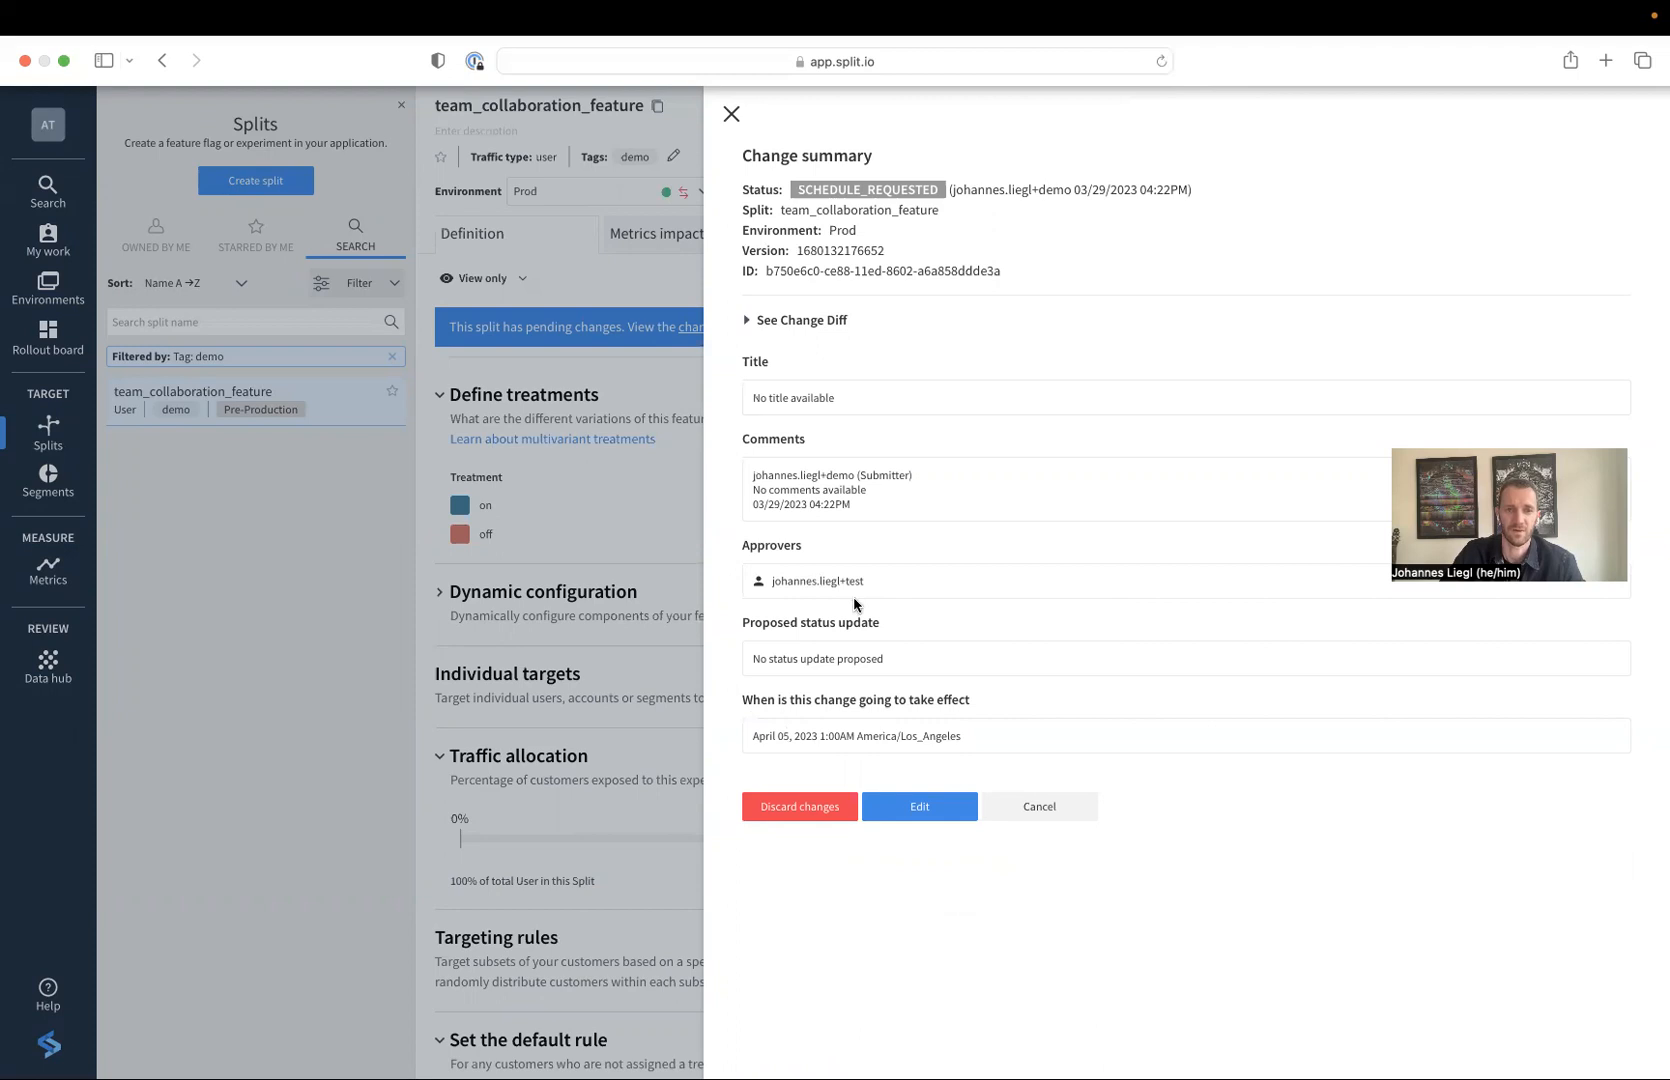
{"action": "left_click", "coordinate": [732, 114]}
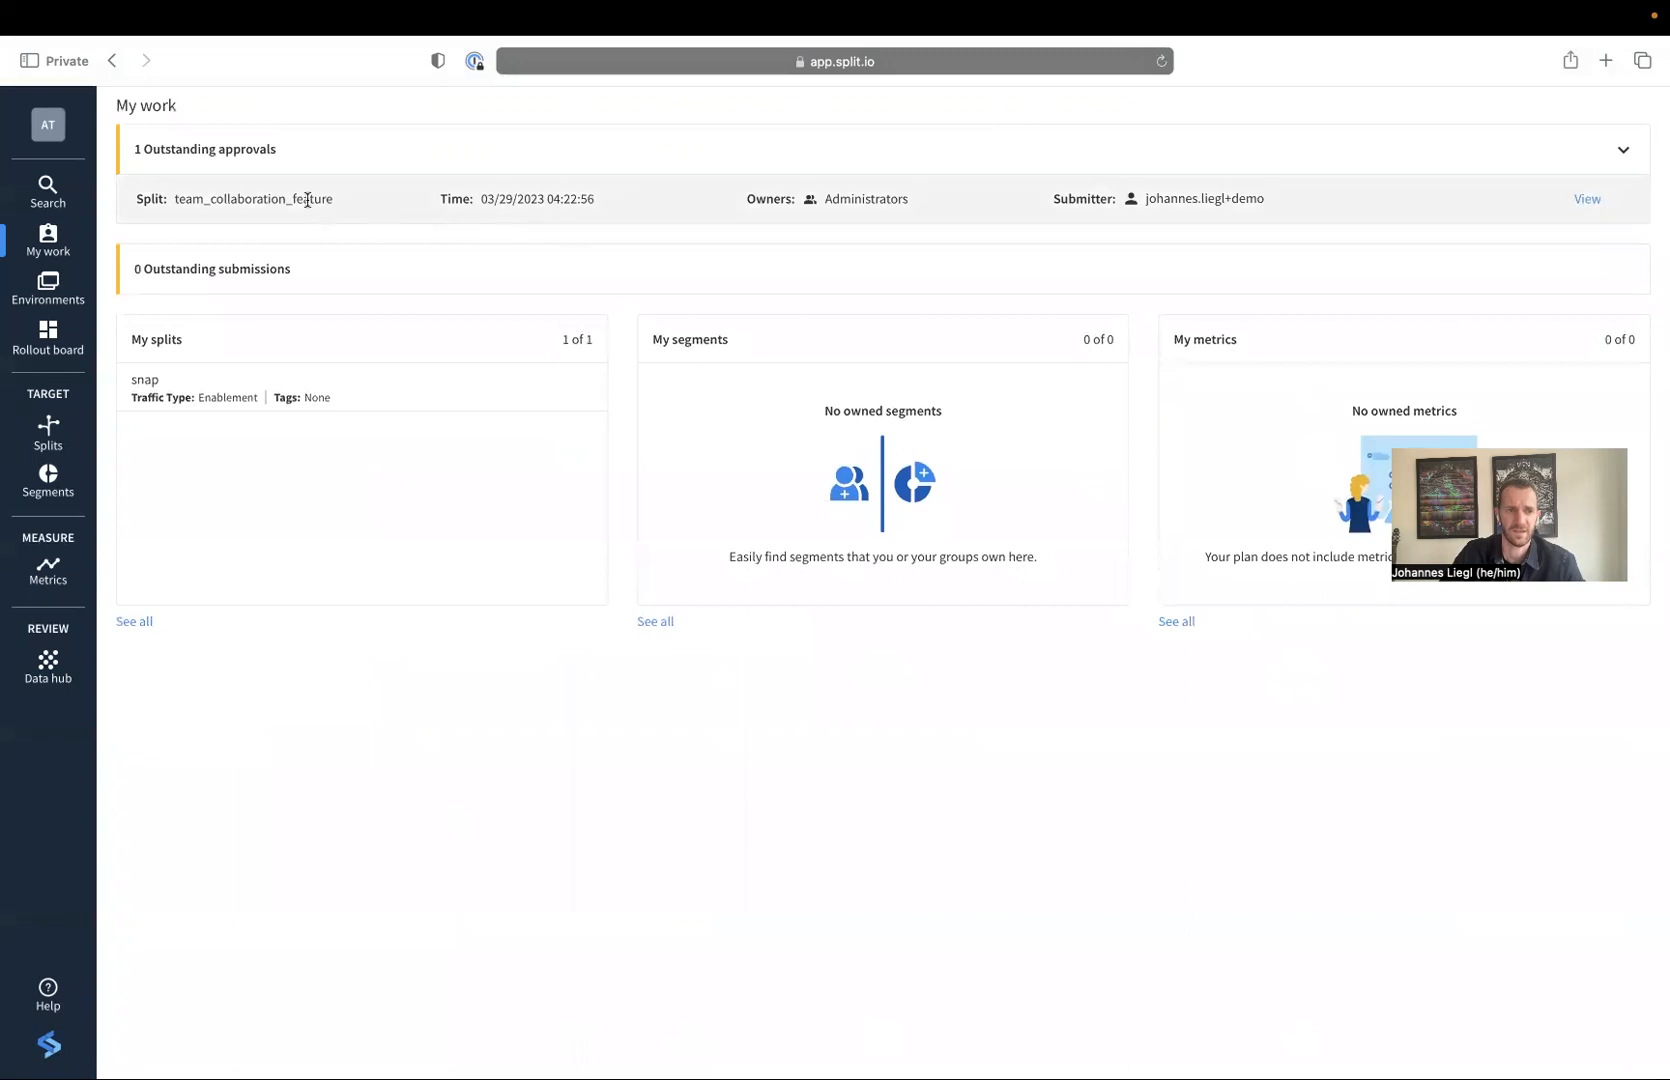
{"action": "mouse_move", "coordinate": [1554, 200]}
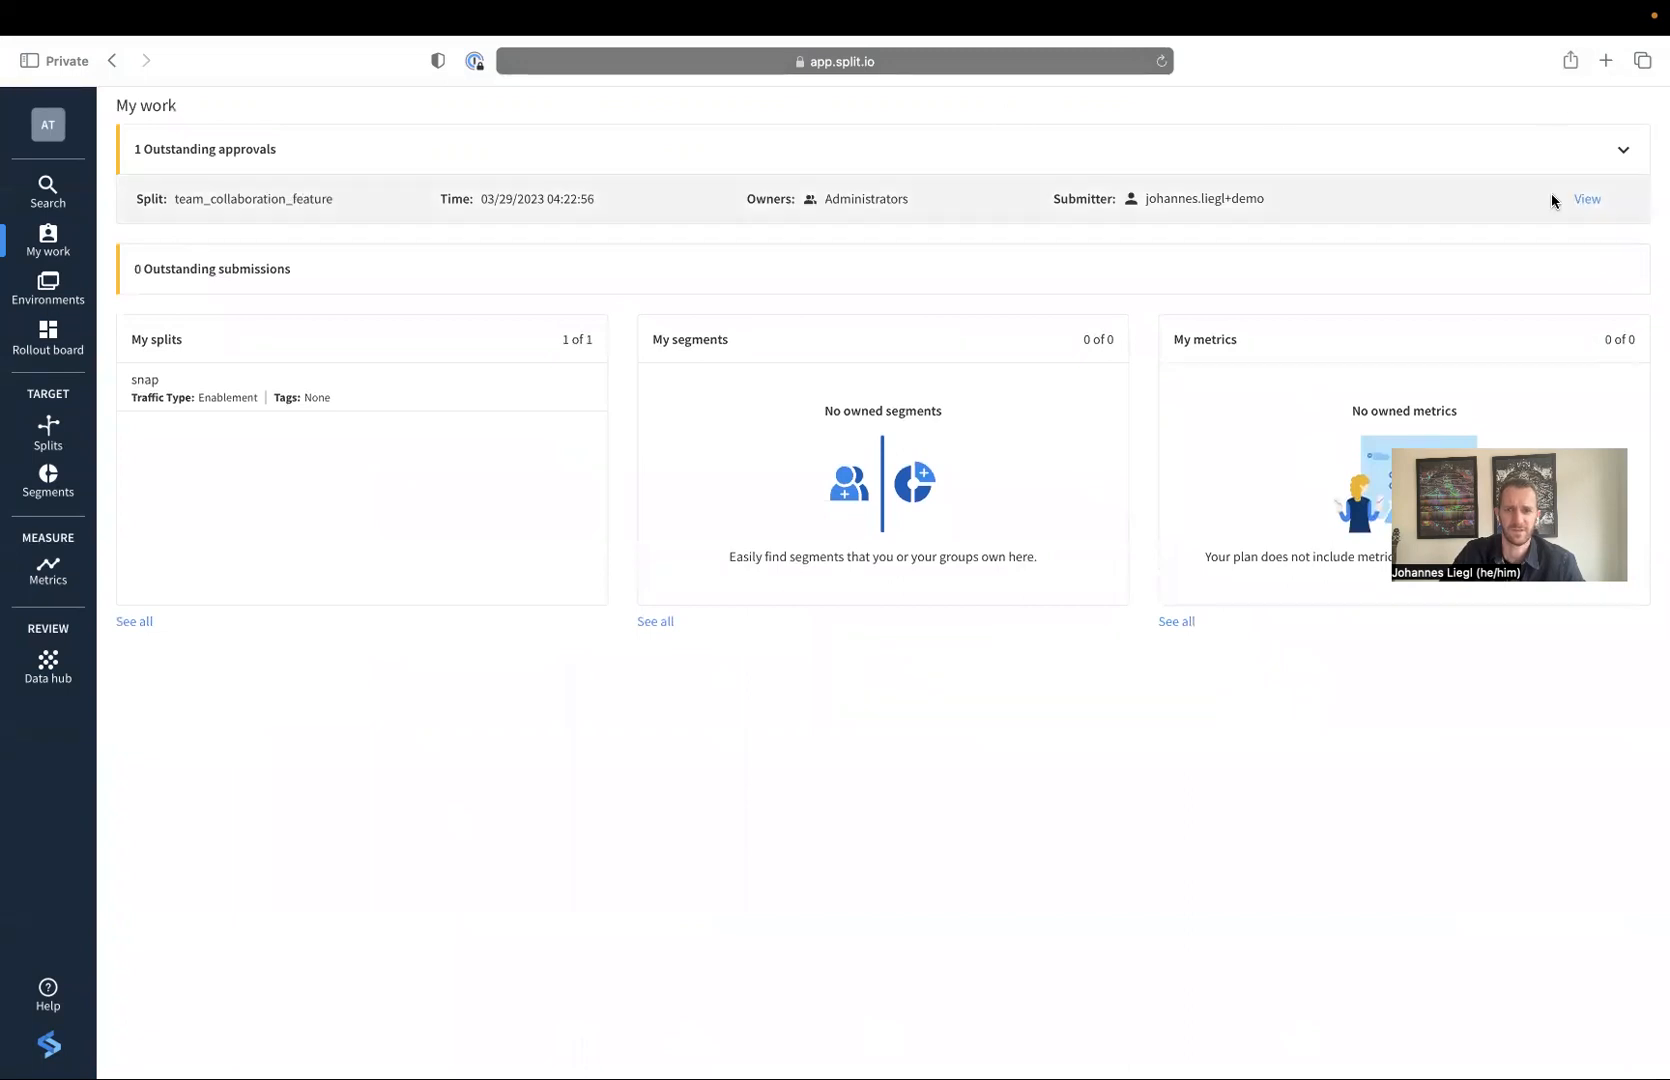
View the outstanding approval, check its change diff, and confirm Approve changes
{"action": "left_click", "coordinate": [1588, 200]}
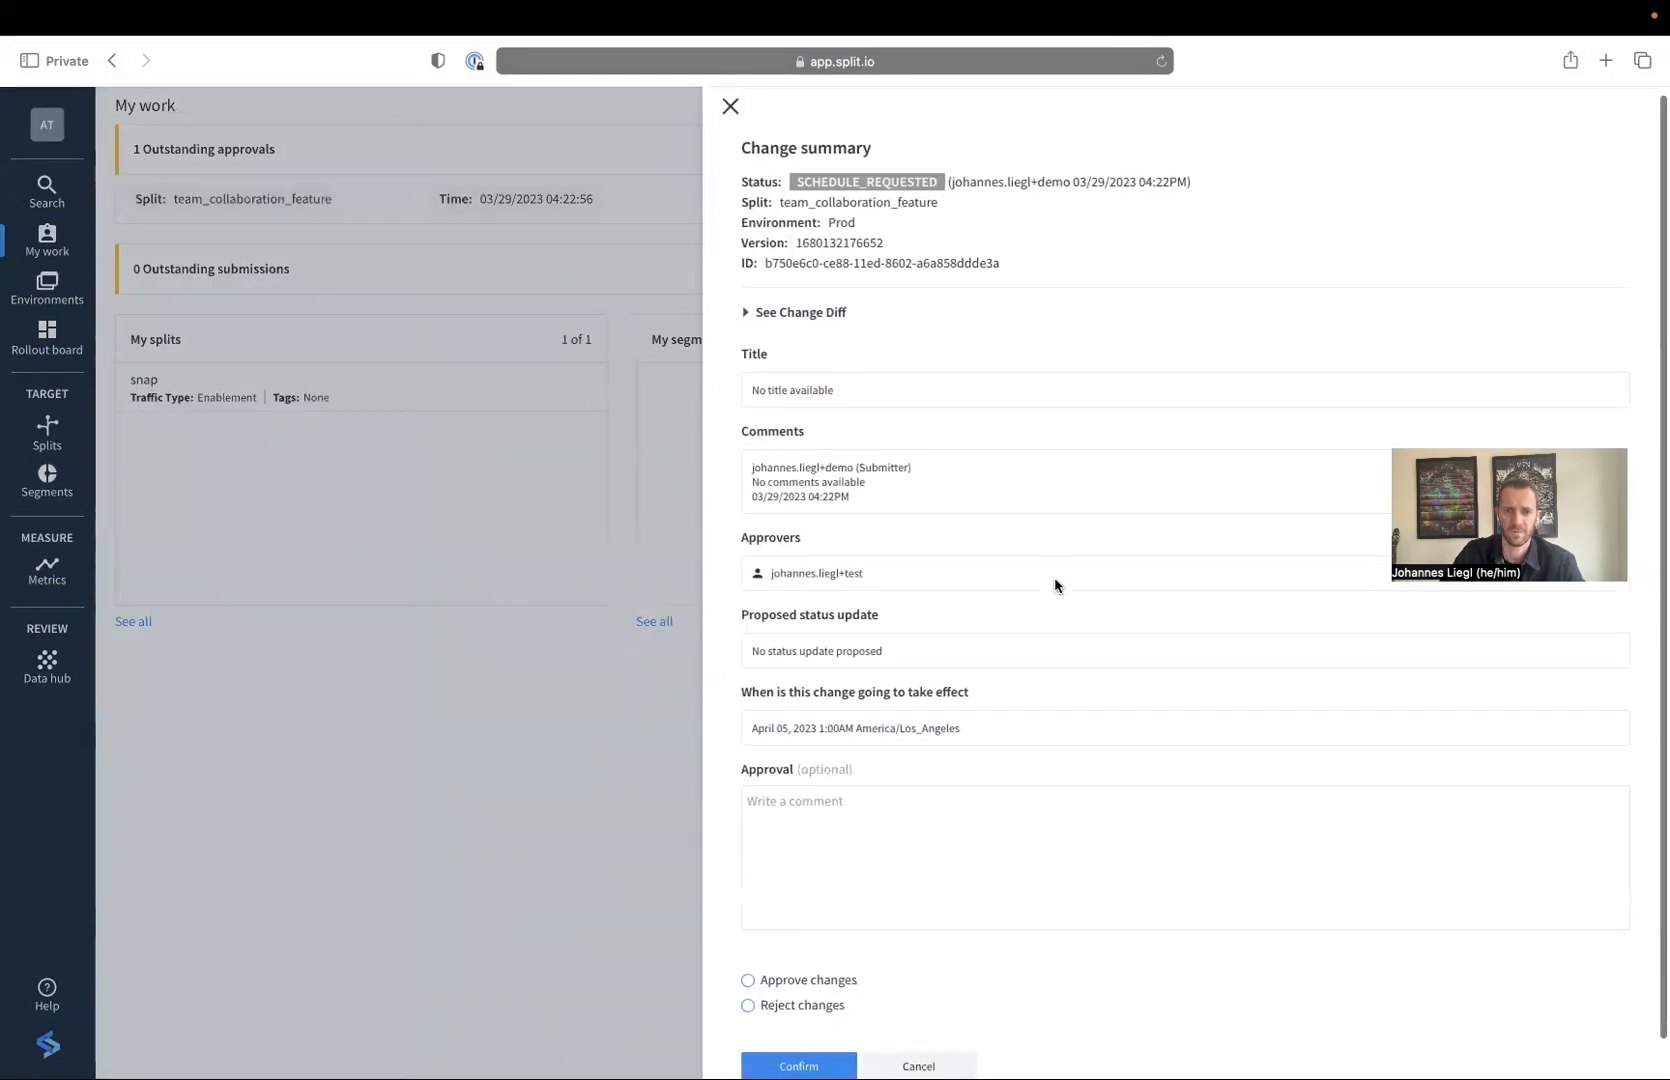
{"action": "left_click", "coordinate": [800, 312]}
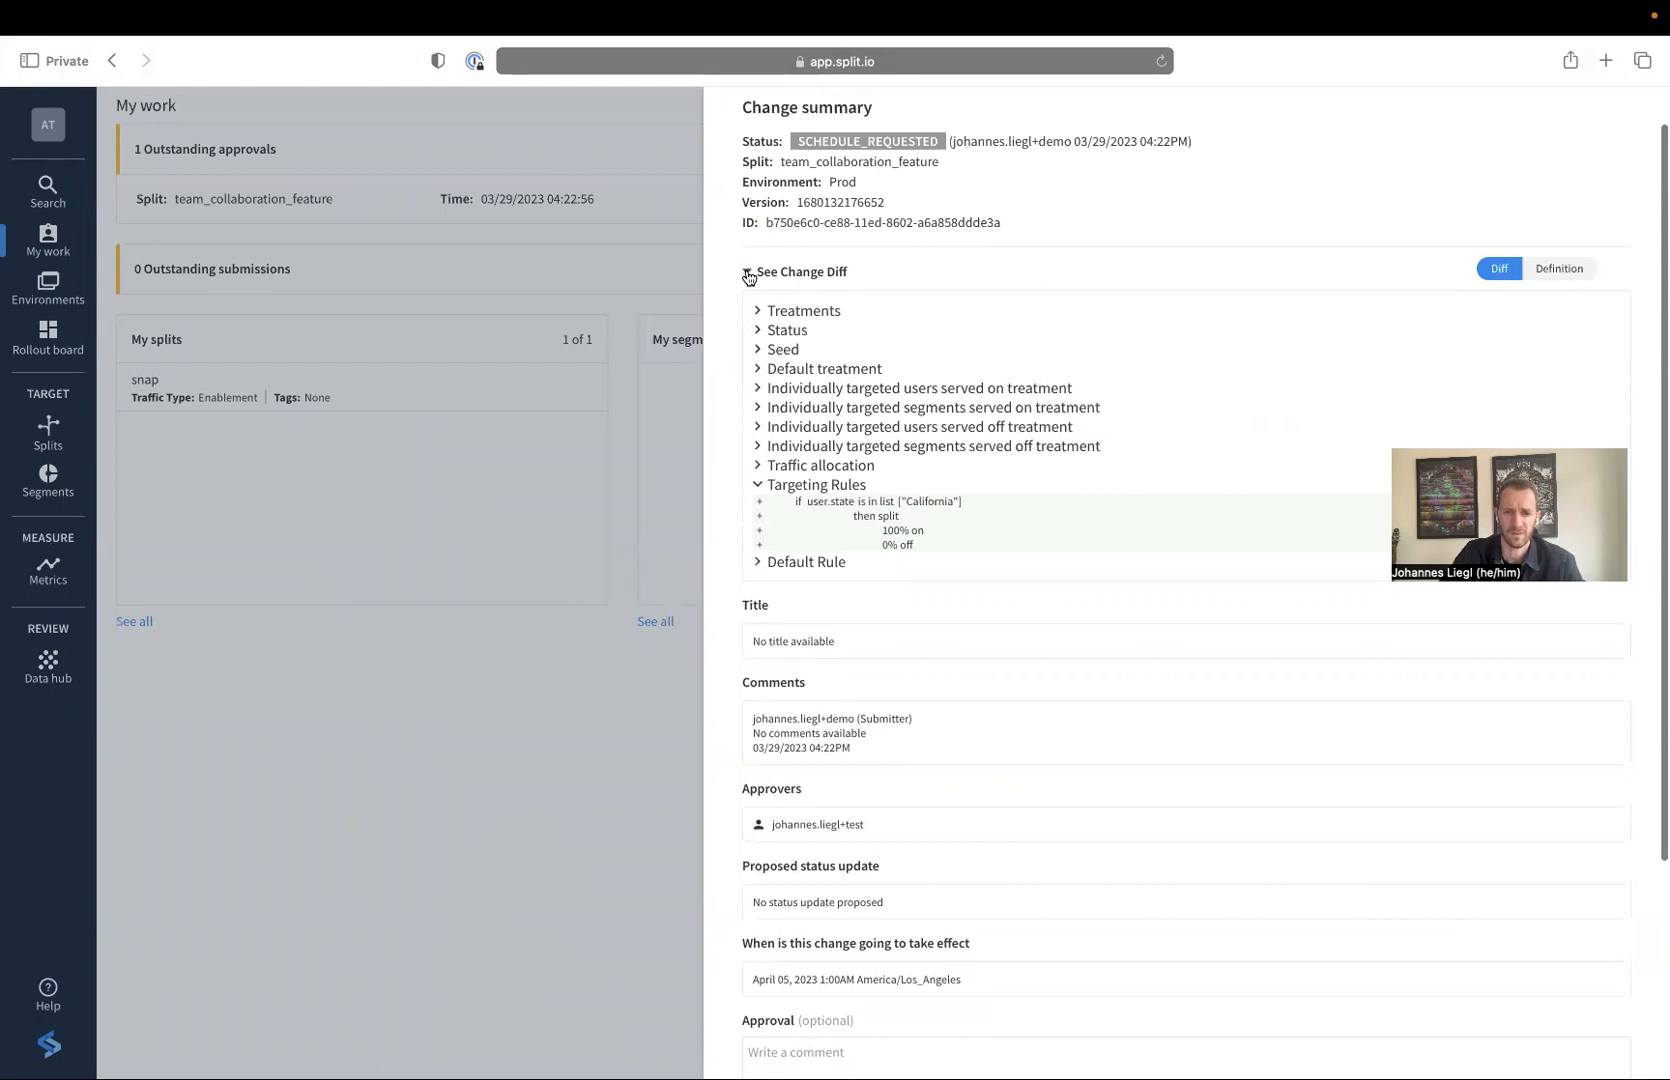
{"action": "left_click", "coordinate": [748, 272]}
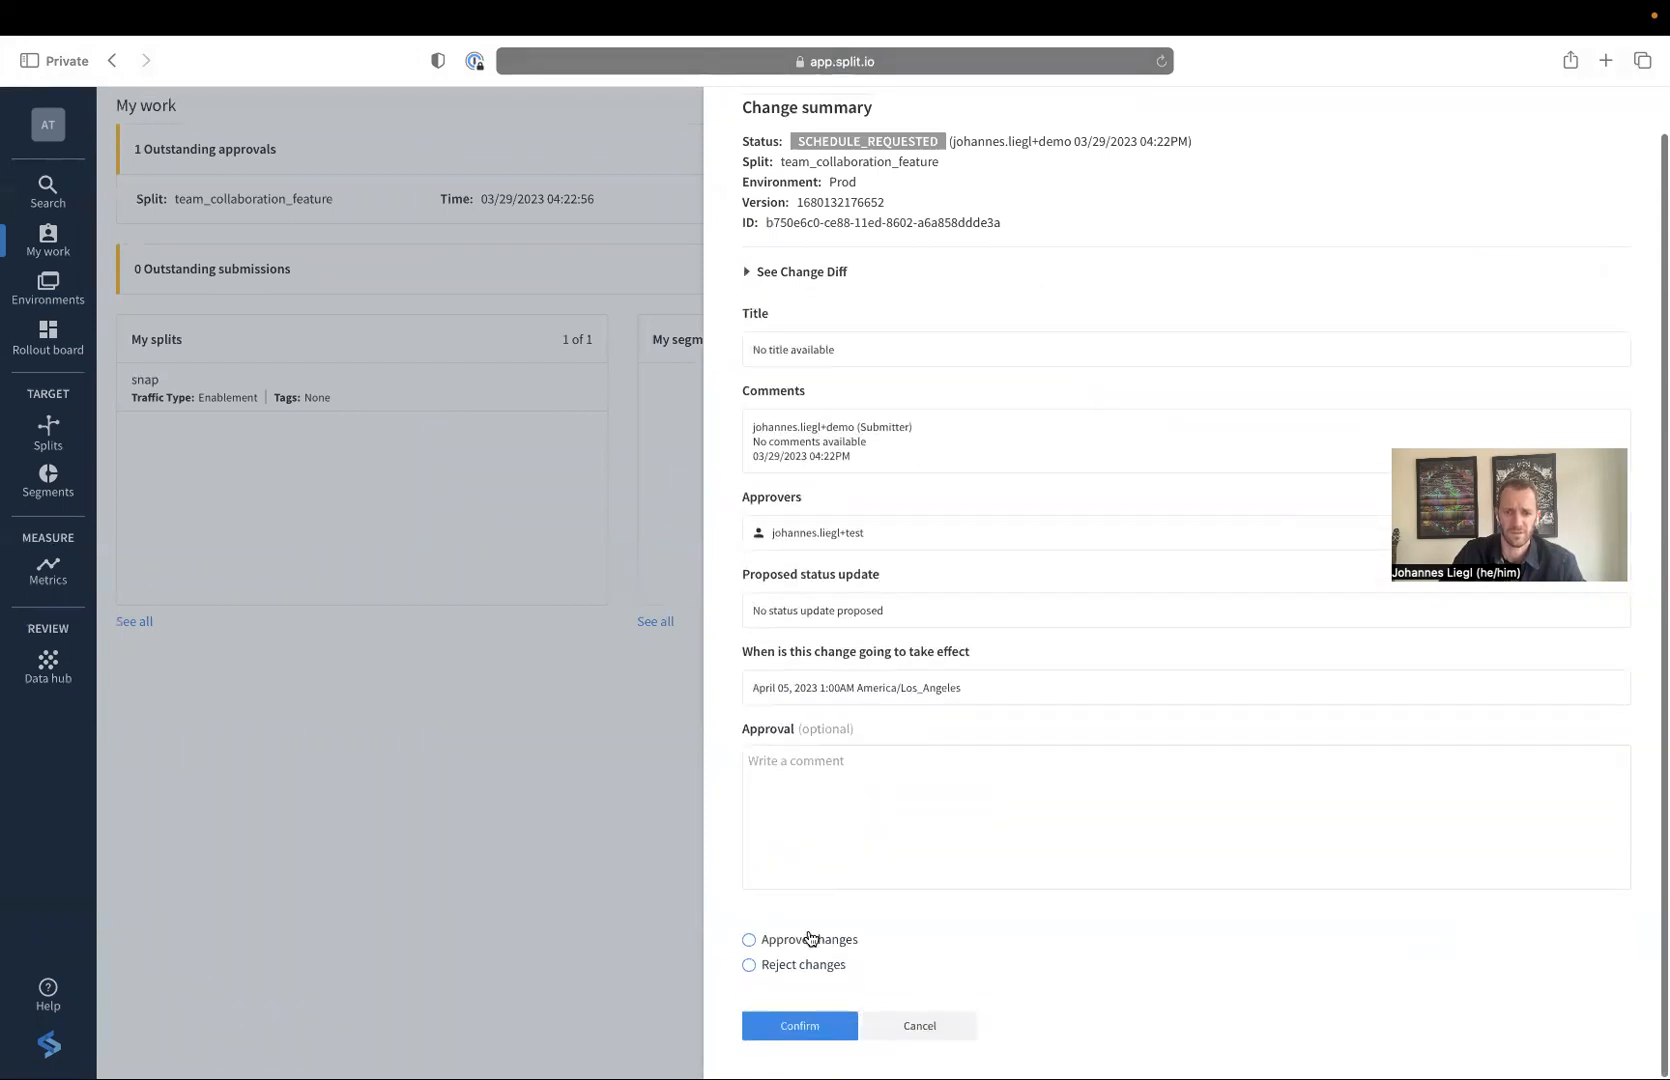
{"action": "left_click", "coordinate": [748, 938]}
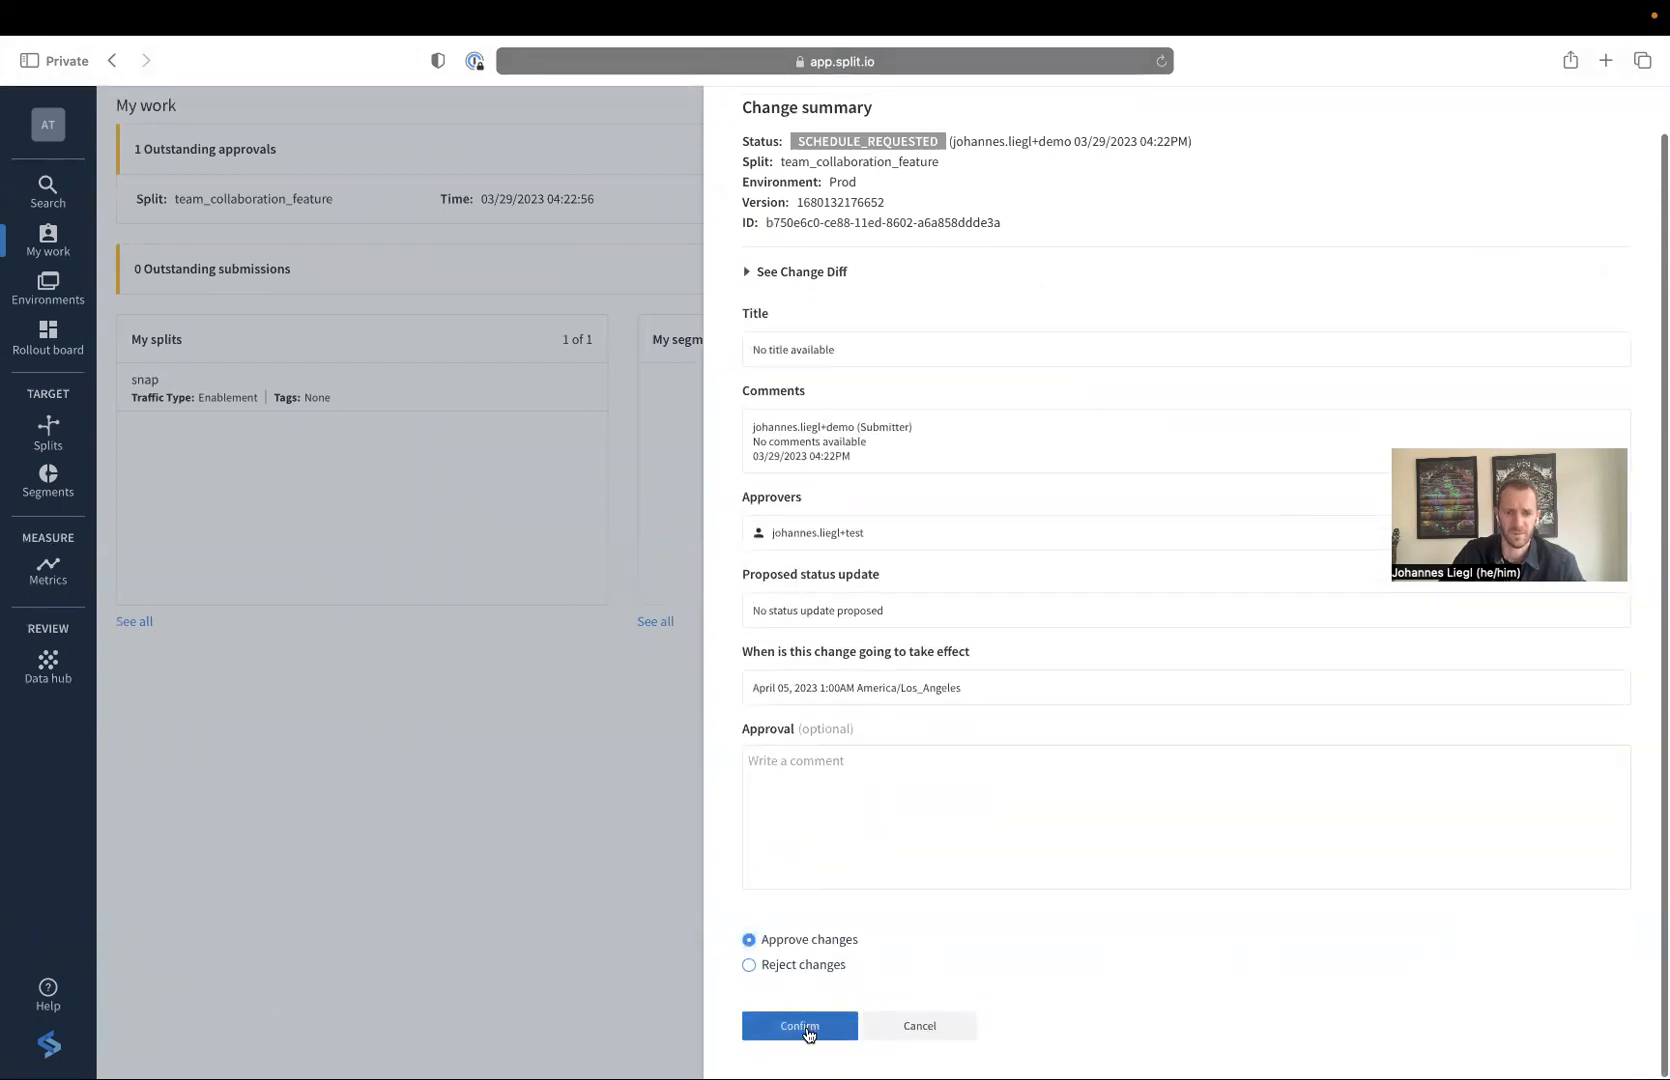
{"action": "left_click", "coordinate": [800, 1028]}
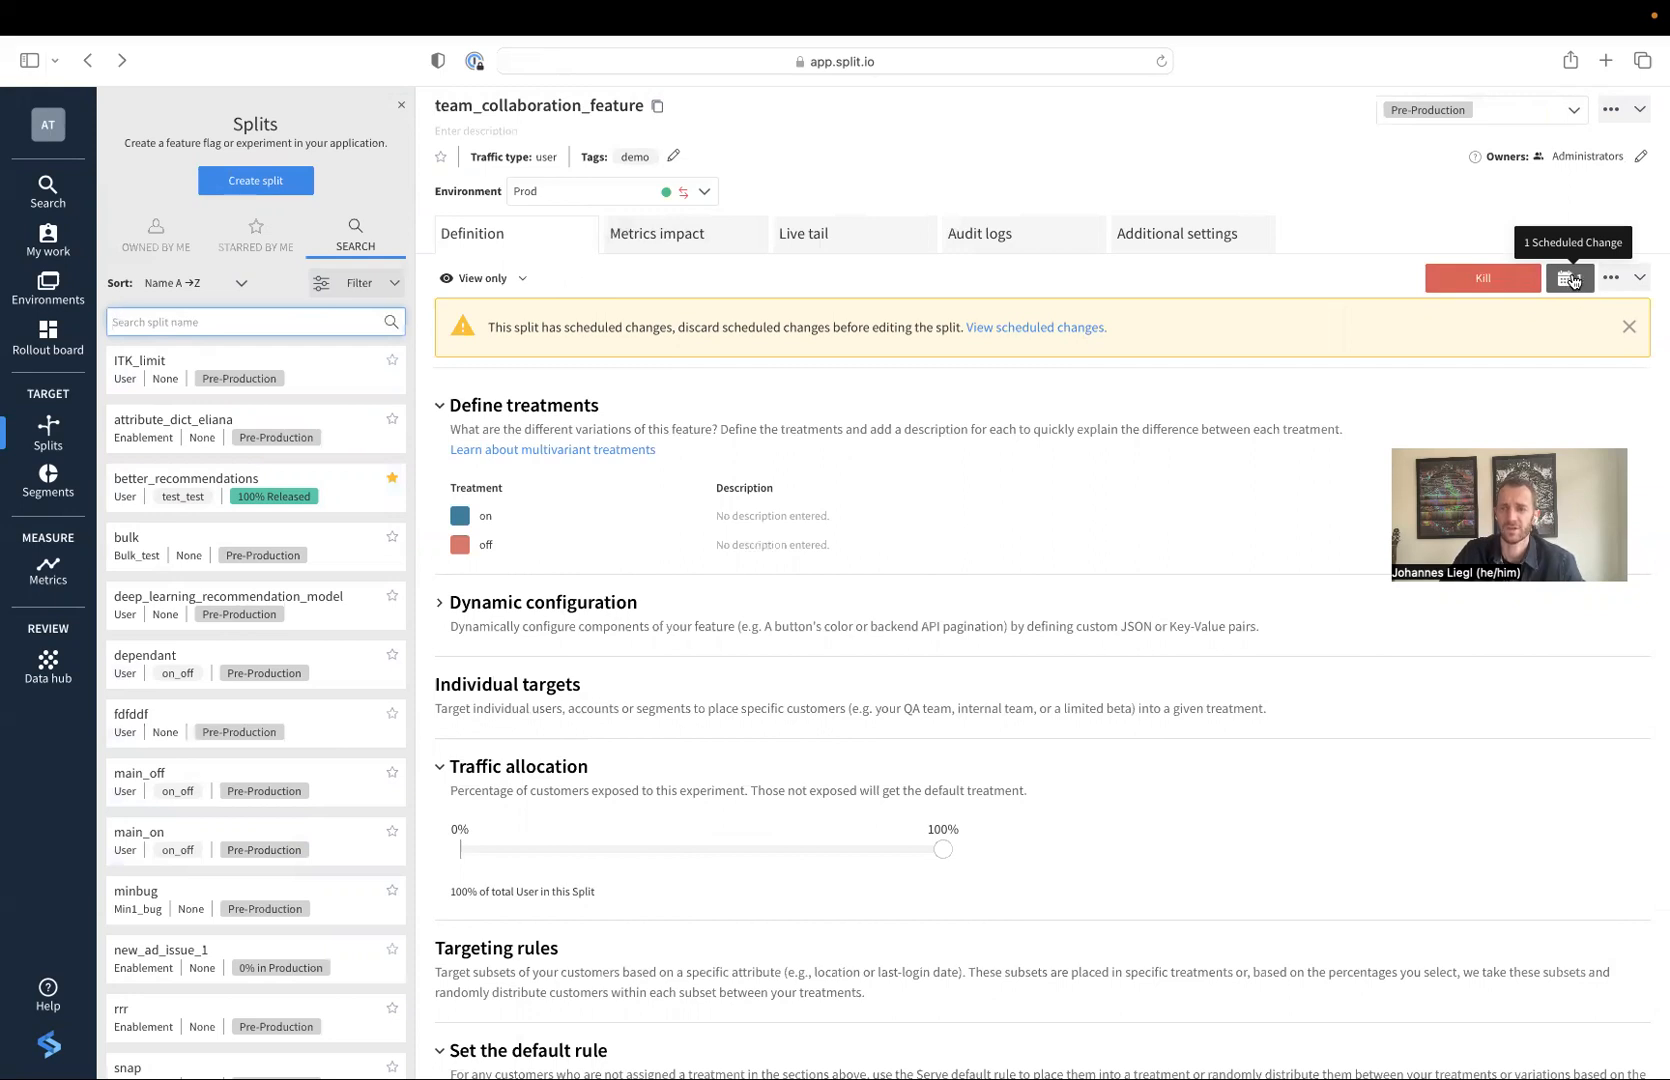
Show the flag's scheduled change summary and expand then collapse its California rule diff
{"action": "left_click", "coordinate": [1568, 278]}
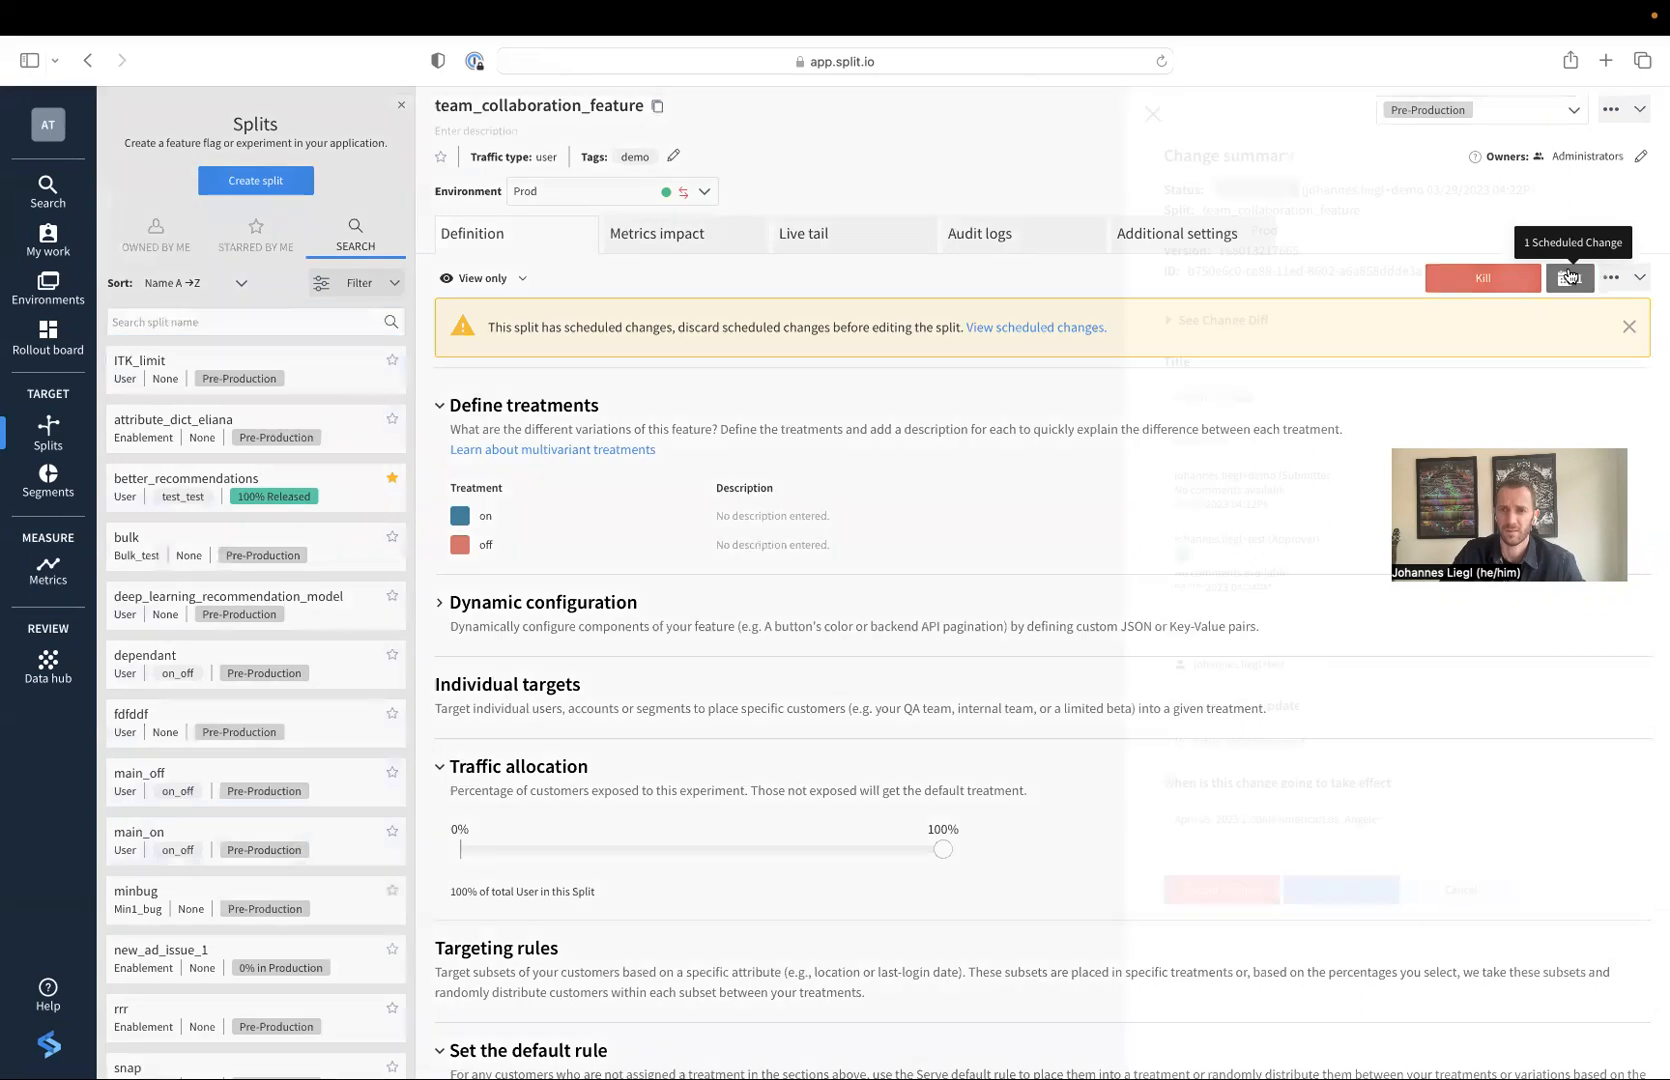
{"action": "left_click", "coordinate": [1572, 278]}
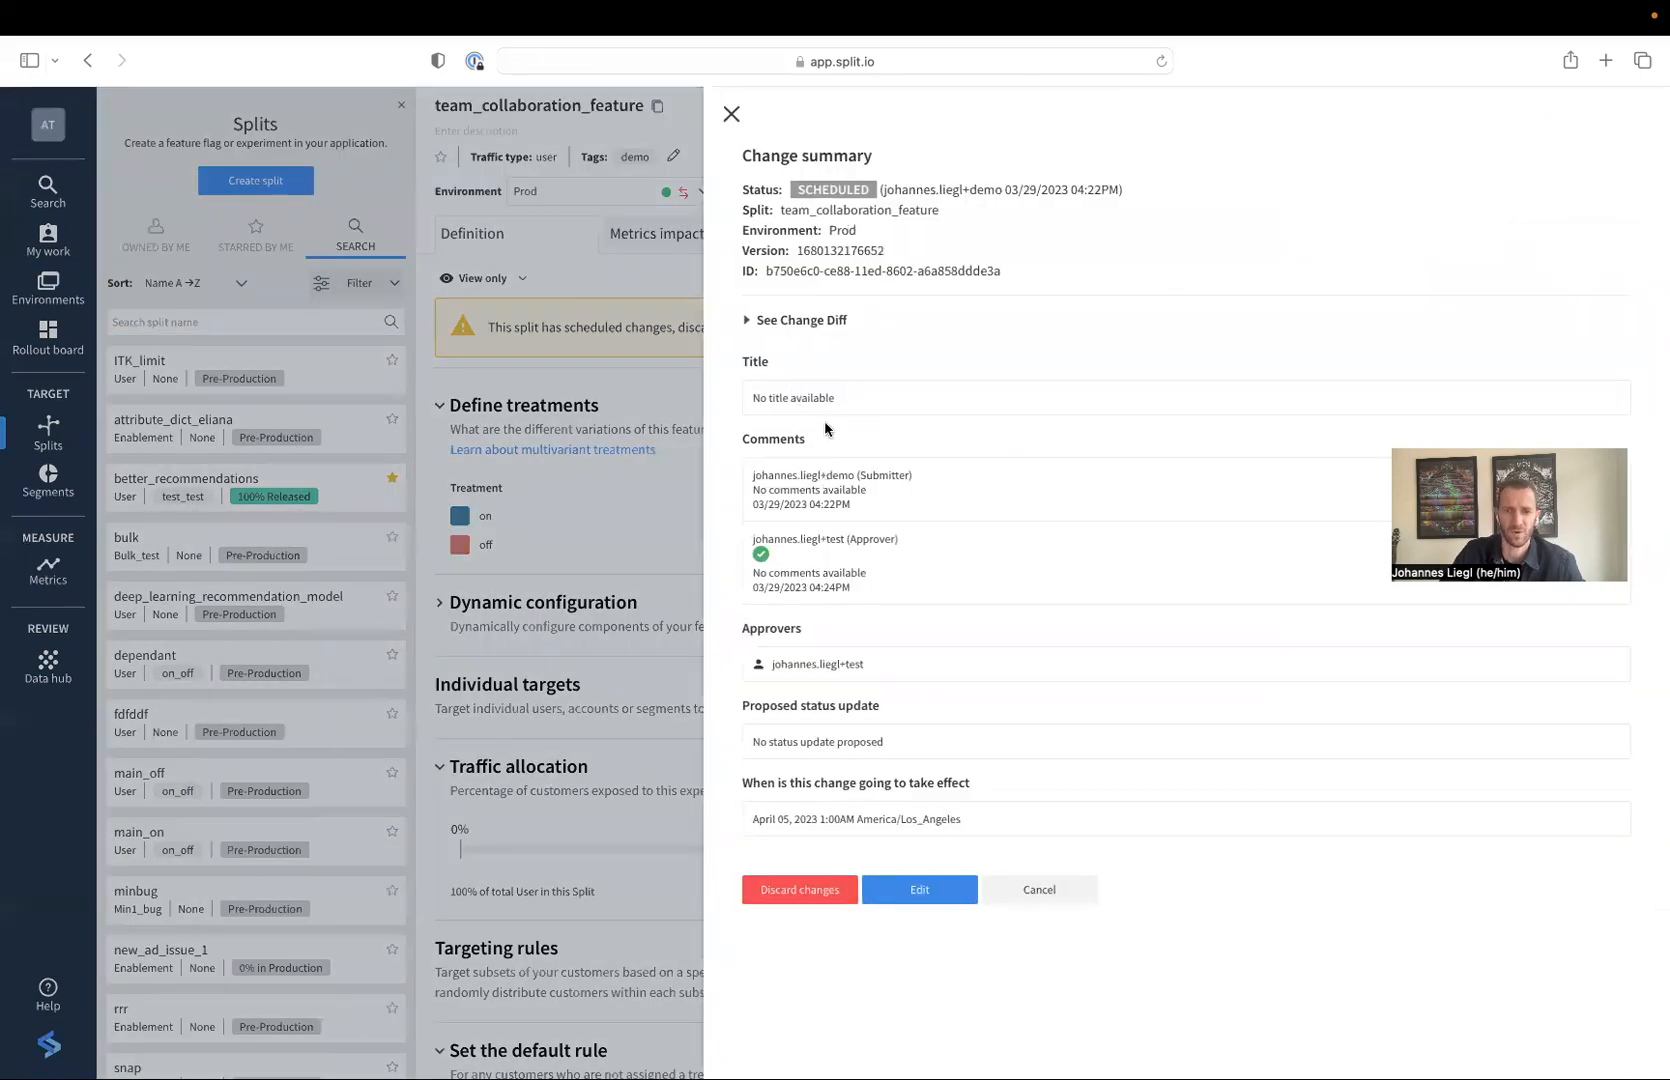
{"action": "left_click", "coordinate": [800, 320]}
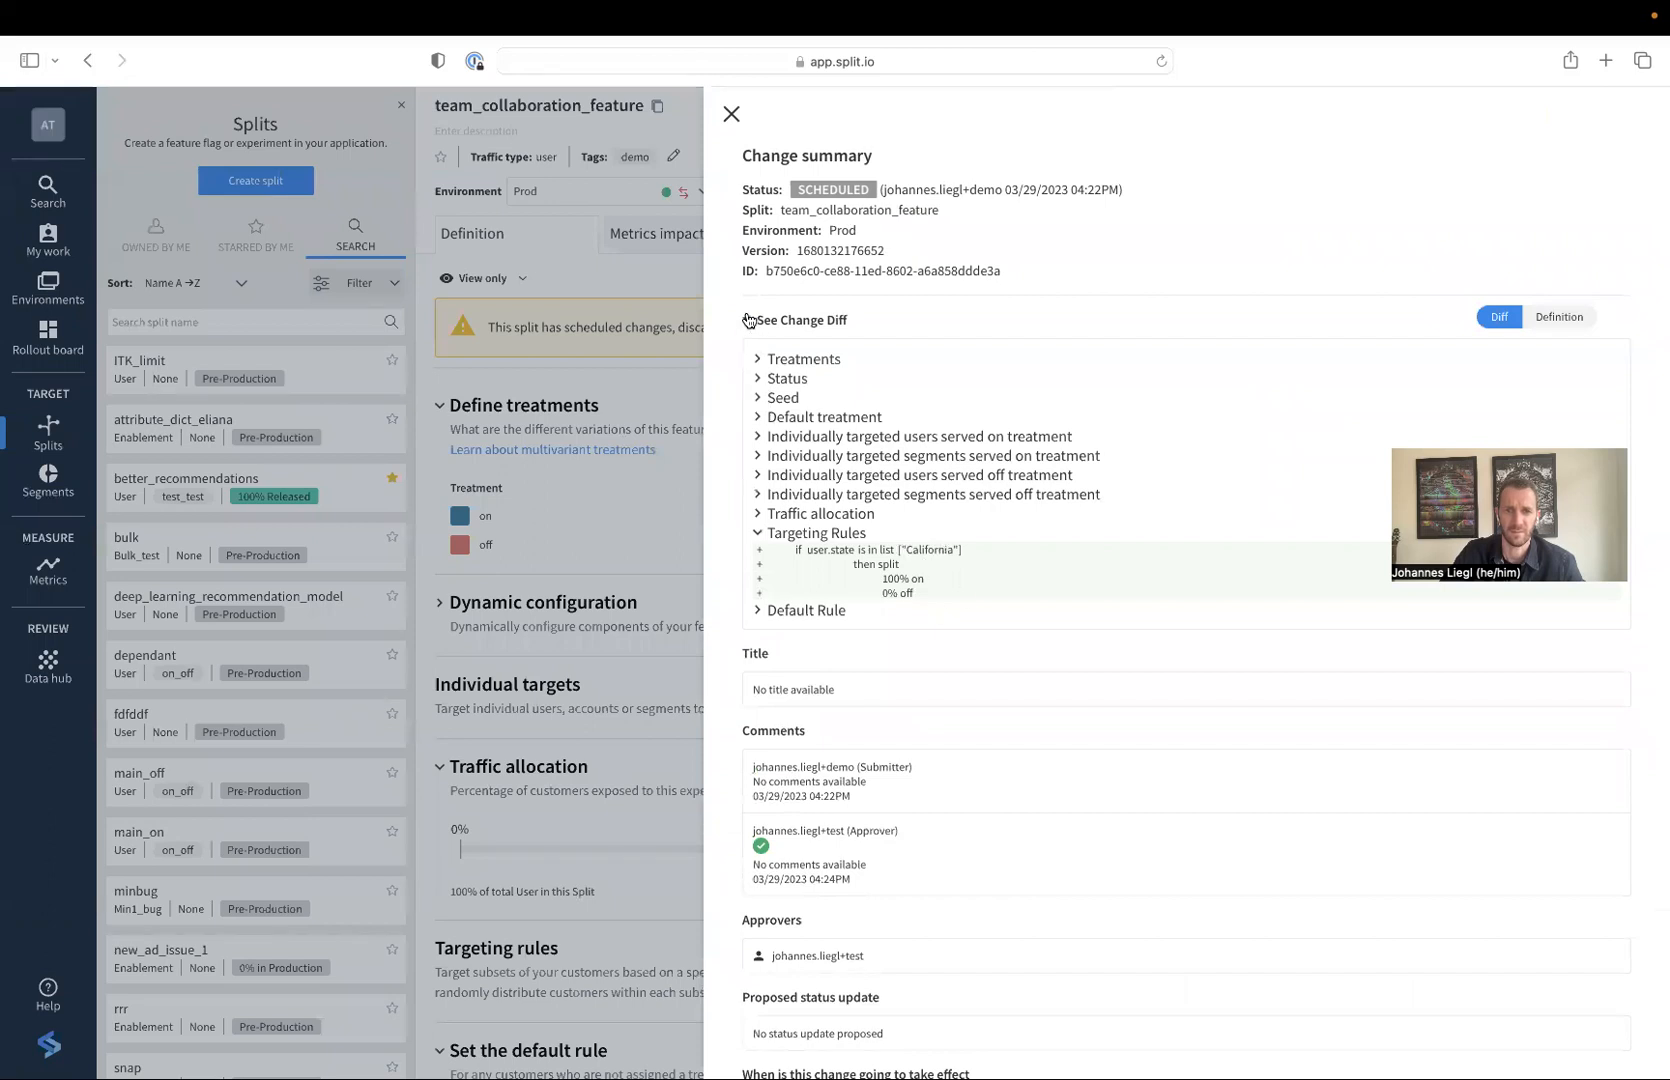
{"action": "left_click", "coordinate": [800, 320]}
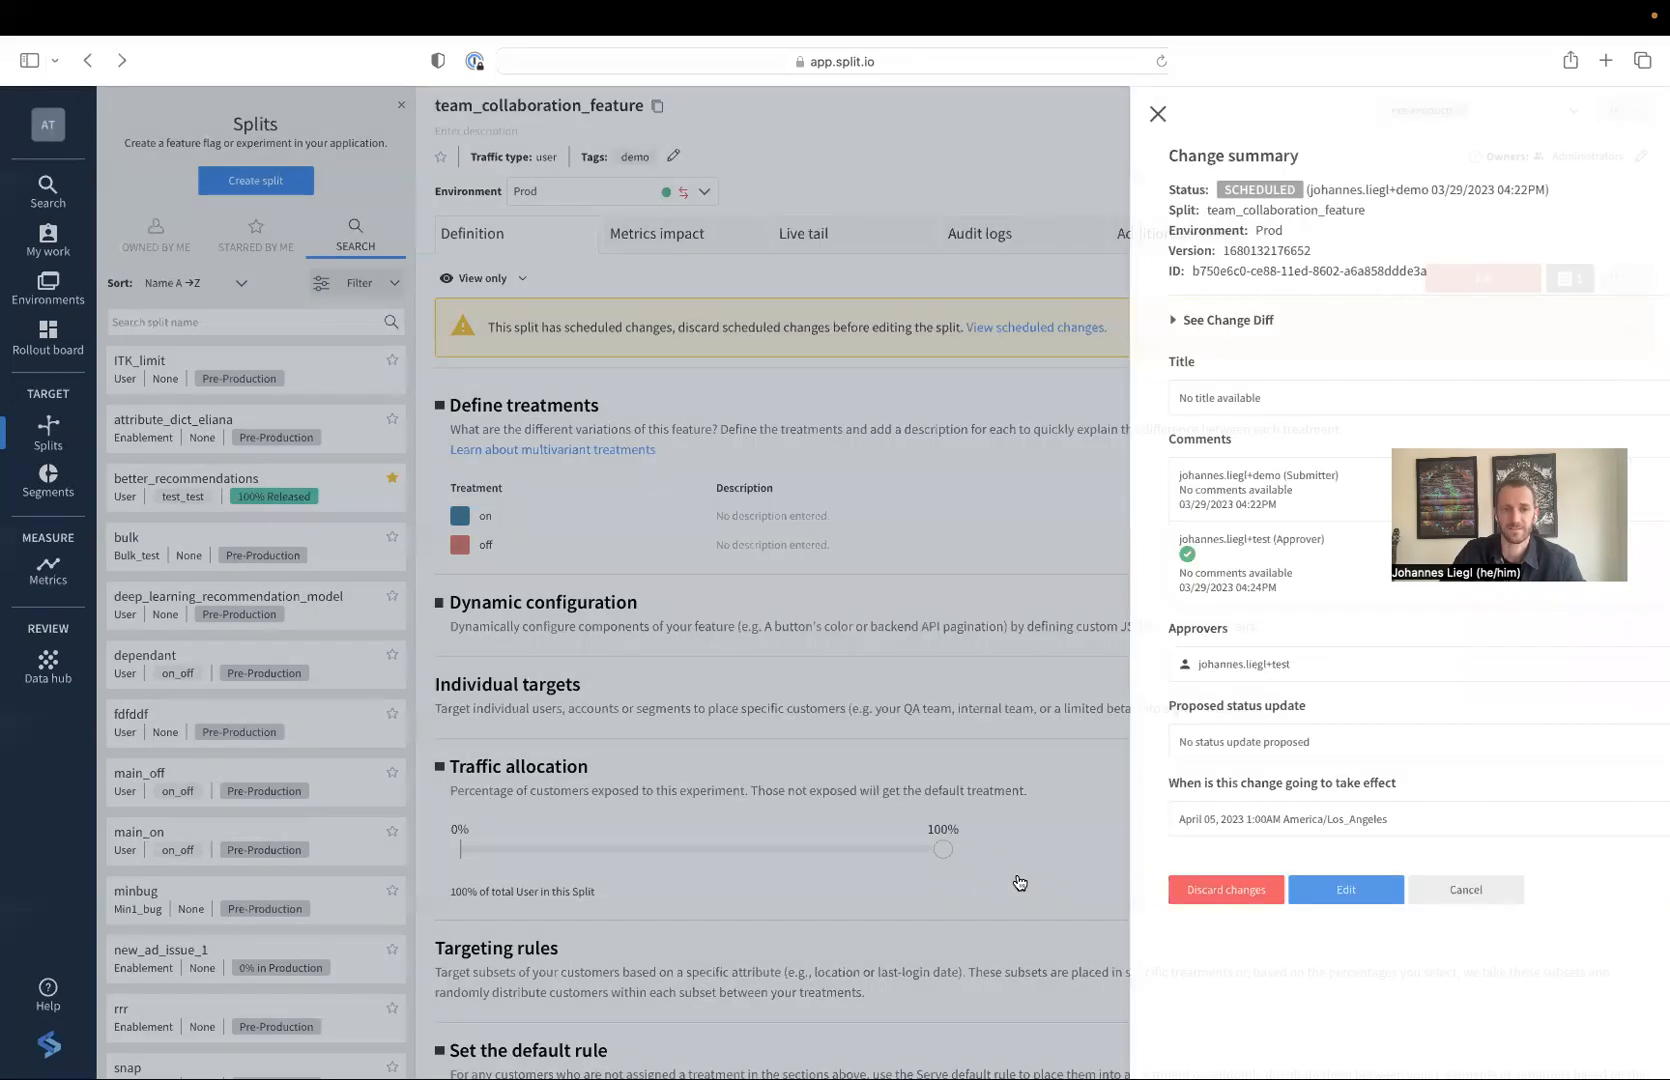
Close the Change summary panel for team_collaboration_feature
{"action": "left_click", "coordinate": [1158, 114]}
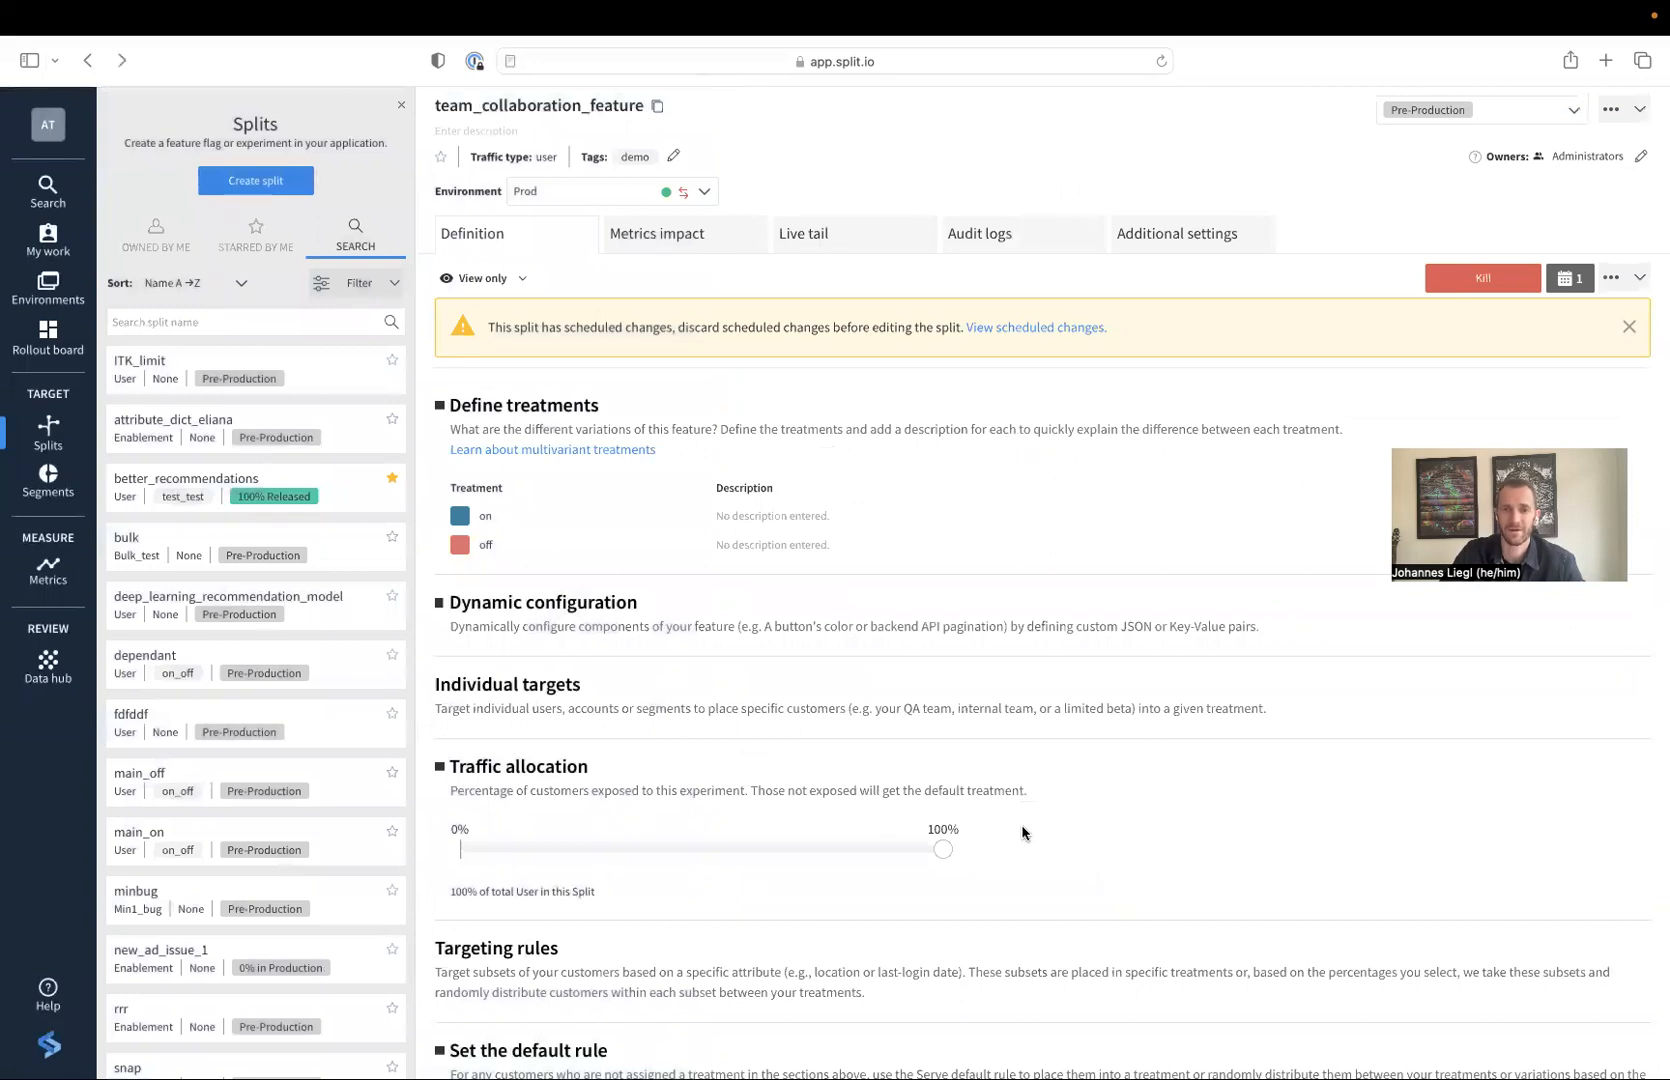
{"action": "mouse_move", "coordinate": [970, 422]}
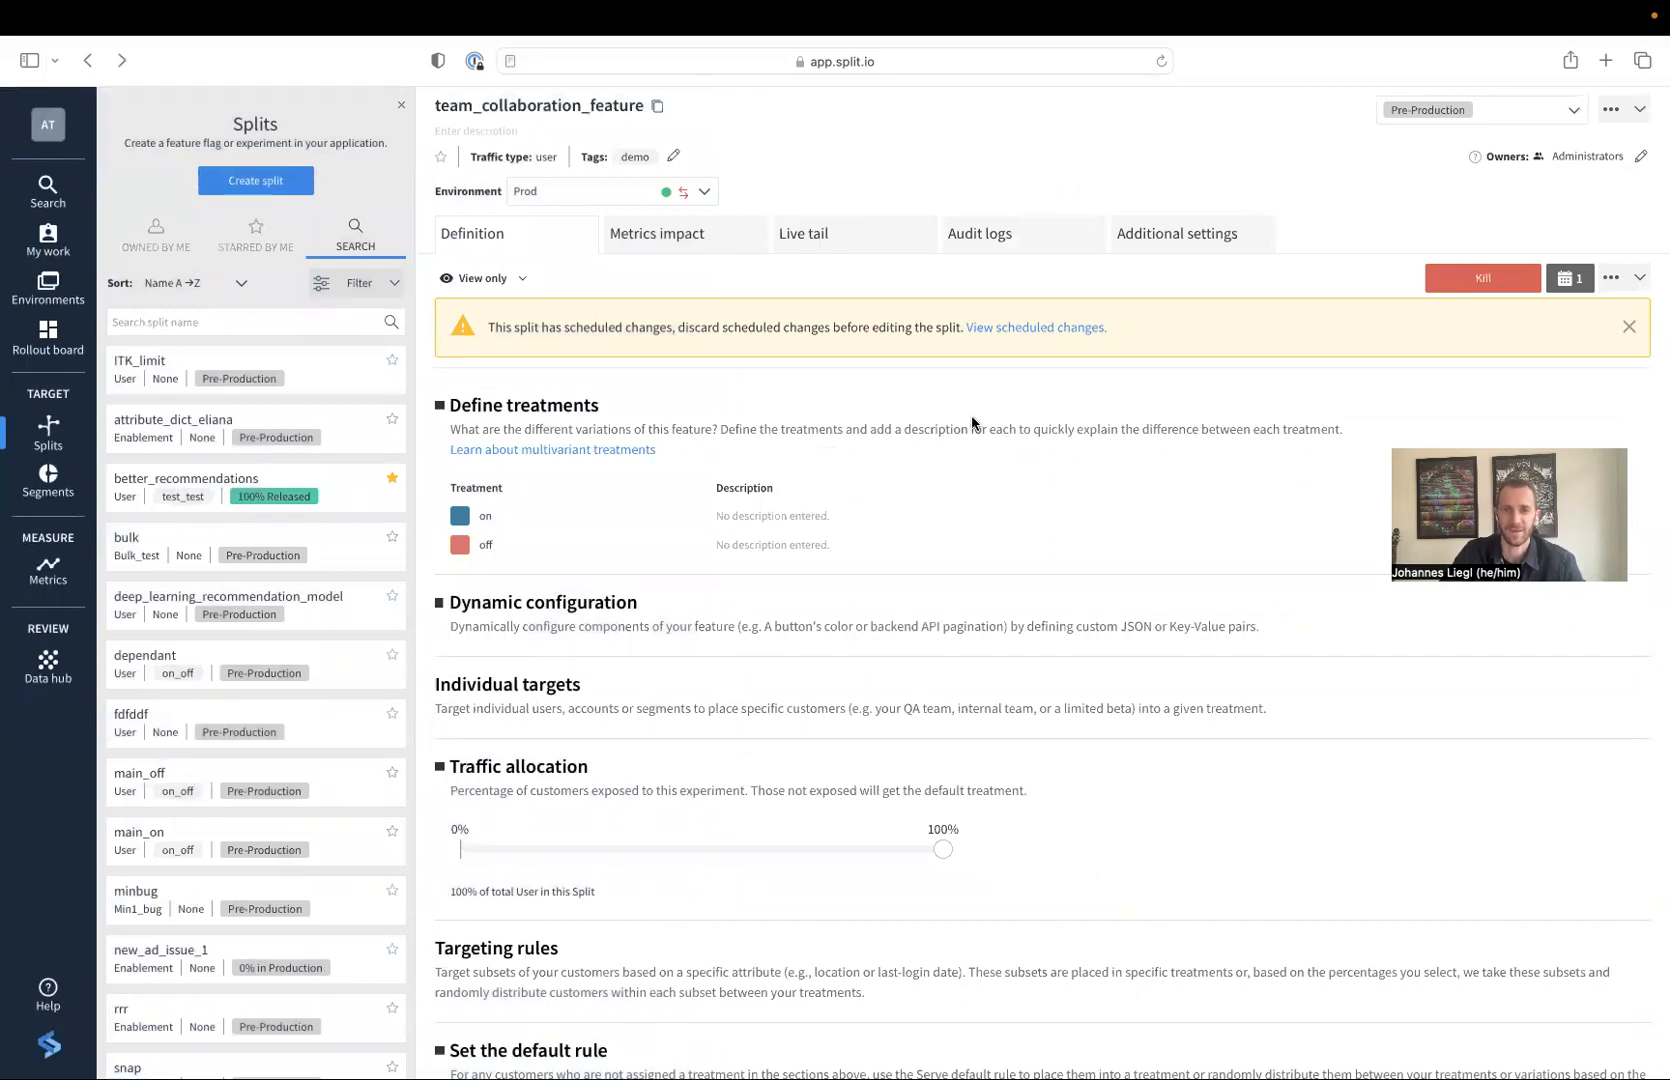